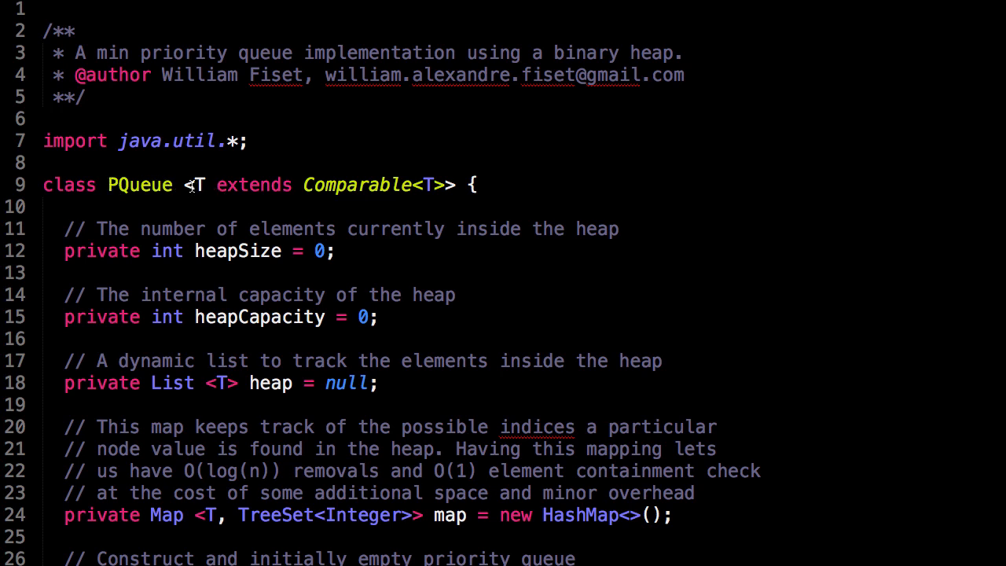
Highlight the PQueue generic type bound, the heap List field and the map's T key type.
drag(191, 185, 444, 185)
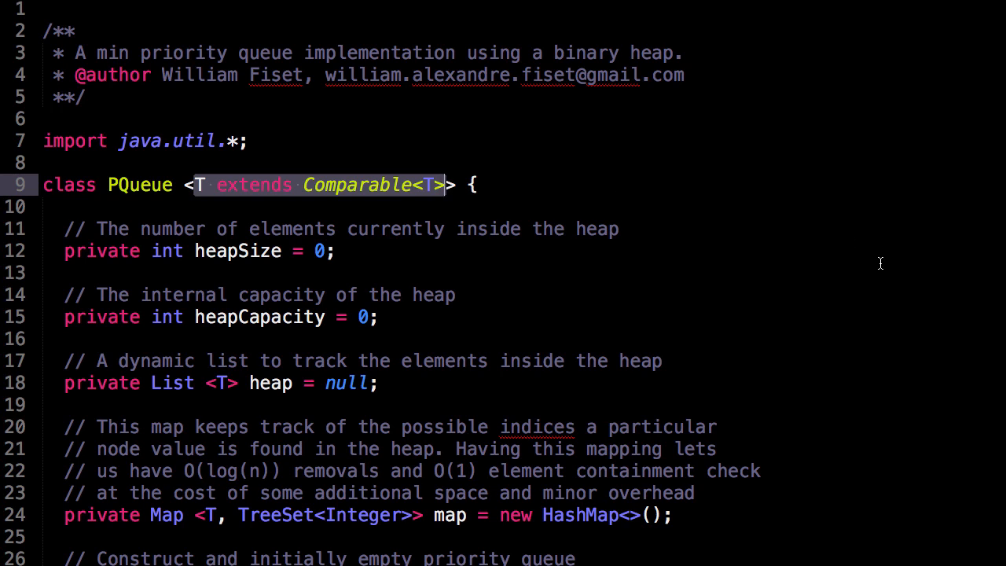
mouse_move(887, 305)
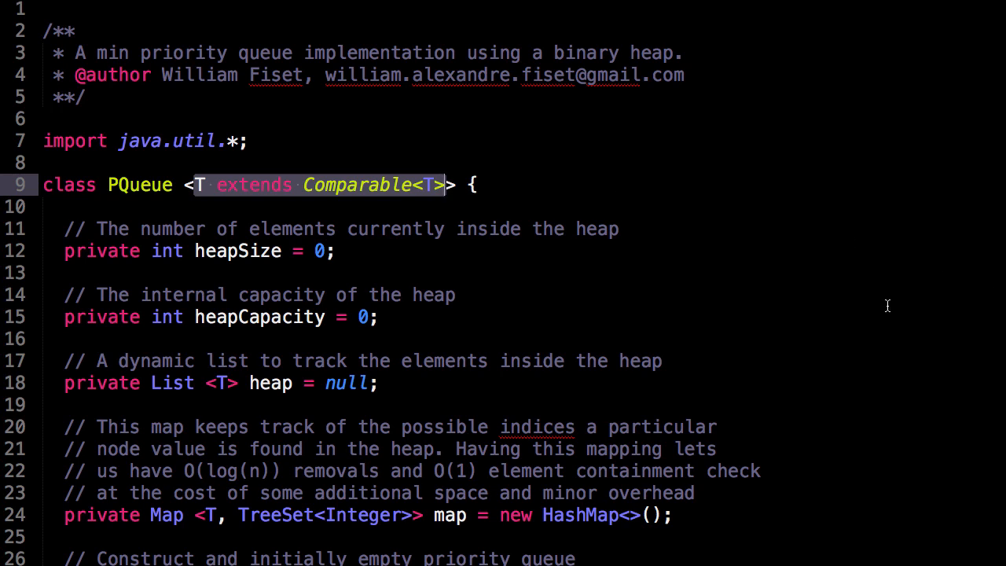
mouse_move(317, 199)
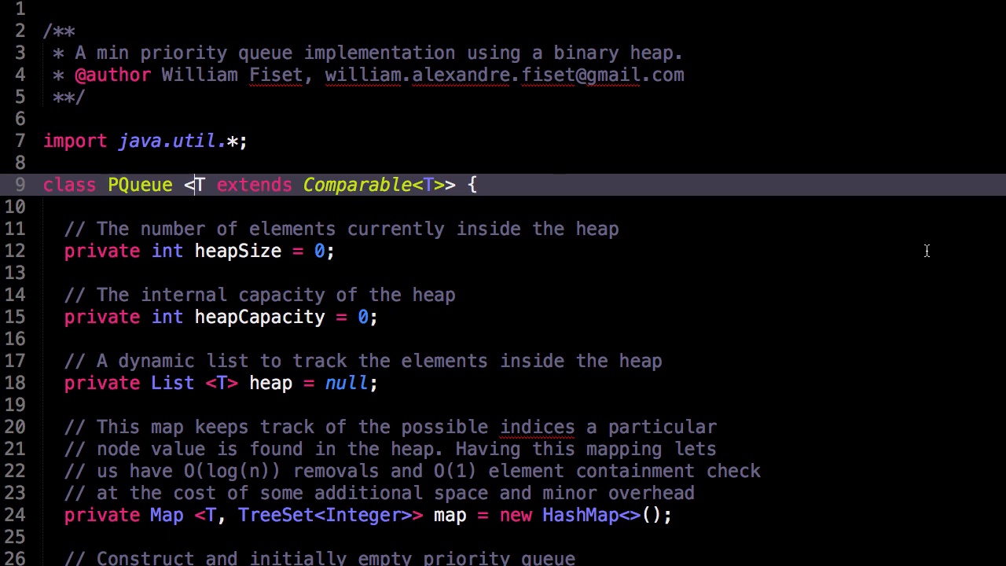
scroll(down, 3)
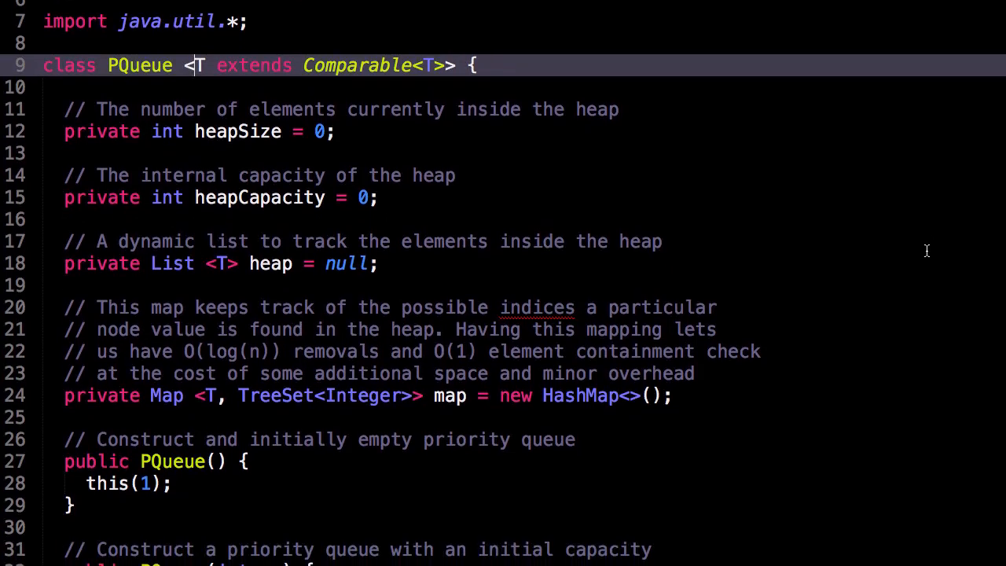
mouse_move(289, 132)
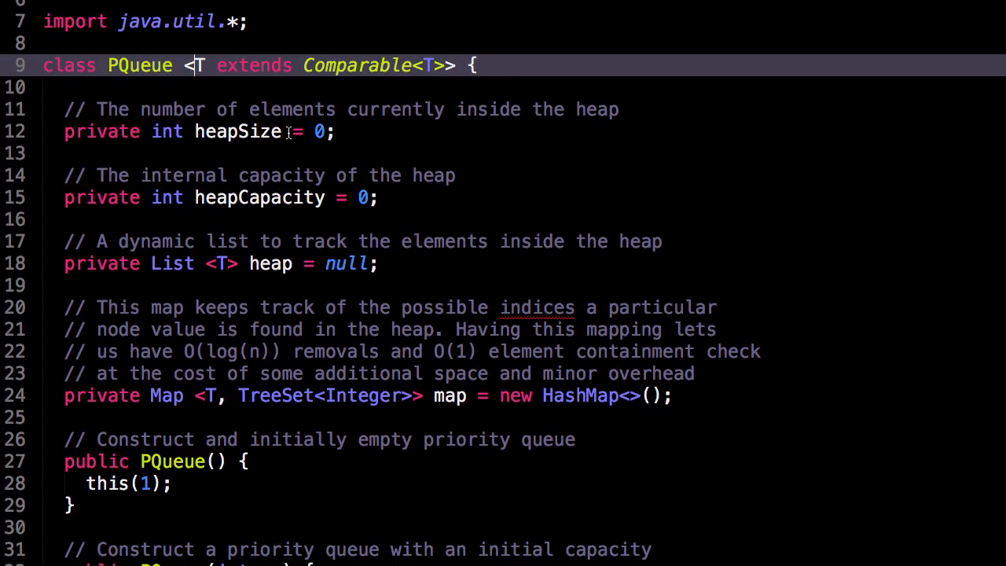
mouse_move(403, 129)
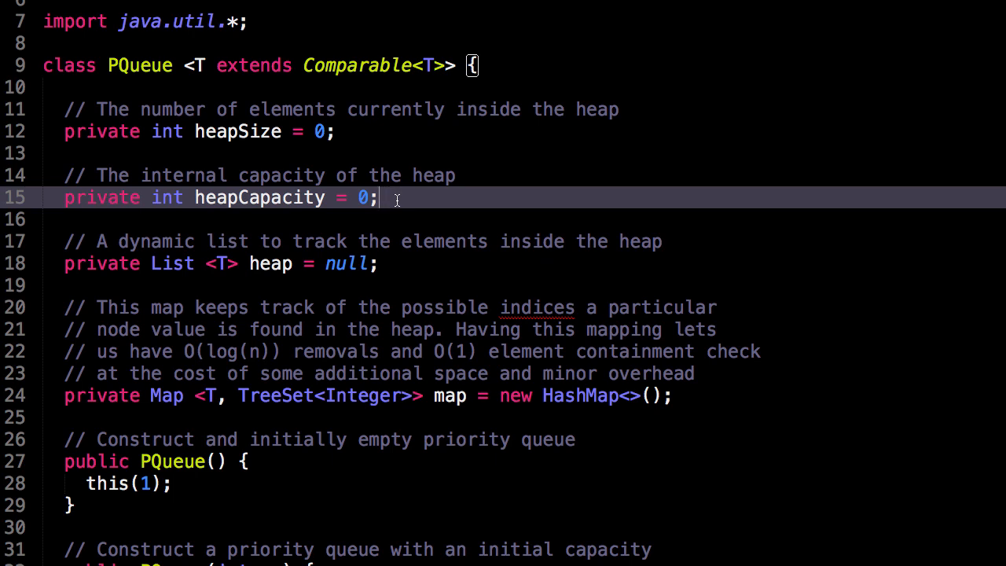
mouse_move(201, 131)
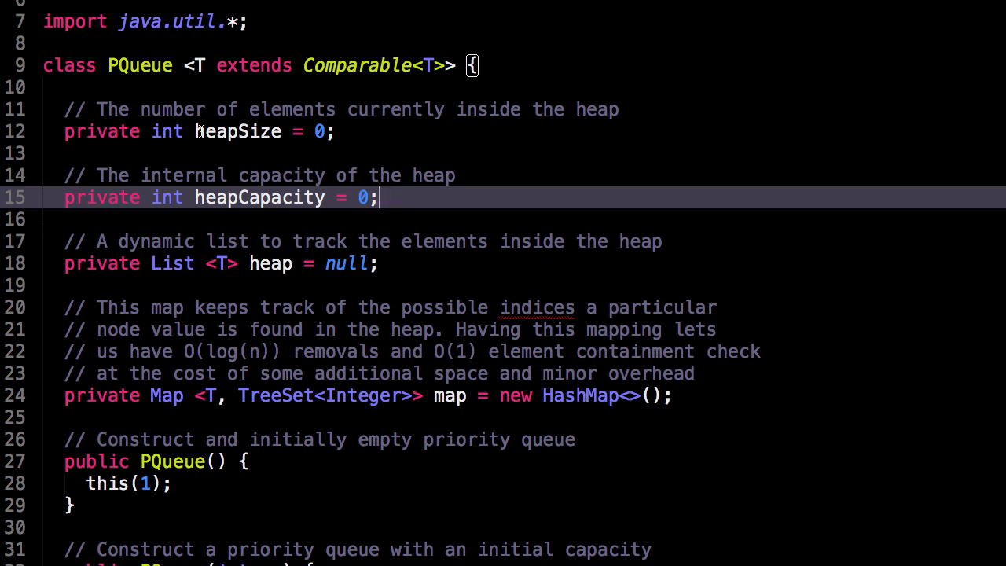
double_click(236, 131)
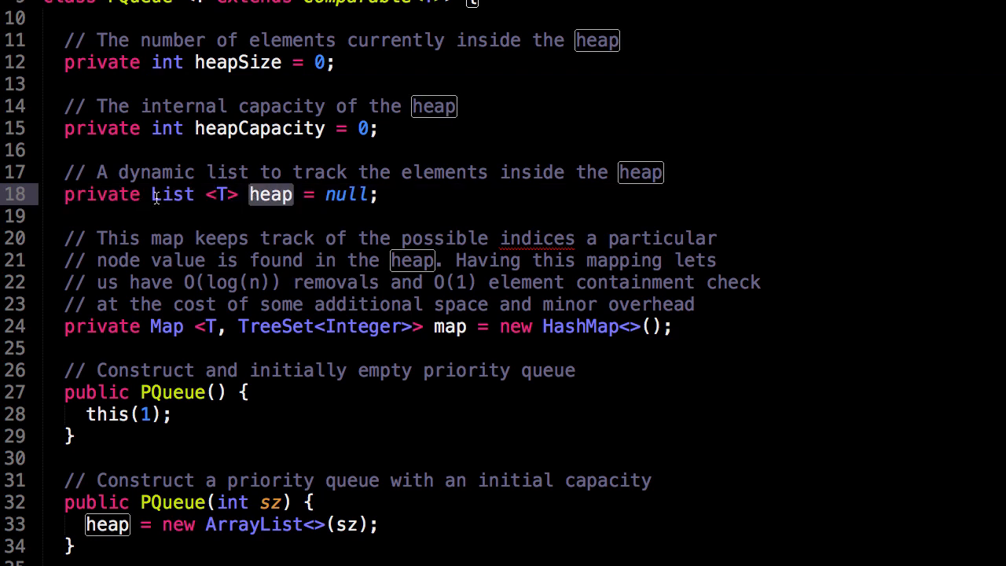
double_click(171, 194)
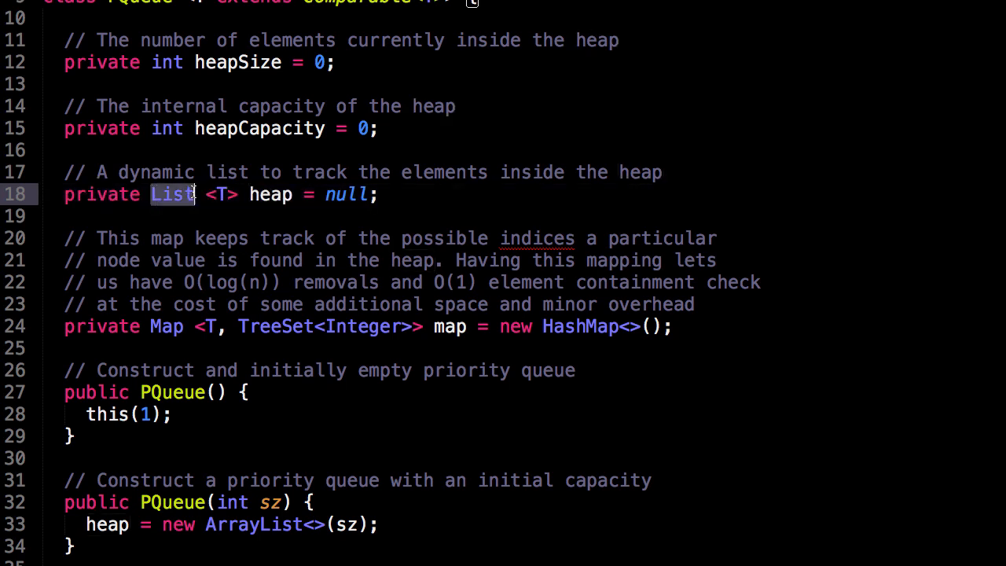
scroll(down, 3)
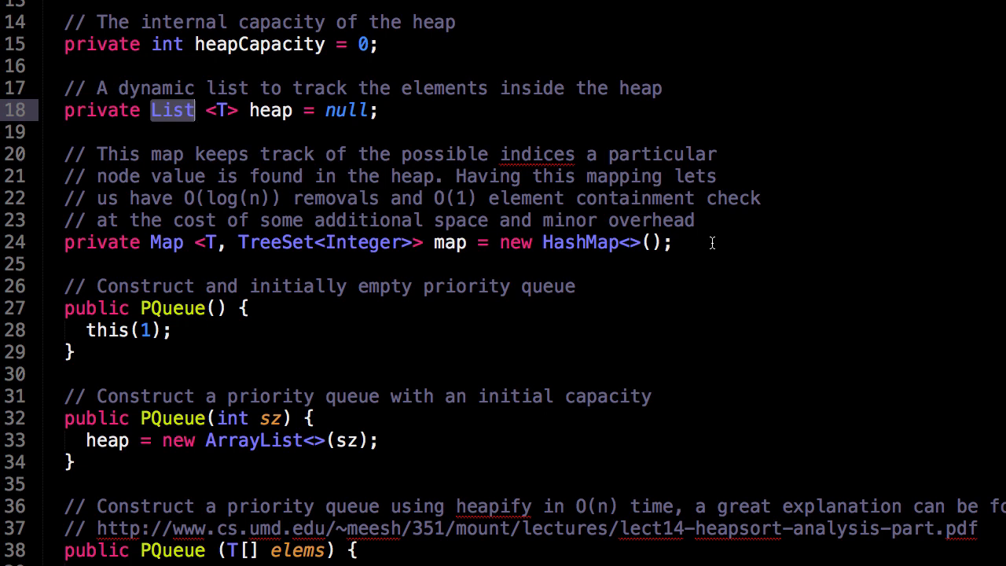
mouse_move(202, 273)
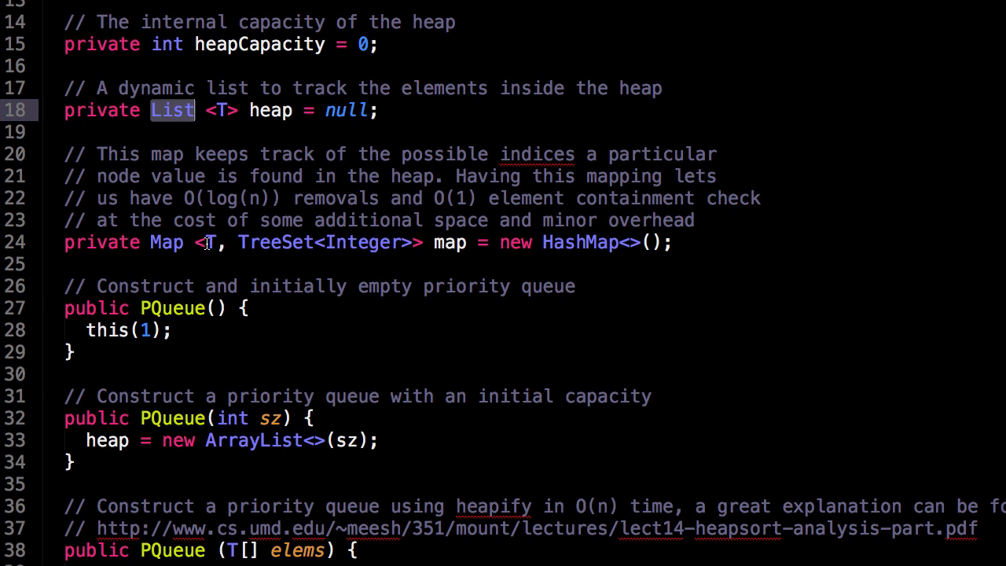
click(211, 242)
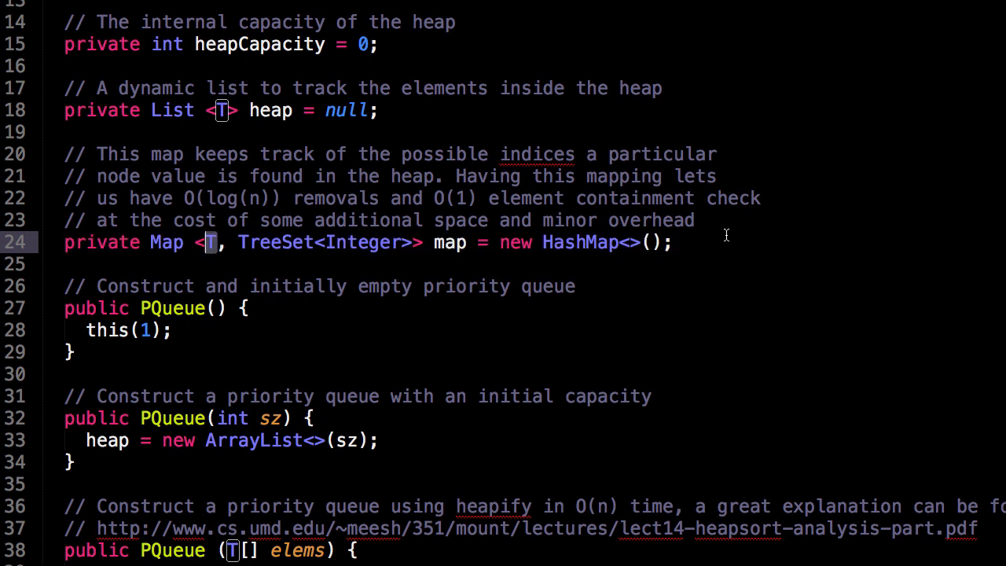
Scroll through the constructors, marking the O(n) heapify comment and the this(elems.size()) call.
scroll(down, 3)
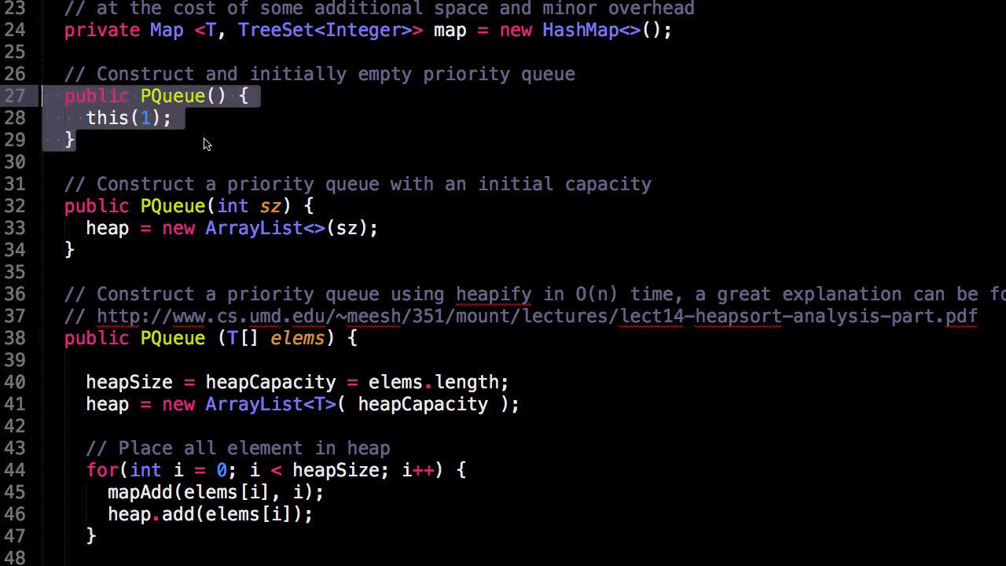
mouse_move(159, 151)
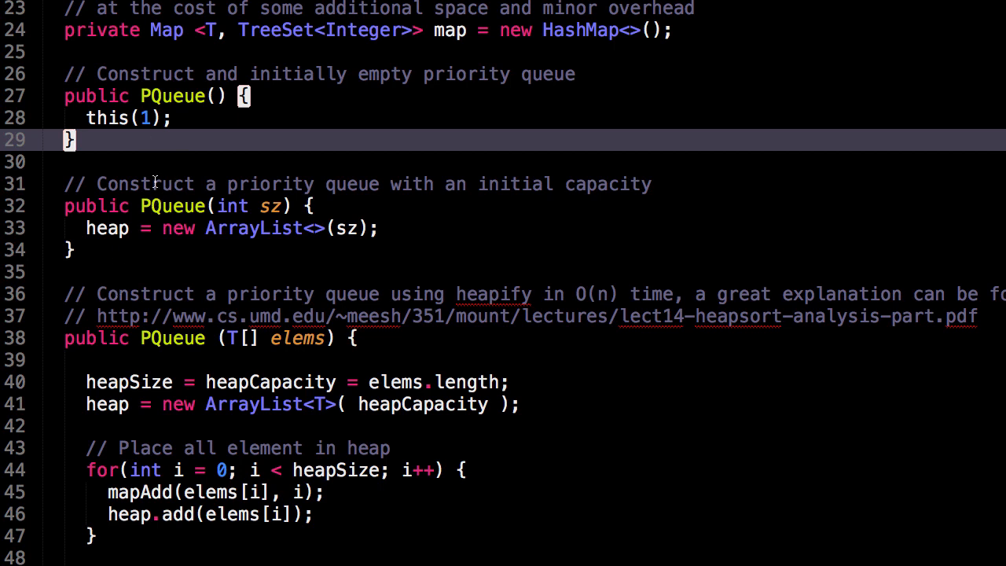
mouse_move(212, 207)
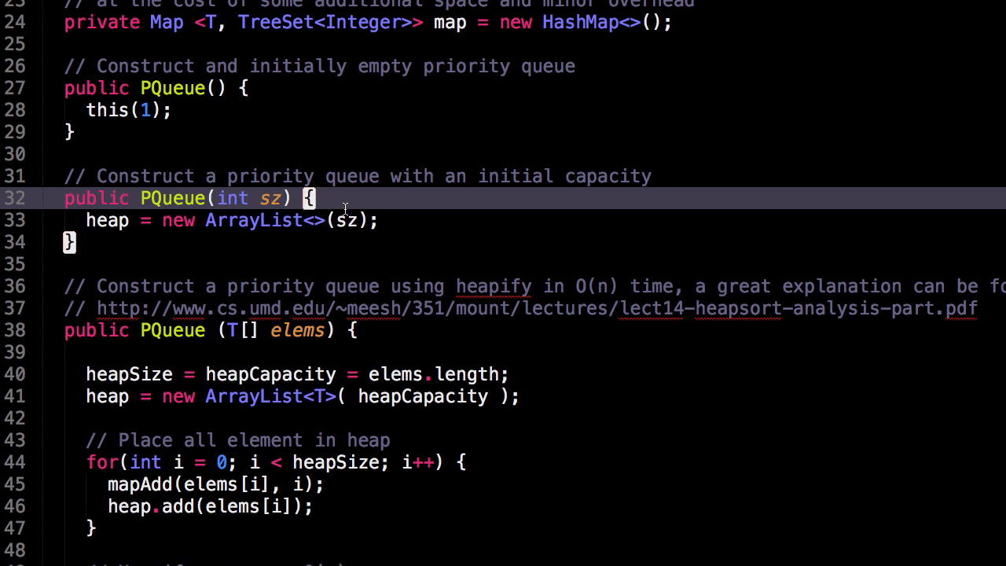
scroll(down, 3)
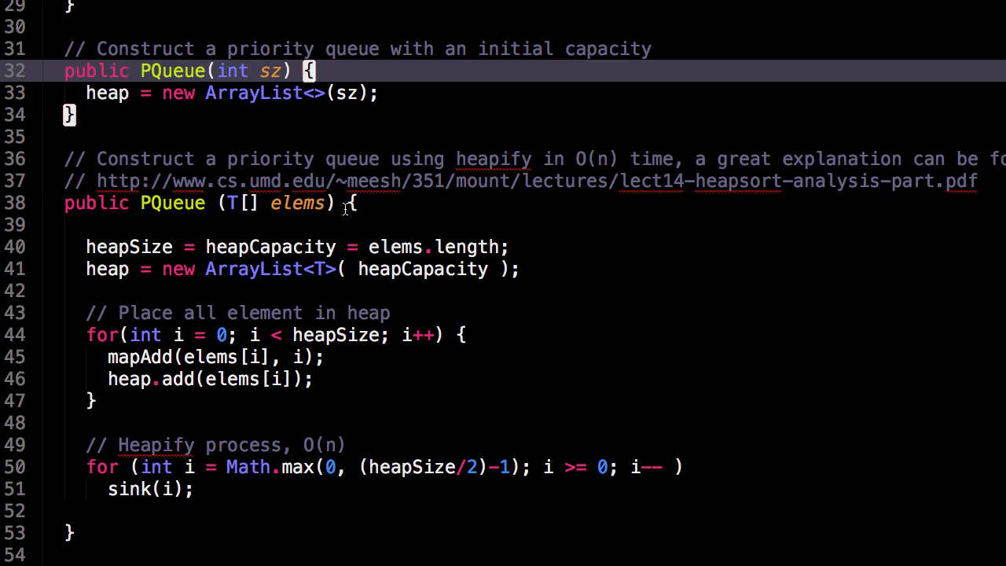
mouse_move(370, 204)
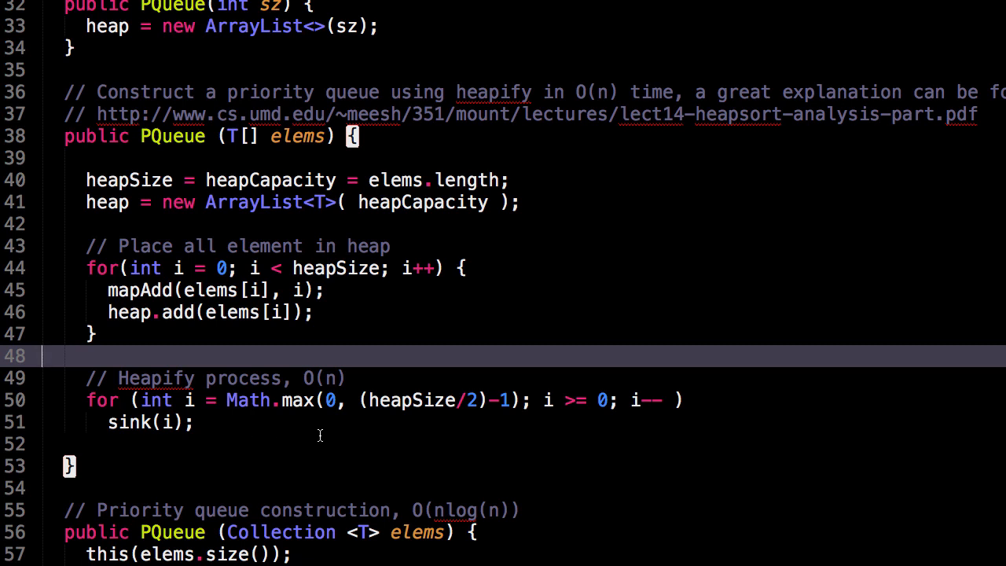
scroll(down, 3)
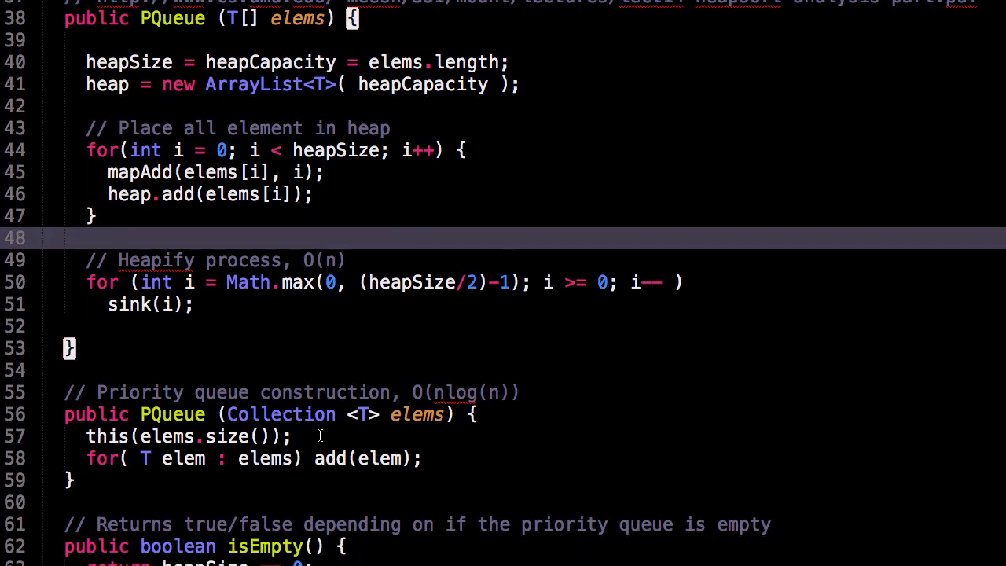
mouse_move(73, 281)
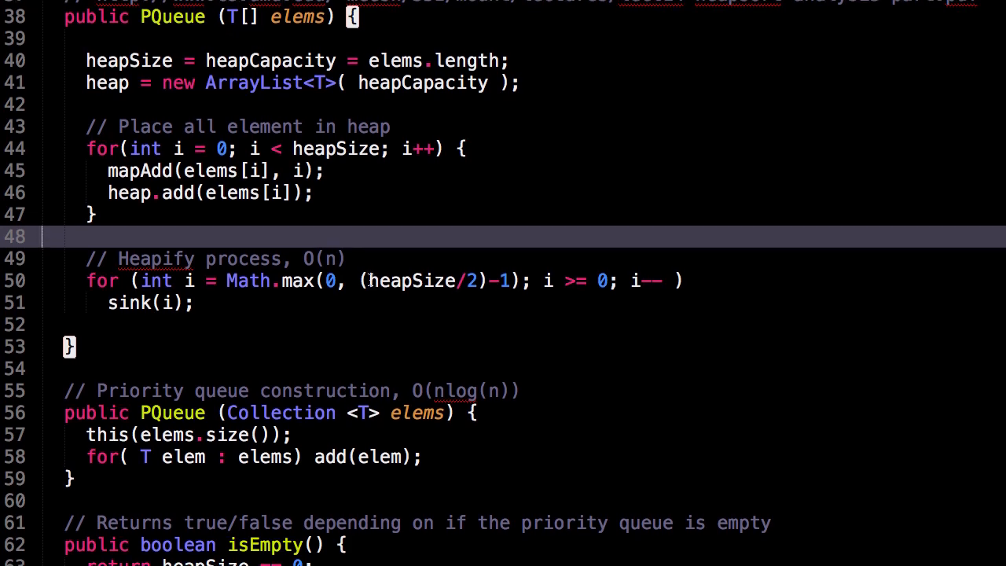
scroll(down, 3)
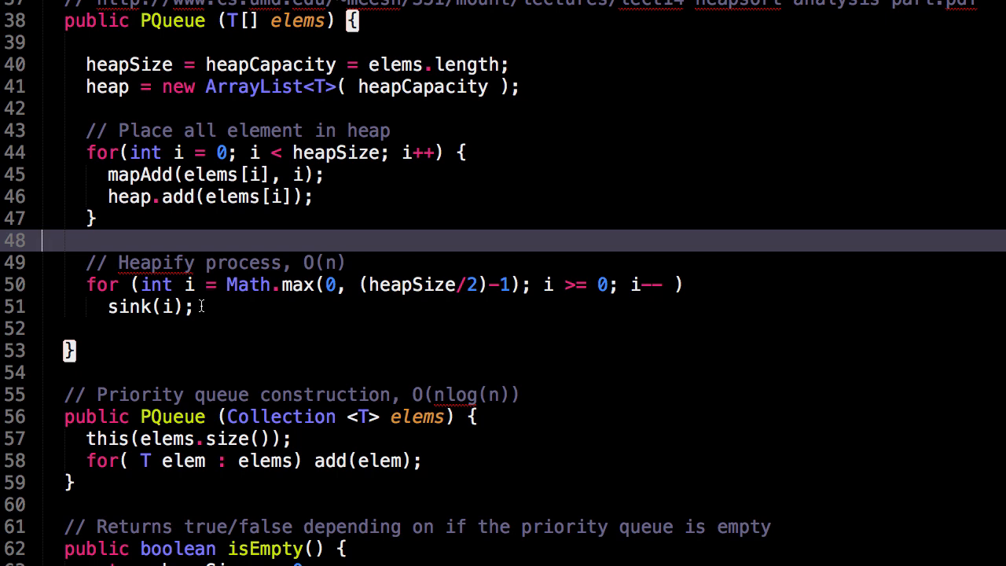
mouse_move(391, 293)
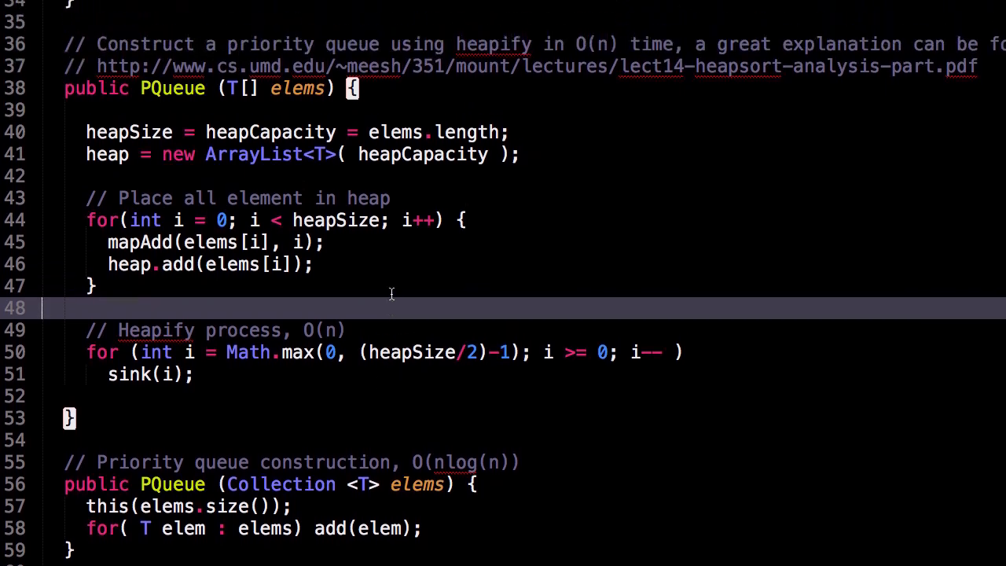
scroll(down, 3)
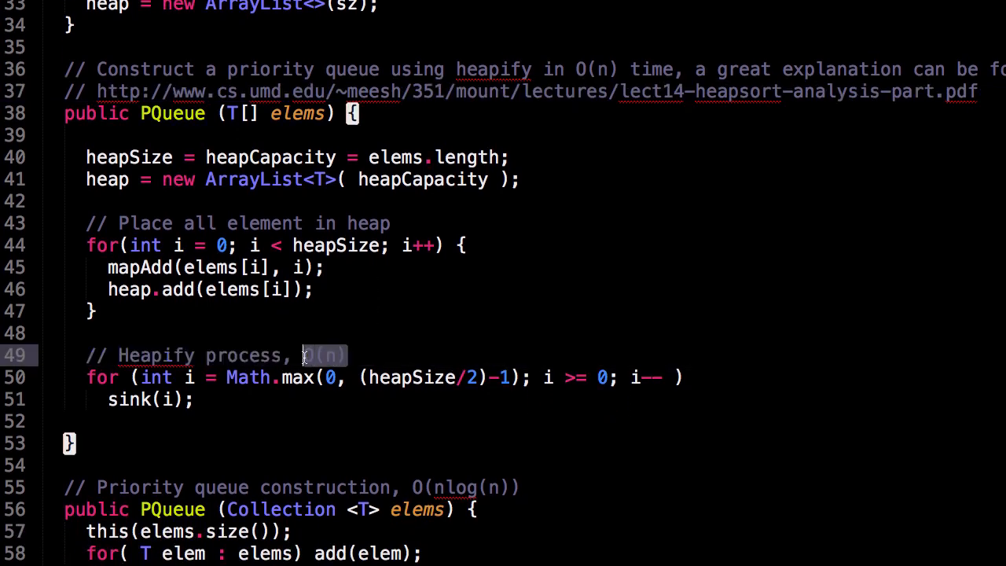
click(195, 332)
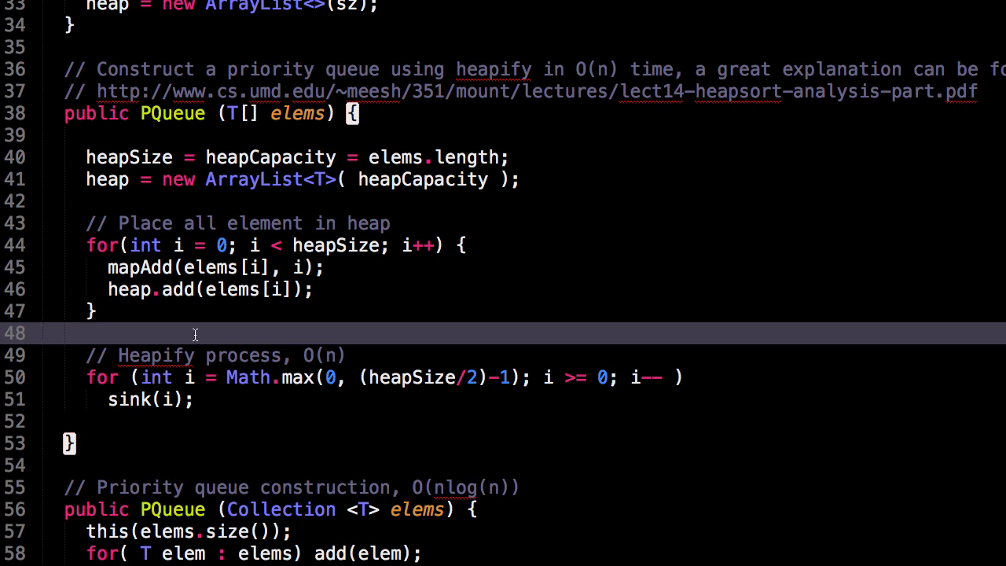
scroll(down, 3)
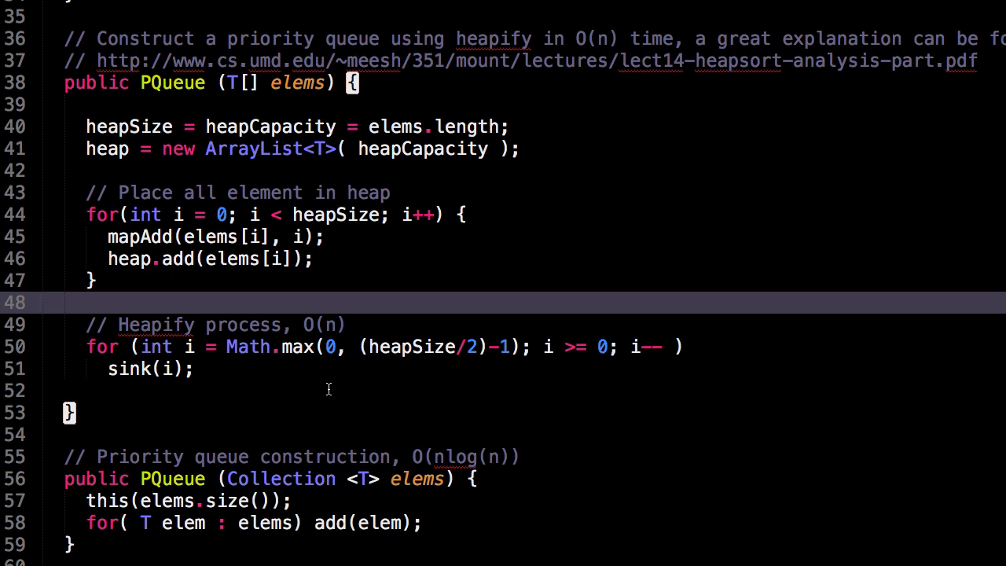
double_click(323, 322)
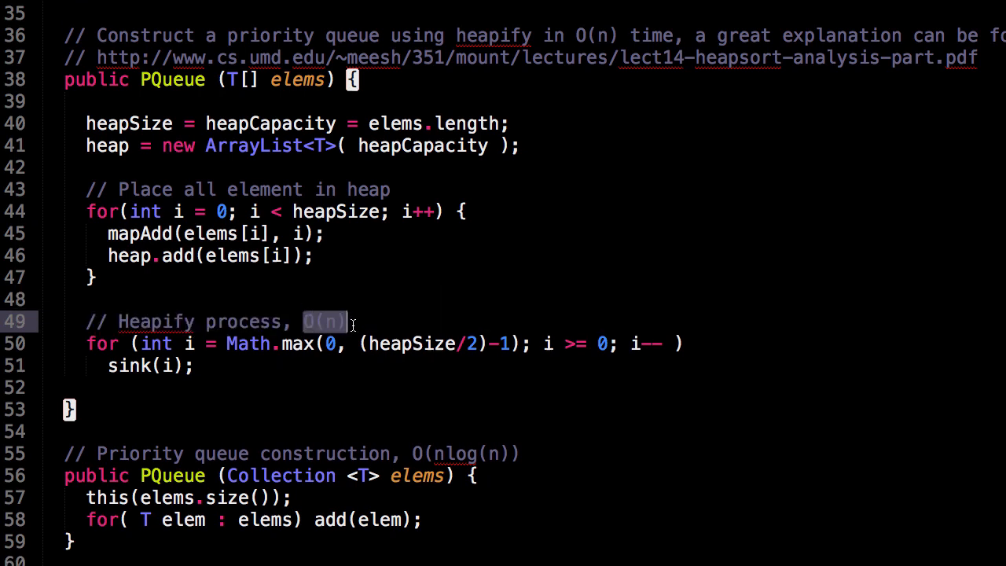
scroll(down, 3)
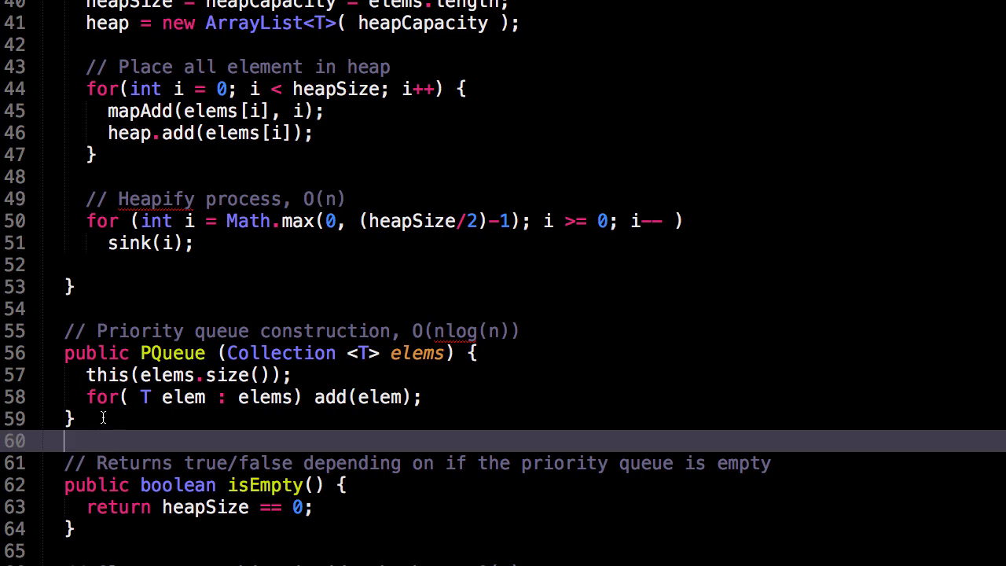
mouse_move(179, 430)
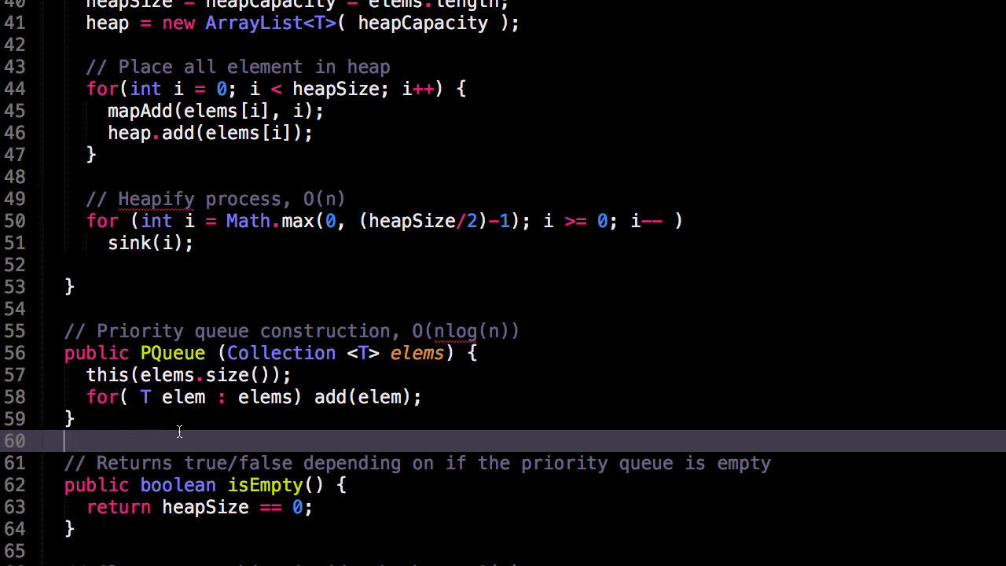
mouse_move(309, 371)
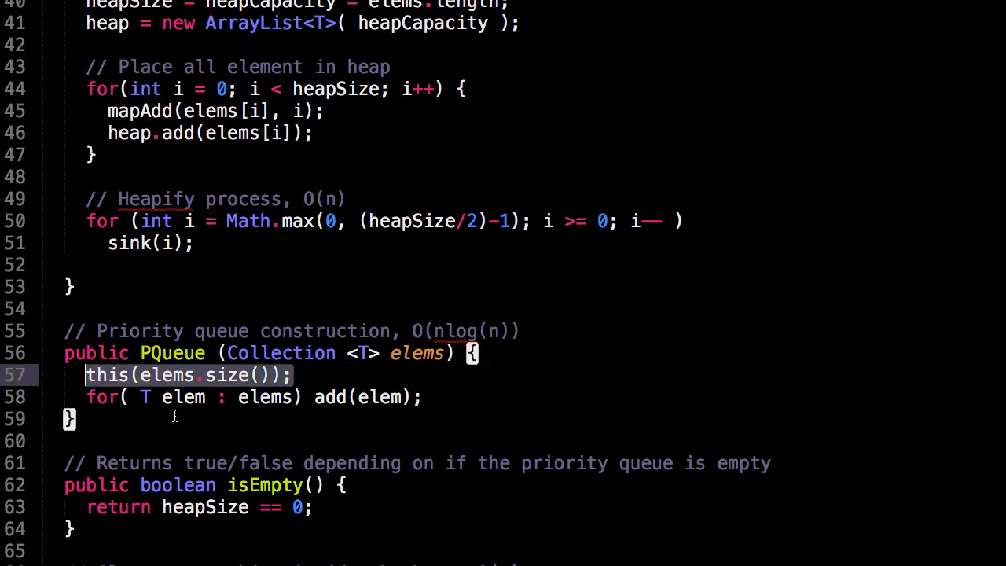
click(315, 375)
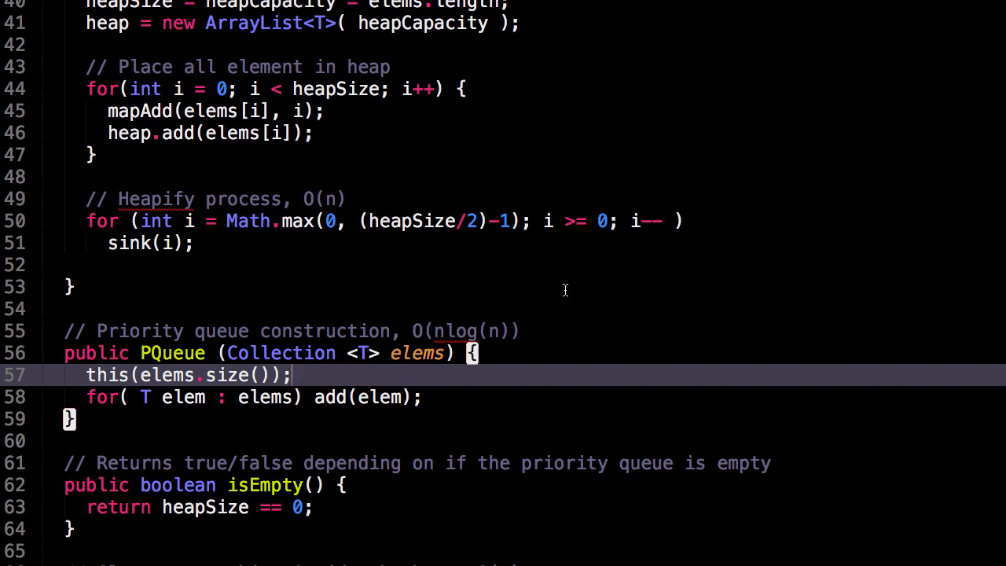
mouse_move(556, 330)
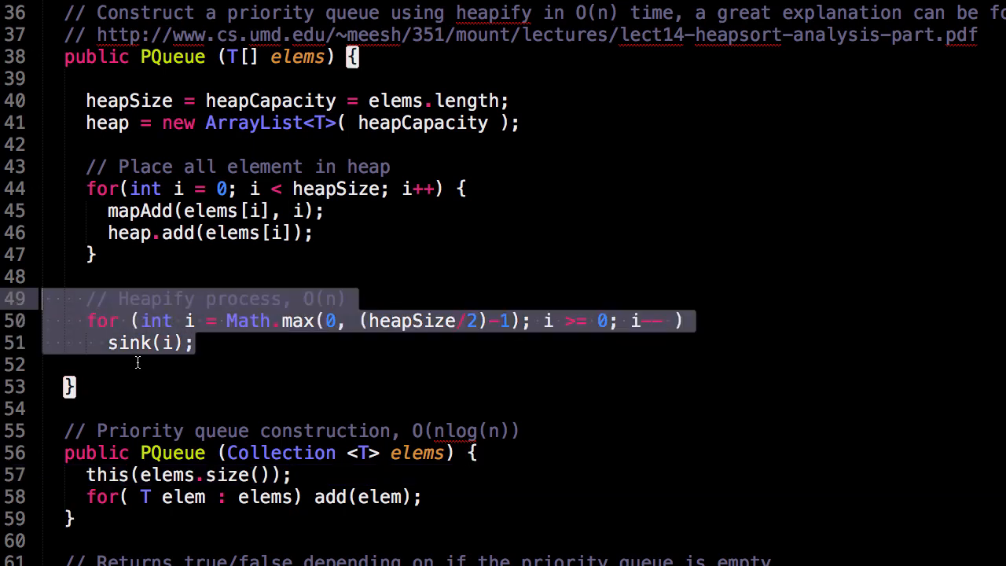
Scroll past isEmpty and the map.clear() line down to the size, peek and poll methods.
scroll(down, 3)
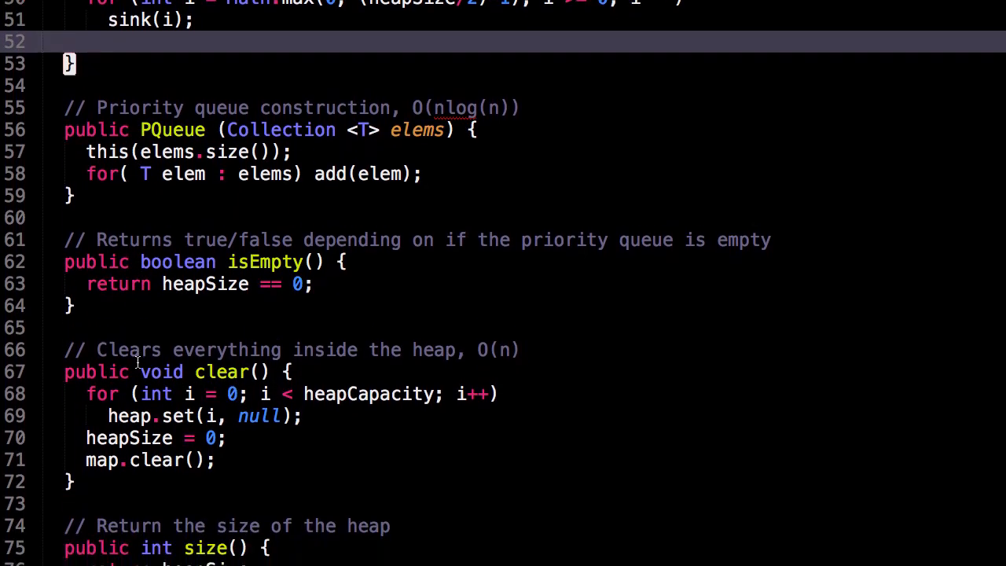
scroll(down, 3)
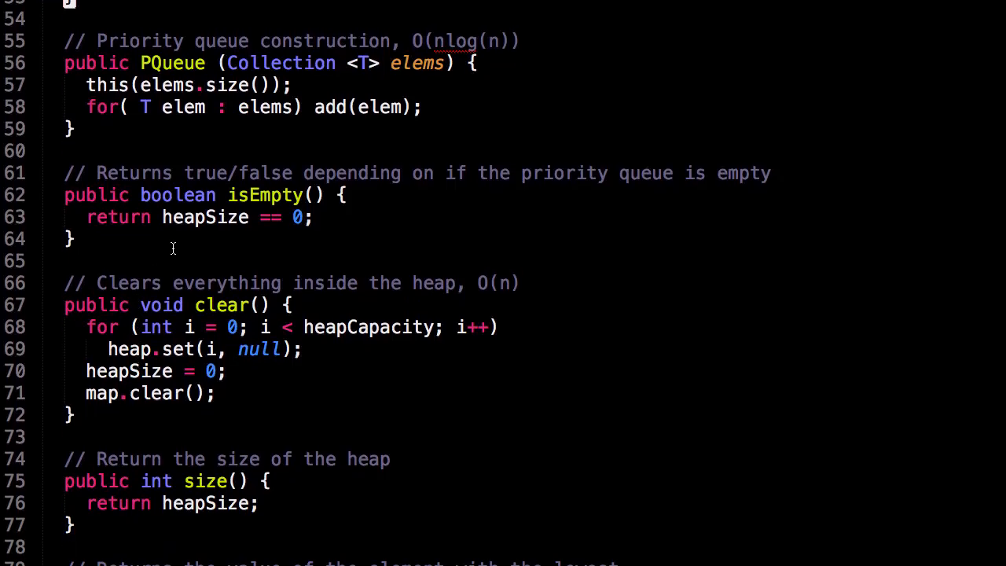
mouse_move(180, 250)
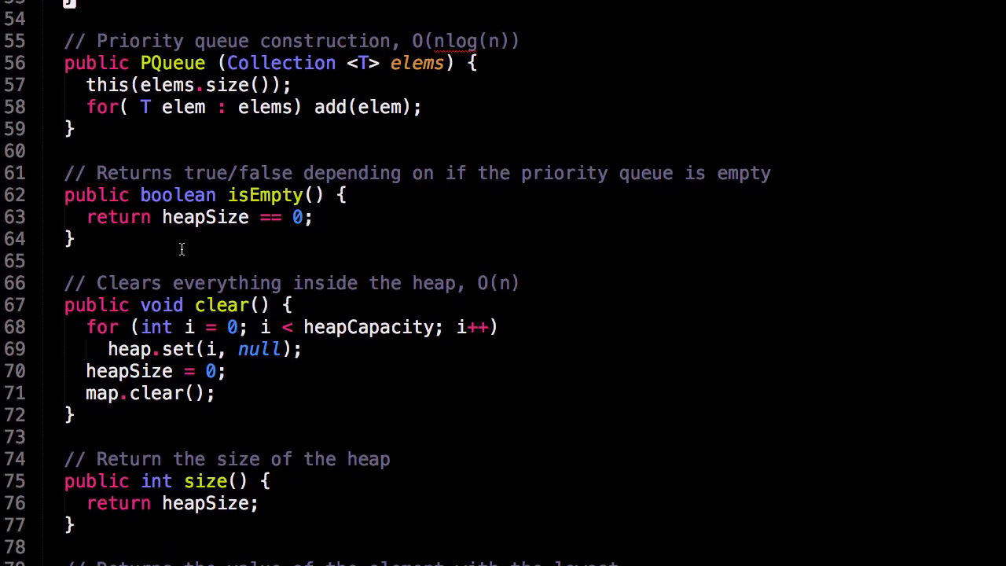
scroll(down, 3)
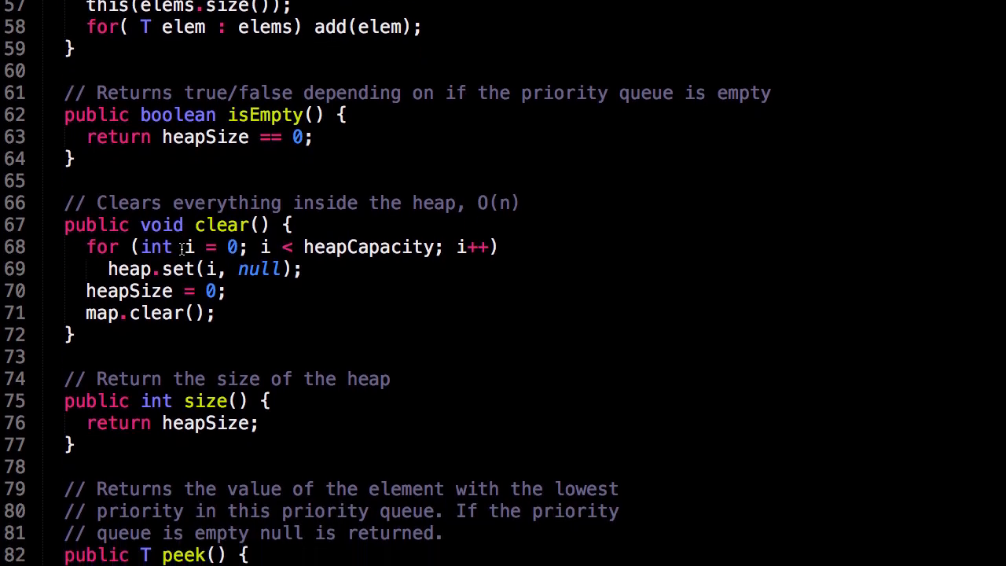
scroll(down, 3)
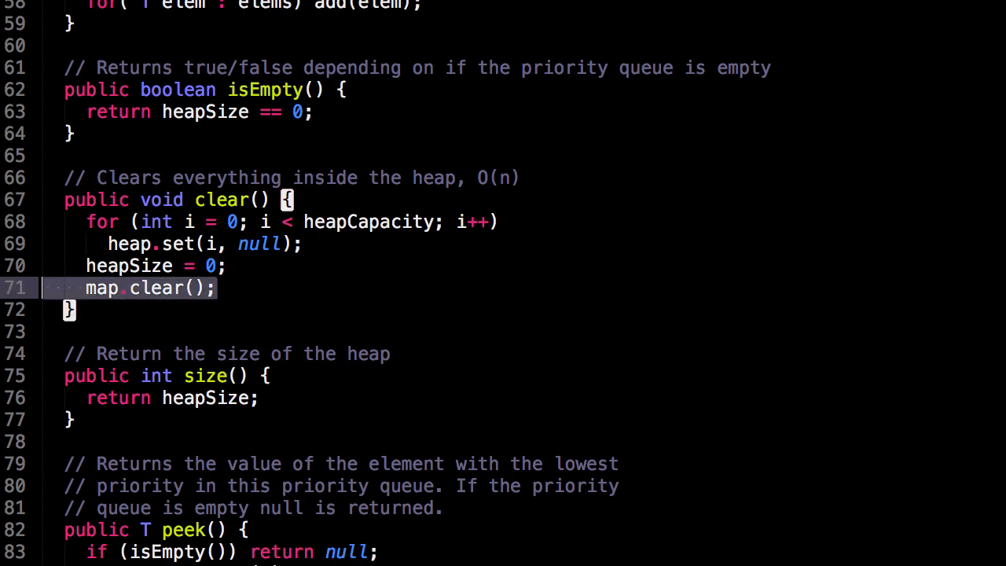
click(169, 331)
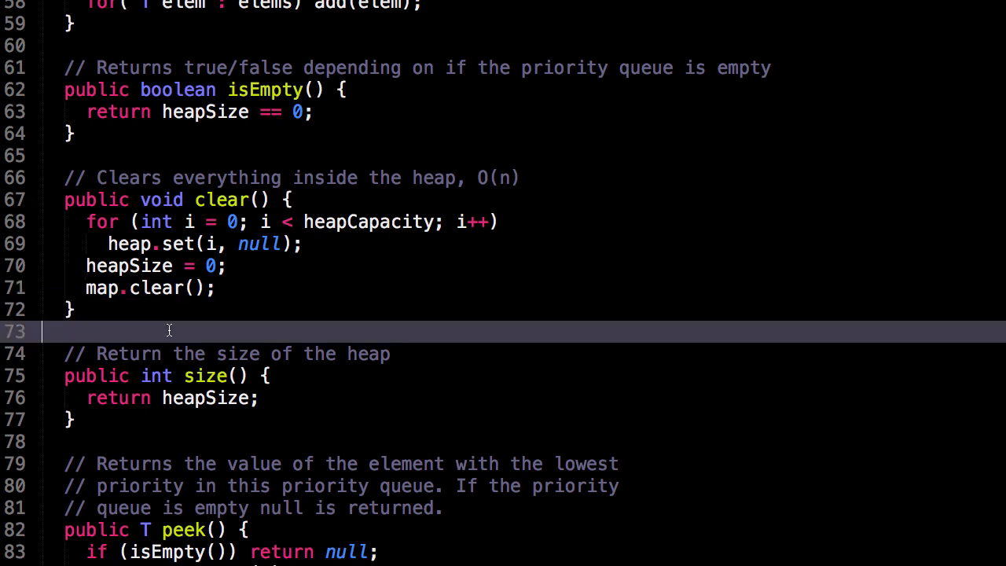
scroll(down, 3)
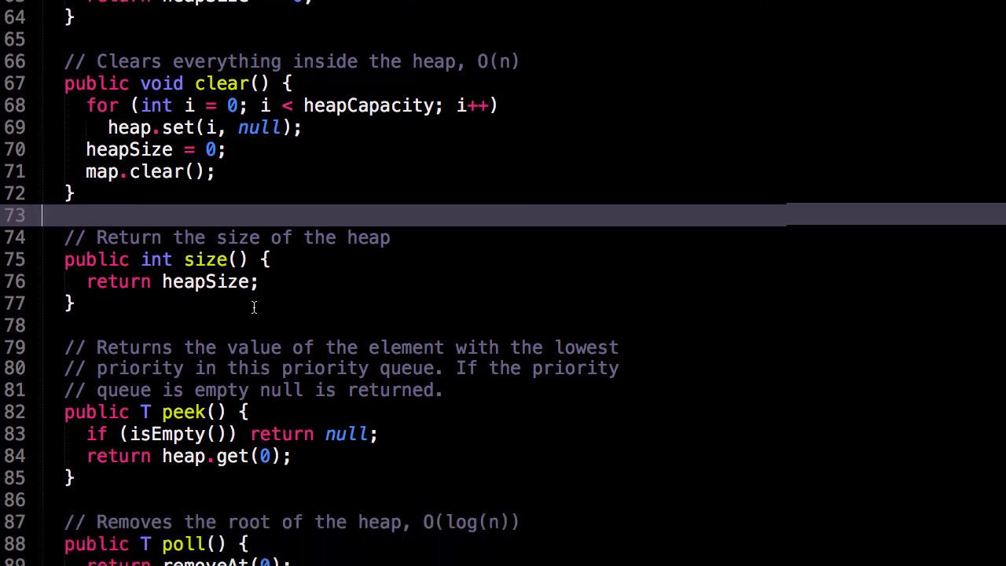
scroll(down, 3)
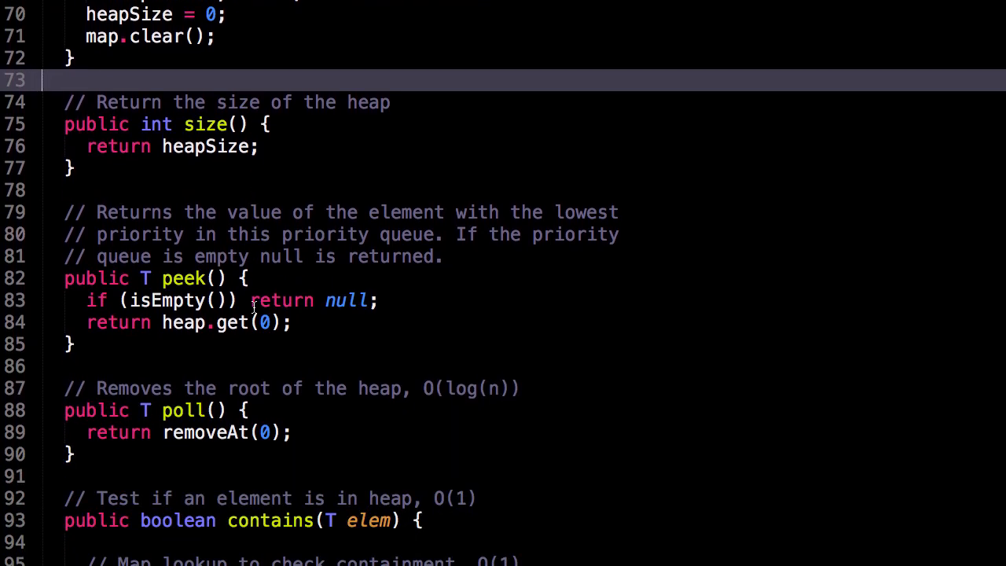
scroll(down, 3)
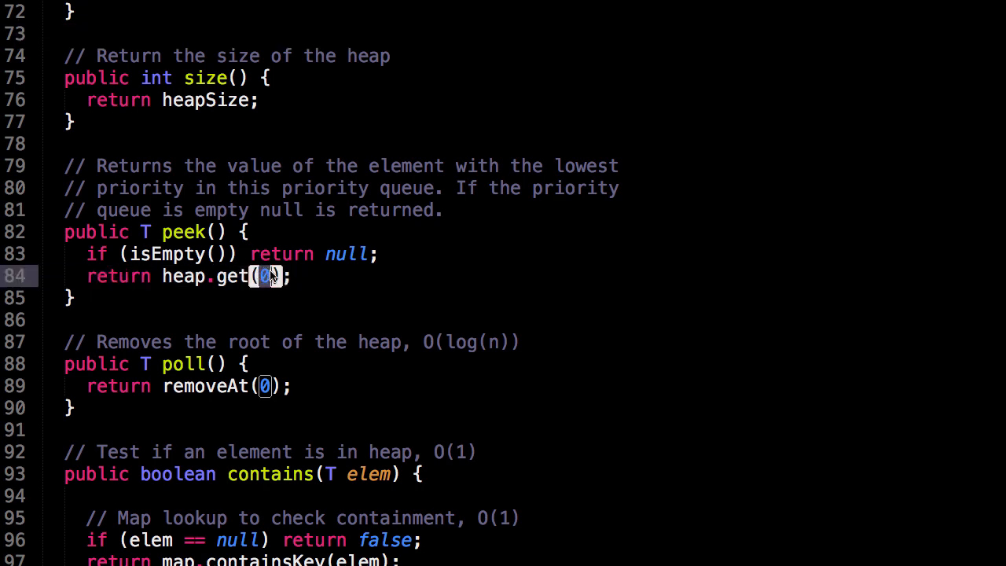
mouse_move(331, 279)
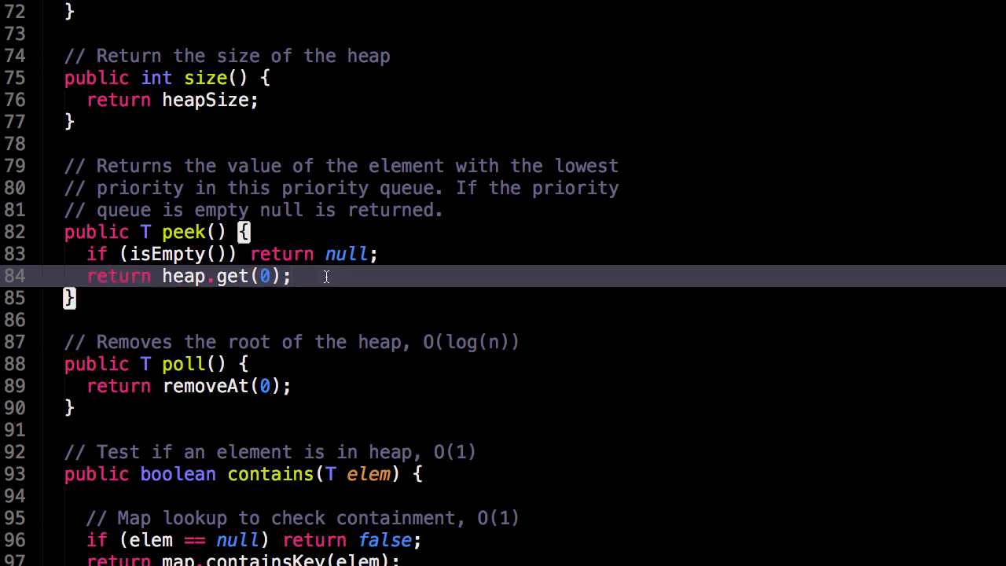
Scroll to the contains(T elem) method and mark its map lookup lines.
scroll(down, 3)
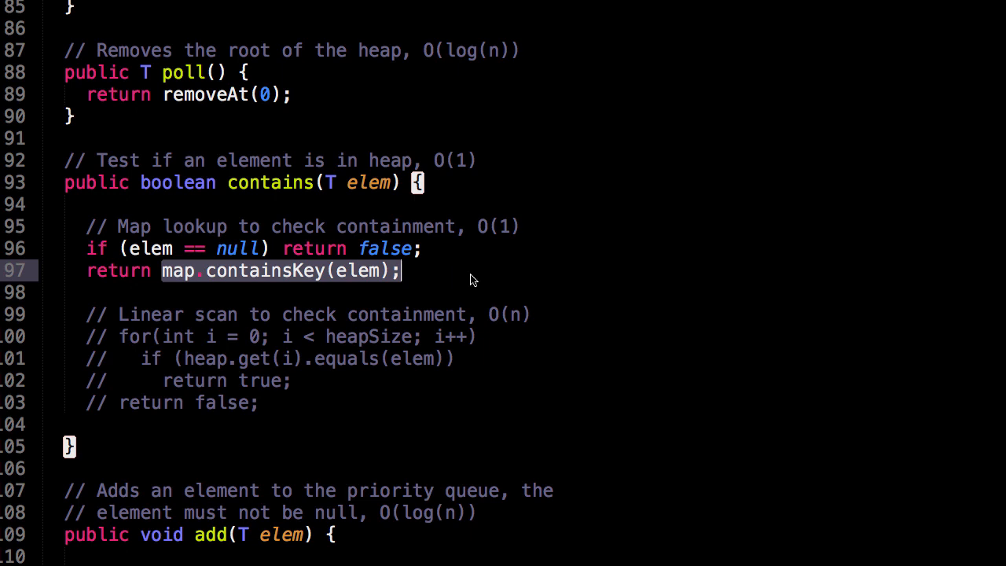
mouse_move(461, 279)
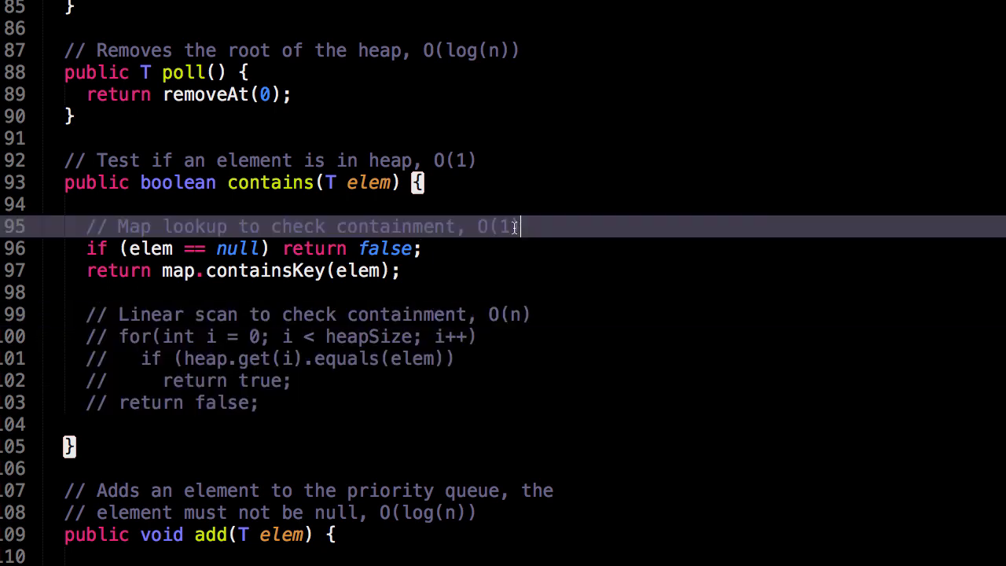
double_click(495, 226)
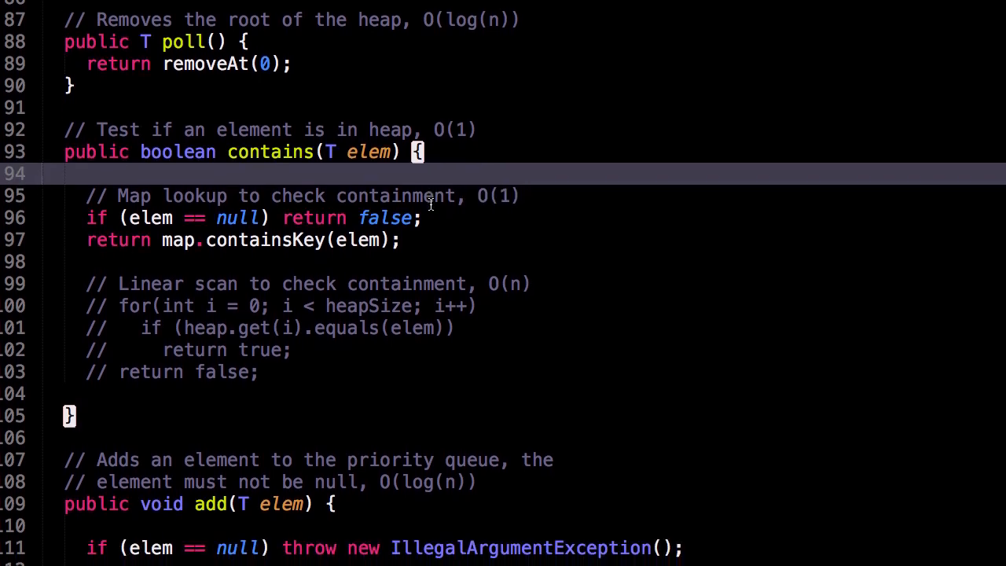
mouse_move(228, 257)
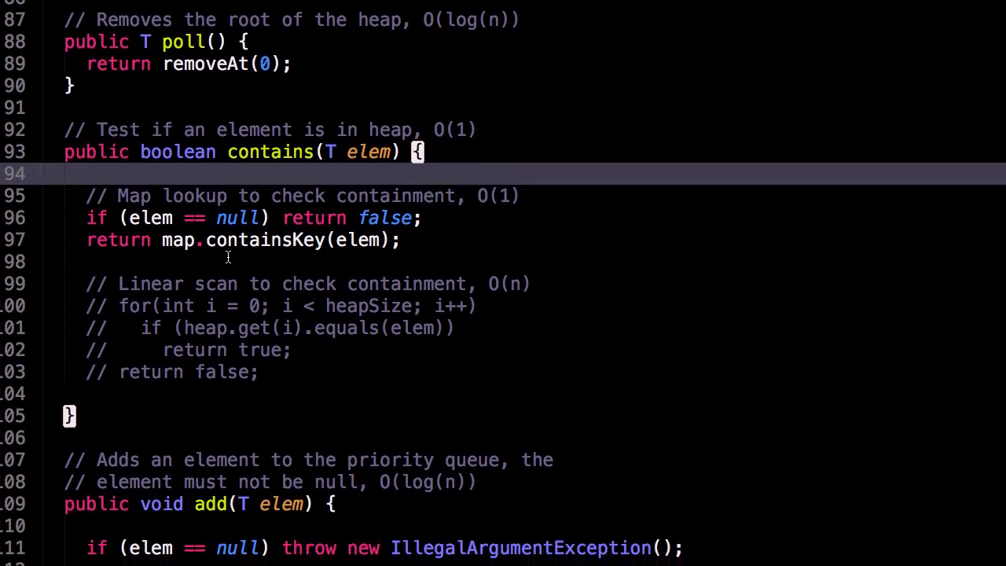
double_click(177, 240)
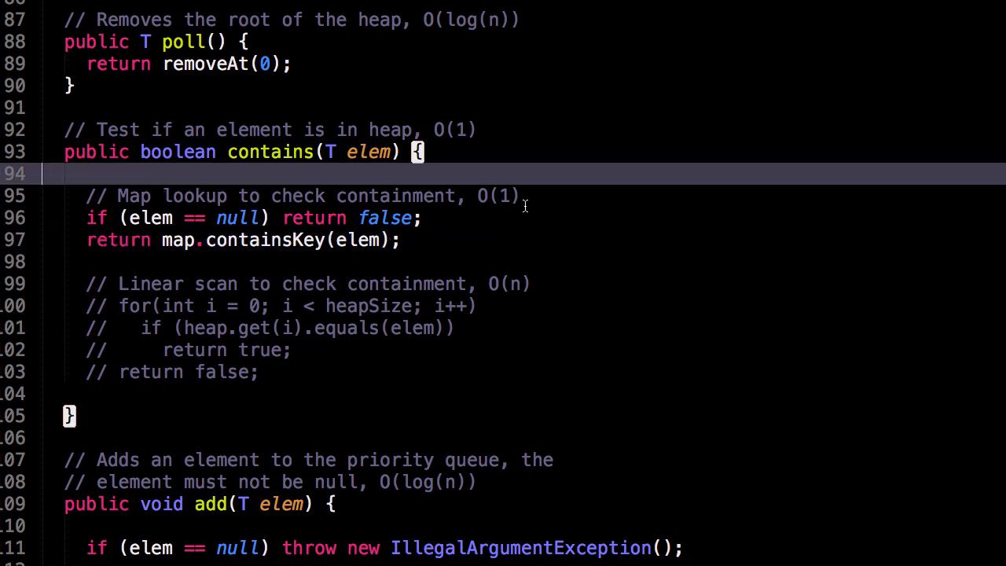
mouse_move(751, 281)
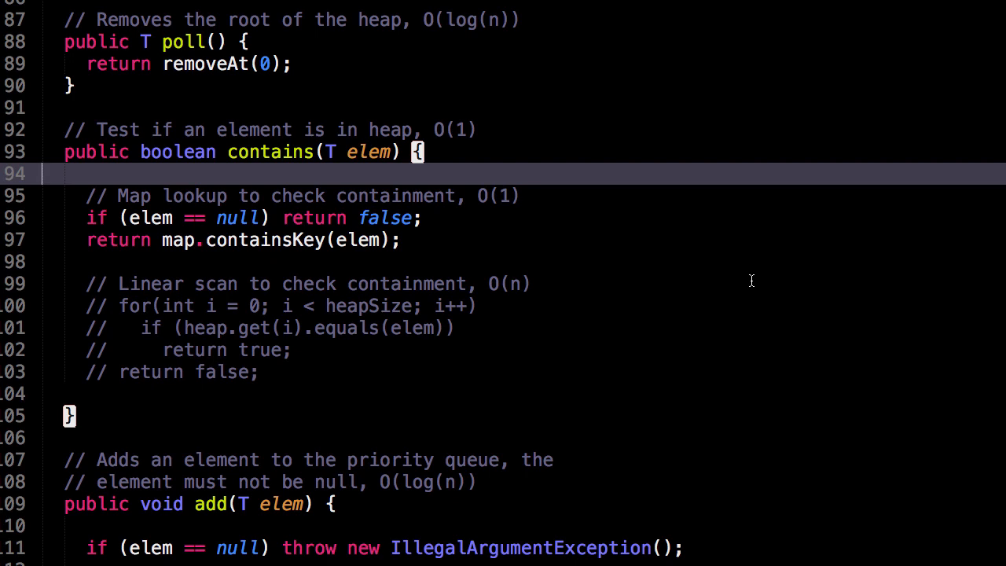
mouse_move(409, 252)
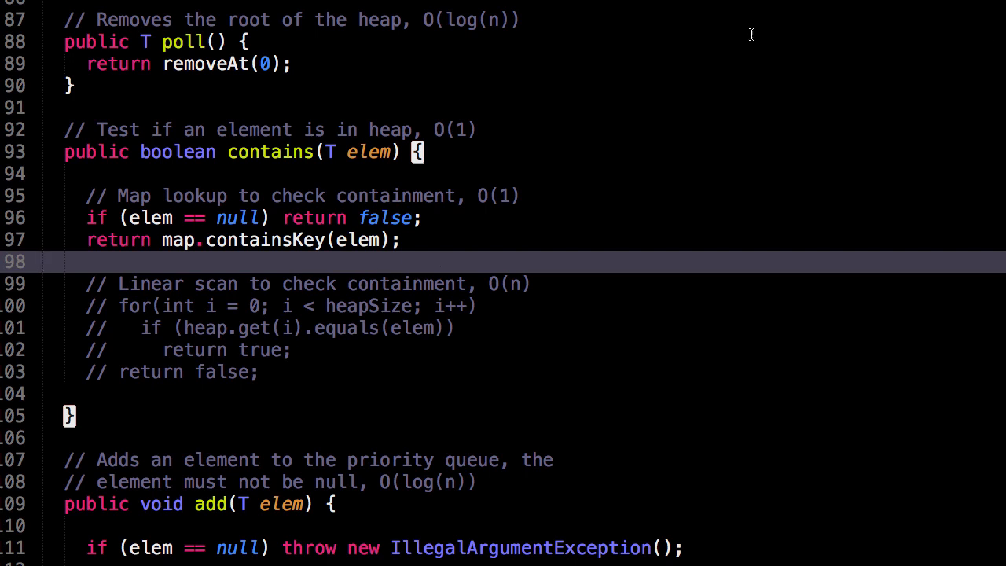
mouse_move(627, 158)
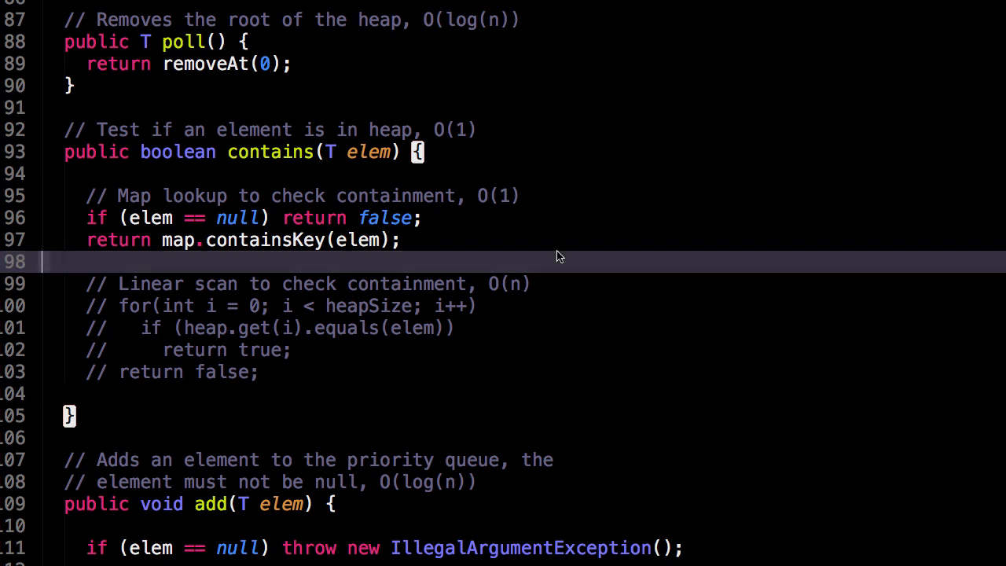
Scroll down until the full add(T elem) method with mapAdd, swim and size increment is visible.
scroll(down, 3)
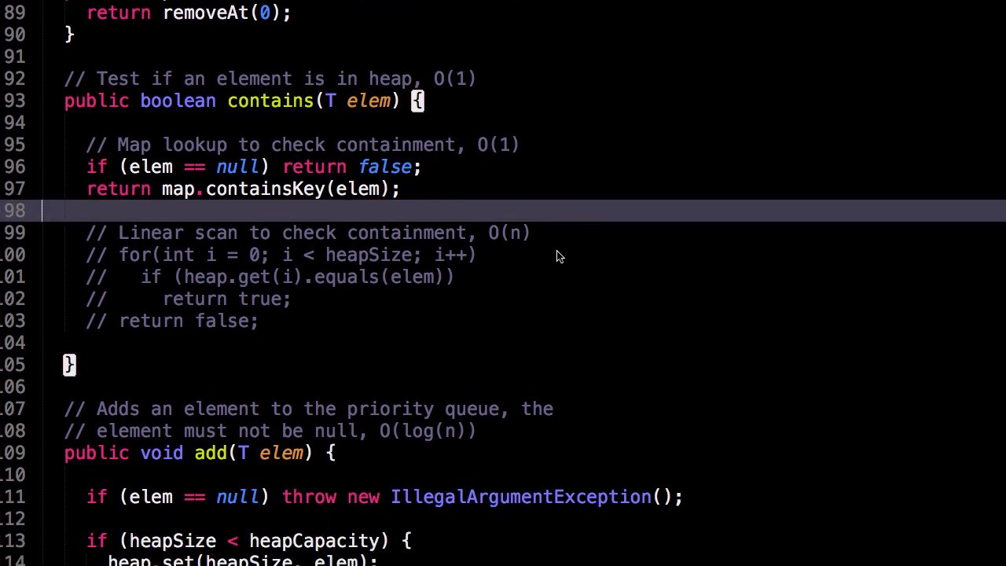
scroll(down, 3)
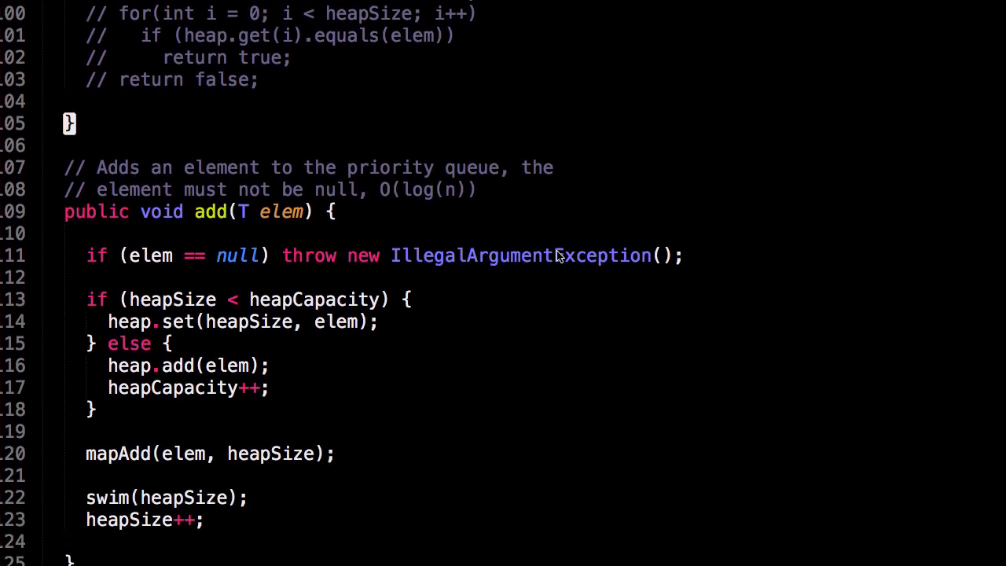
scroll(down, 3)
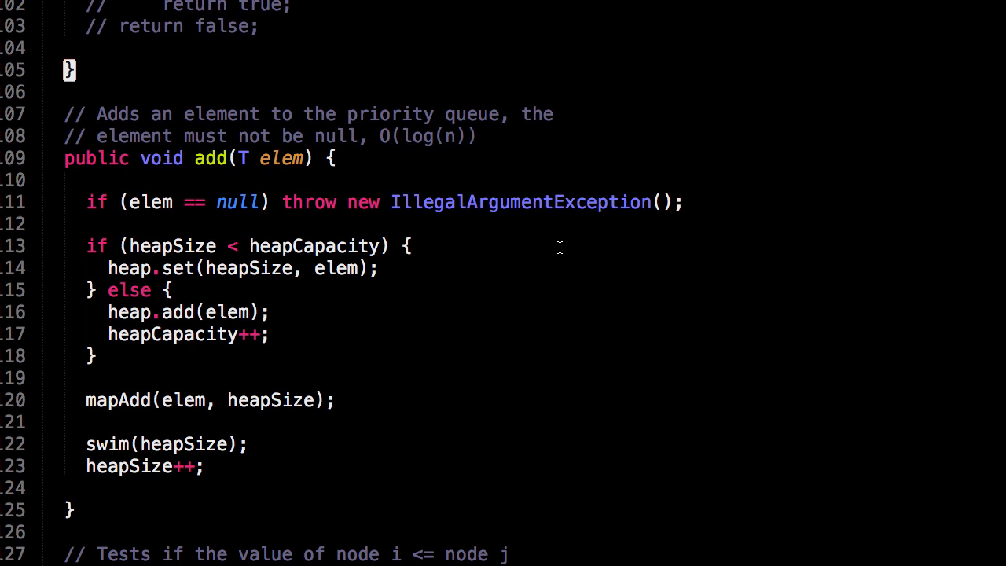
mouse_move(317, 228)
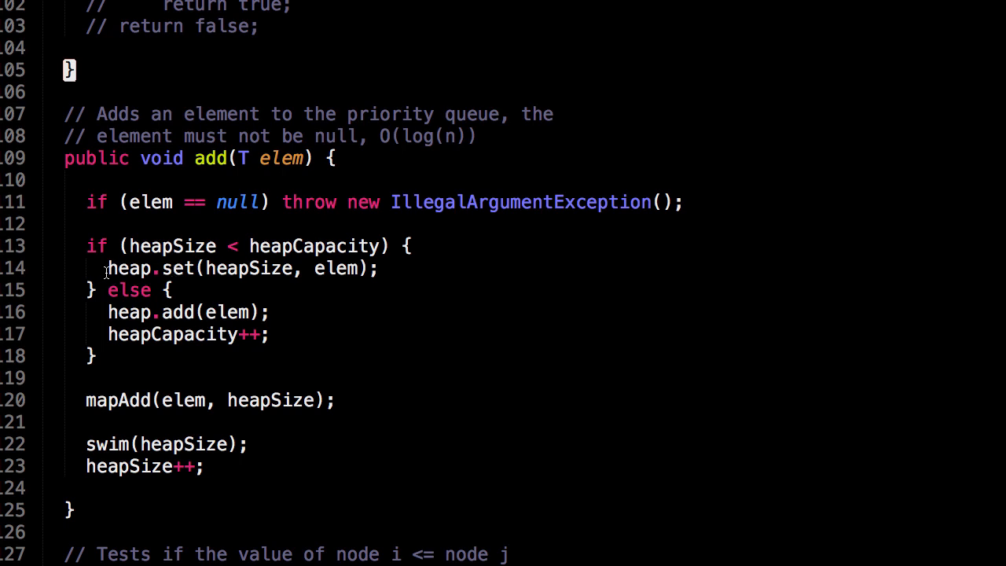
mouse_move(208, 298)
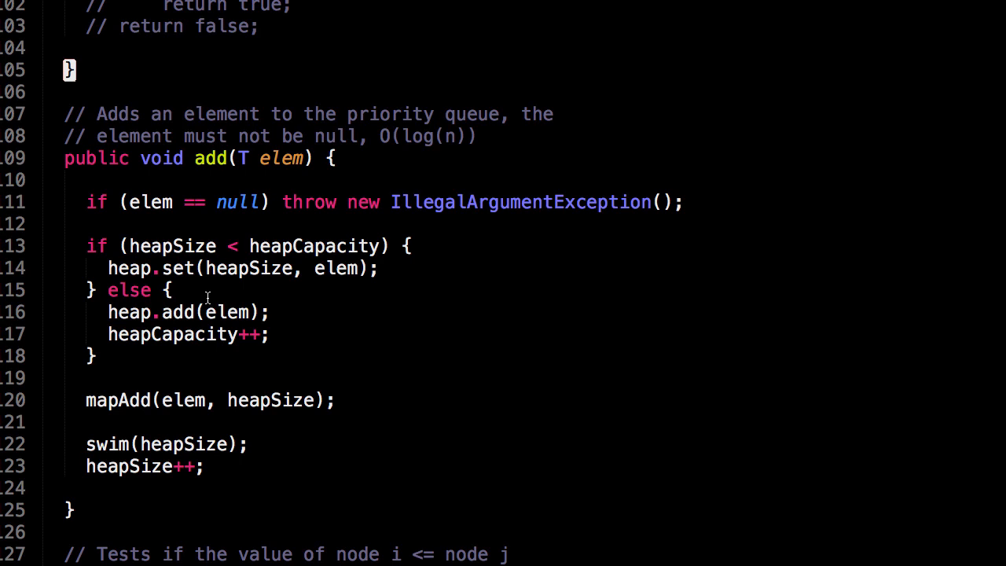
scroll(down, 3)
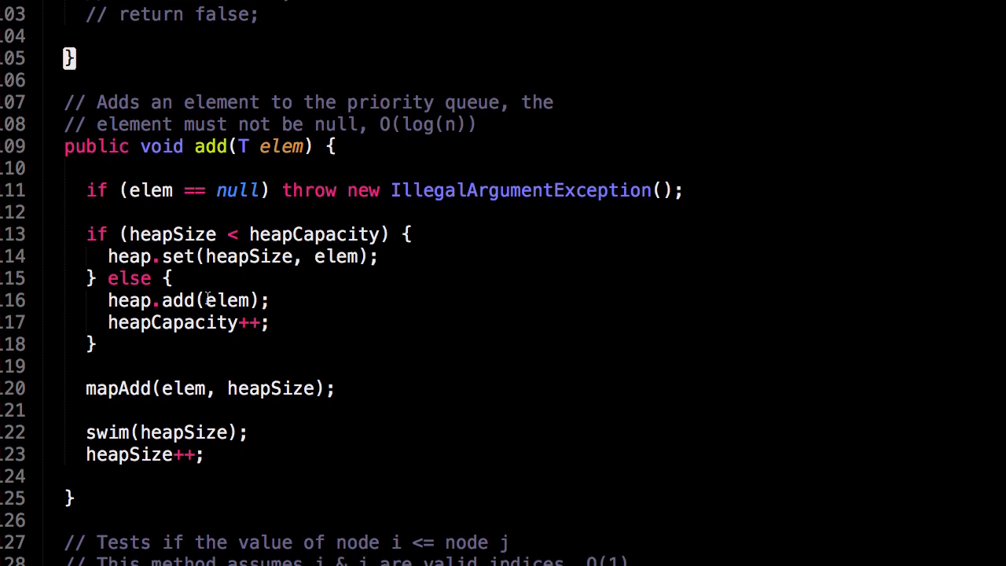
scroll(down, 3)
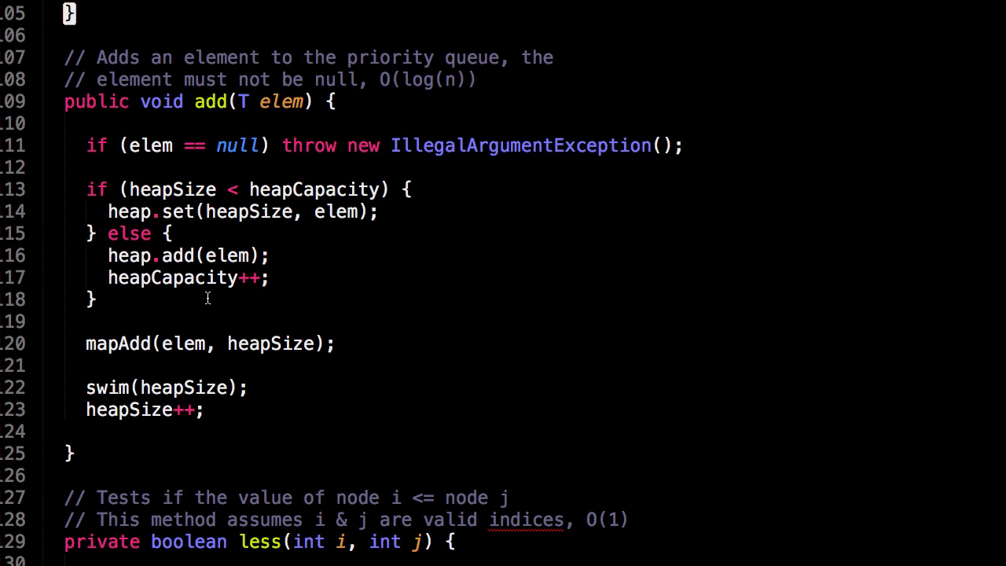
scroll(down, 3)
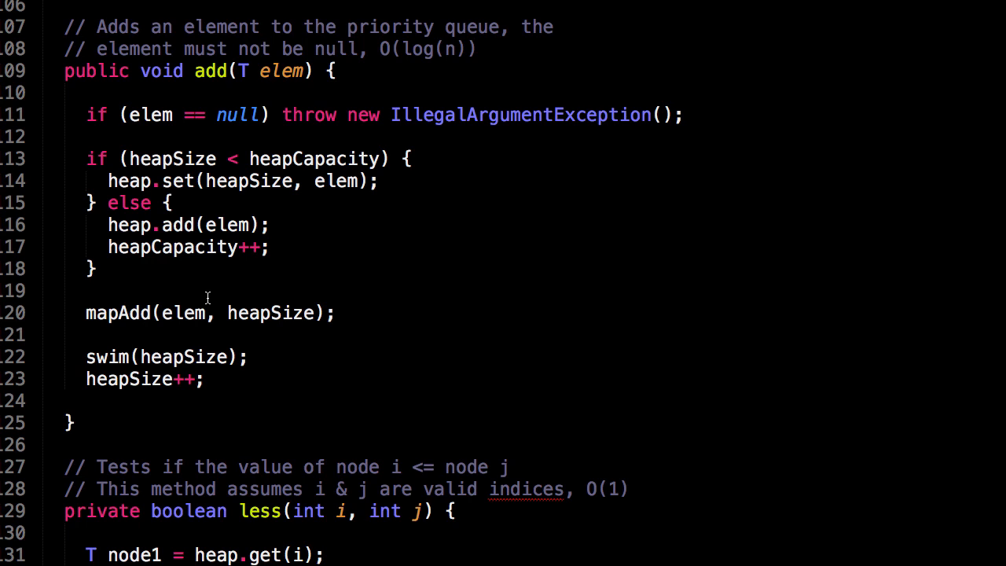
Scroll down until the less method comparing node i and node j is fully visible.
scroll(down, 3)
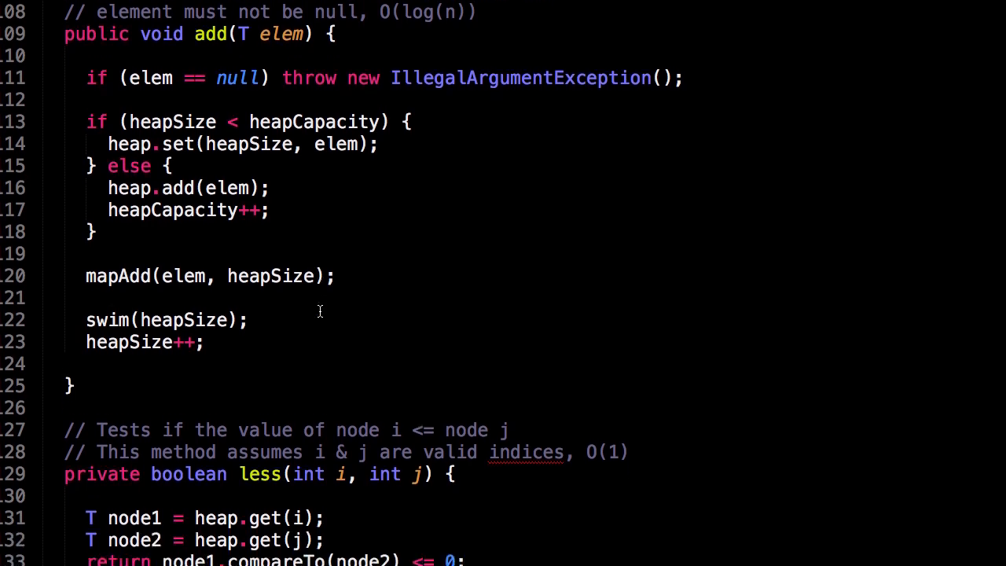
scroll(down, 3)
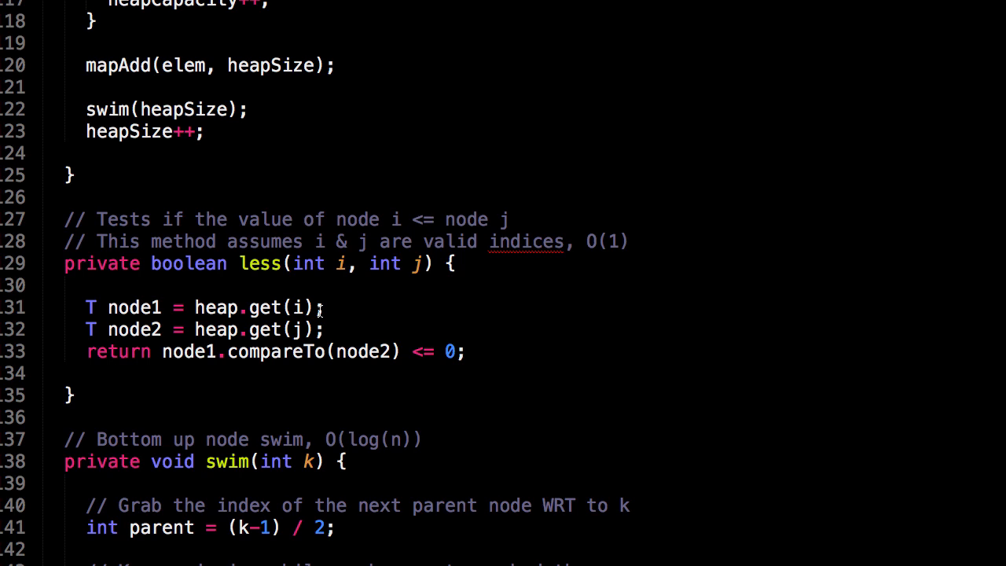
mouse_move(283, 391)
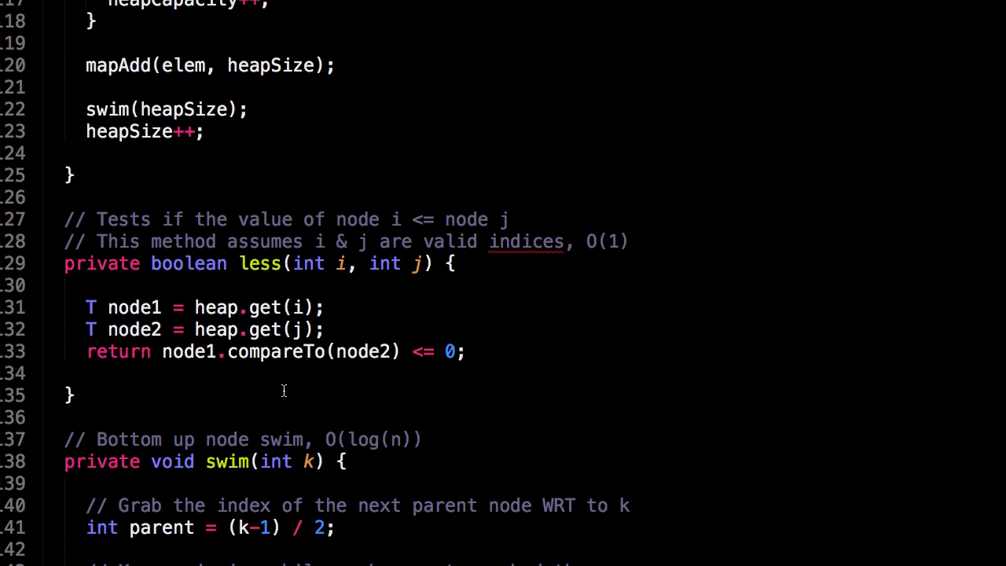
mouse_move(161, 352)
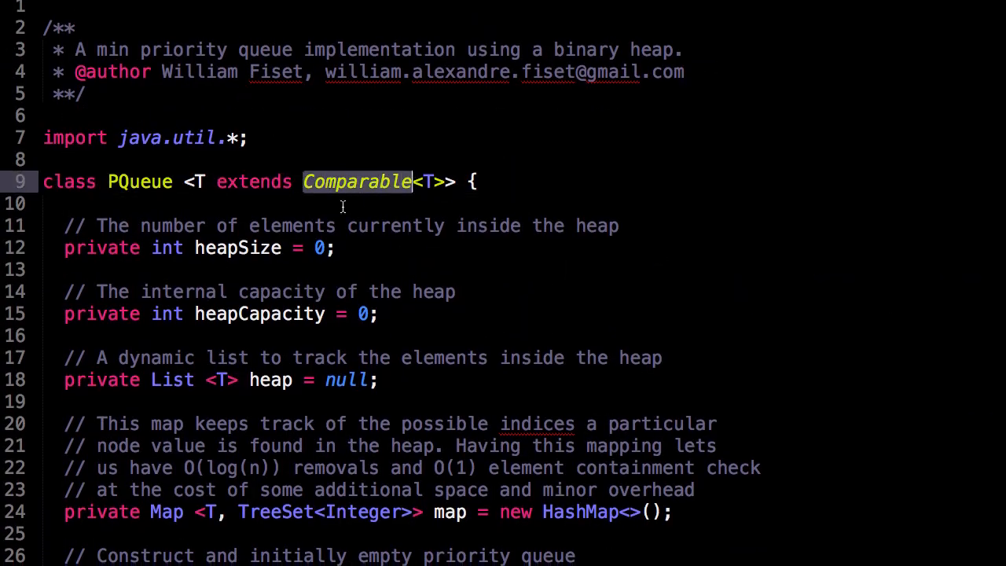
scroll(down, 3)
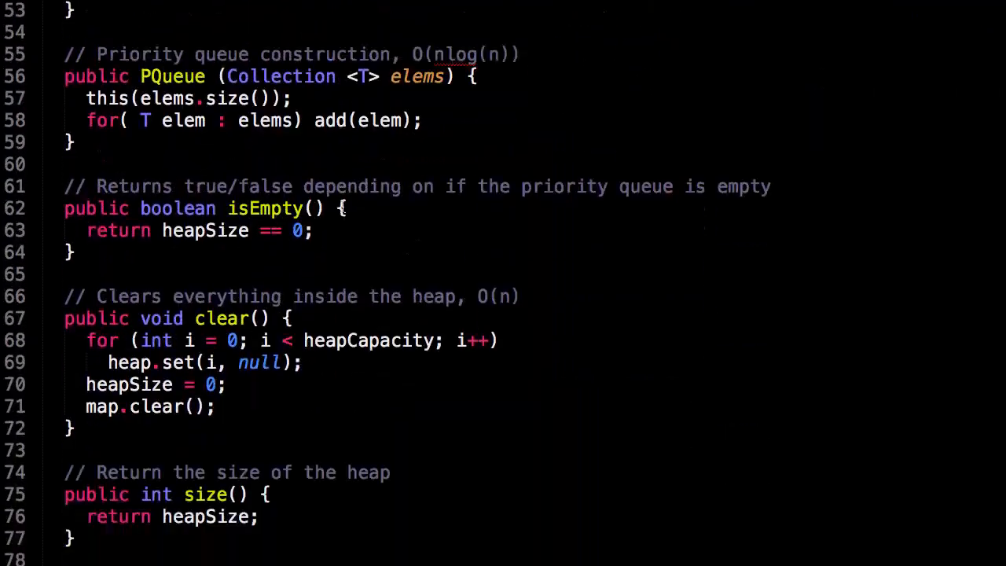
scroll(down, 3)
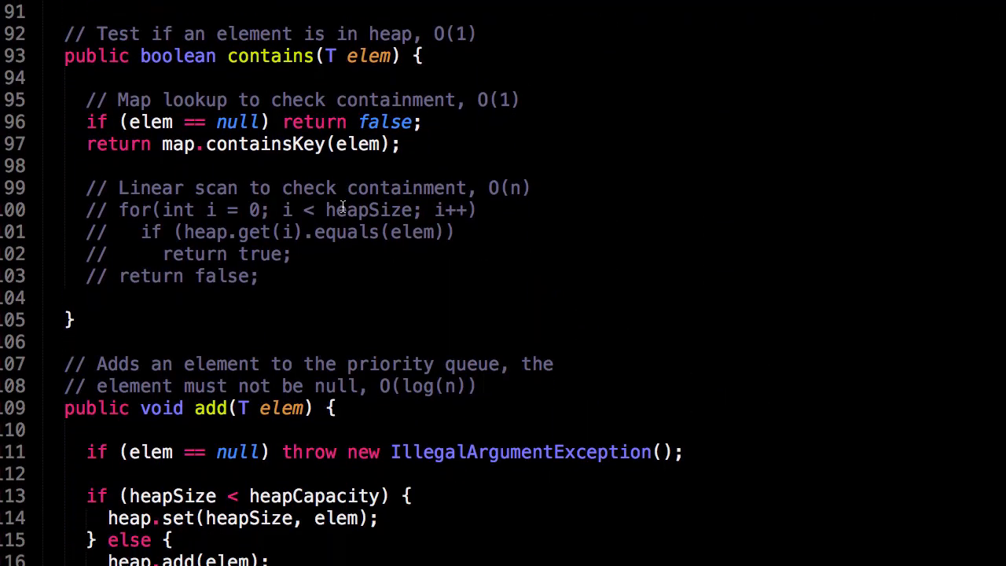
scroll(down, 3)
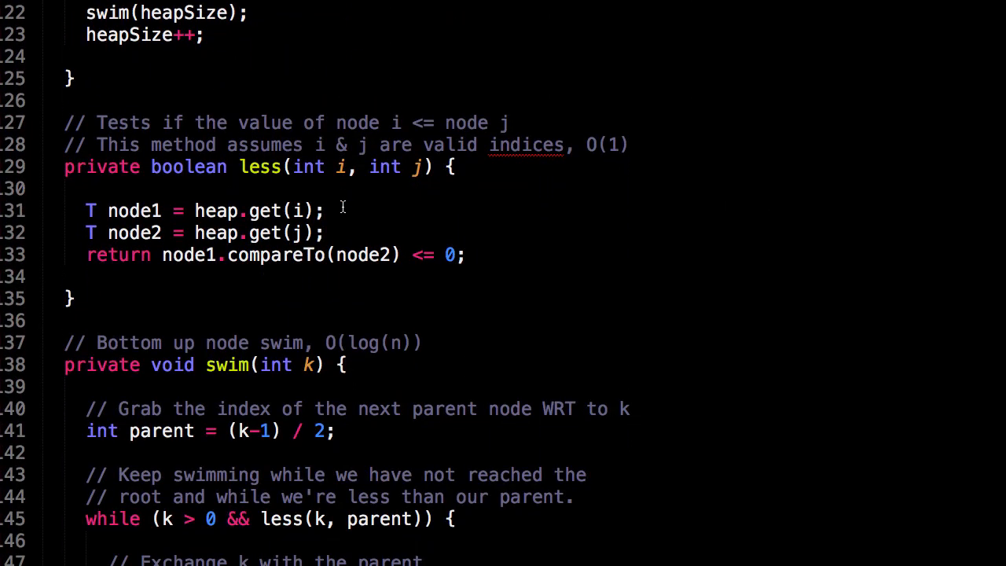
scroll(down, 3)
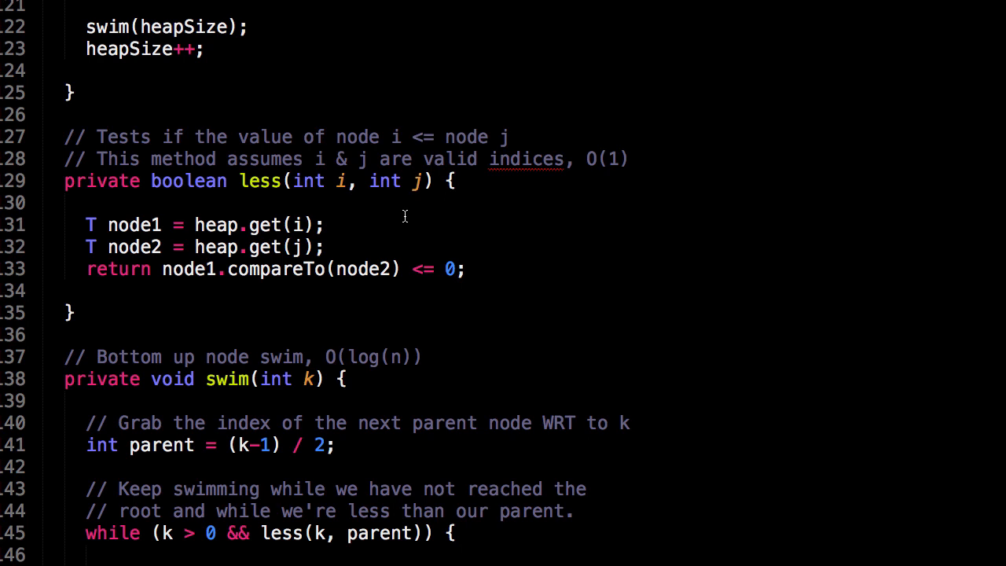
Scroll to swim(int k), marking the start of its body and a spot inside the parent loop.
scroll(down, 3)
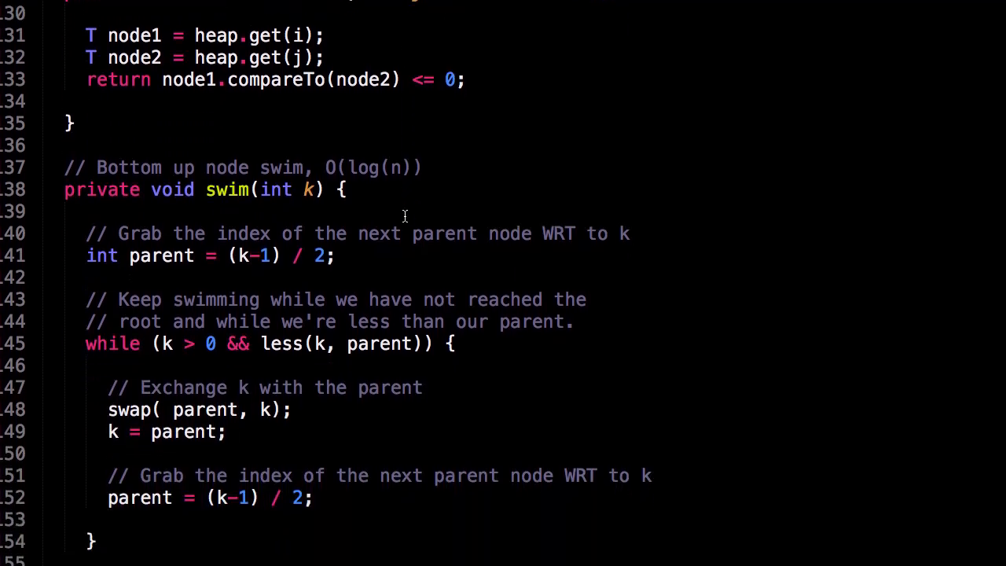
mouse_move(96, 166)
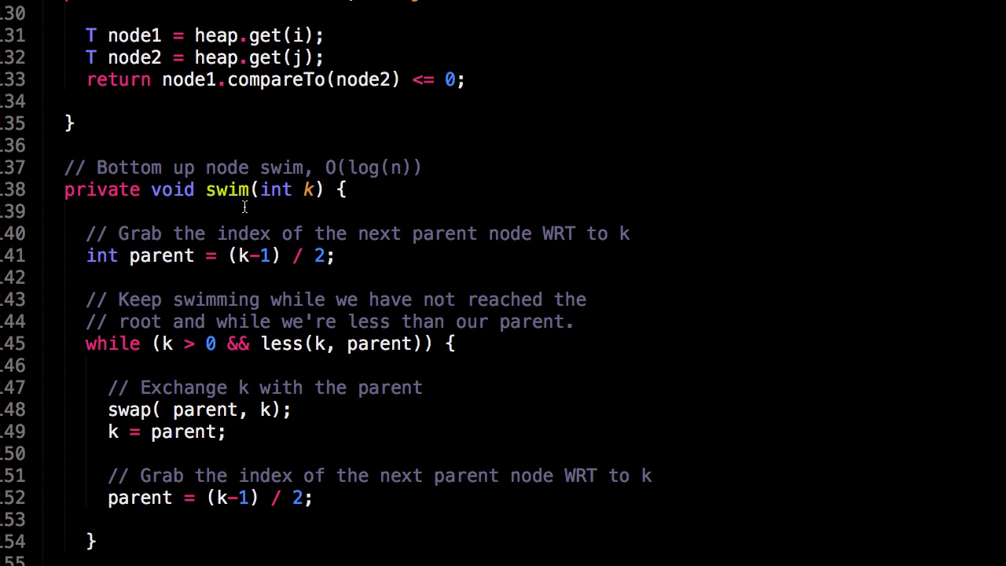
double_click(287, 189)
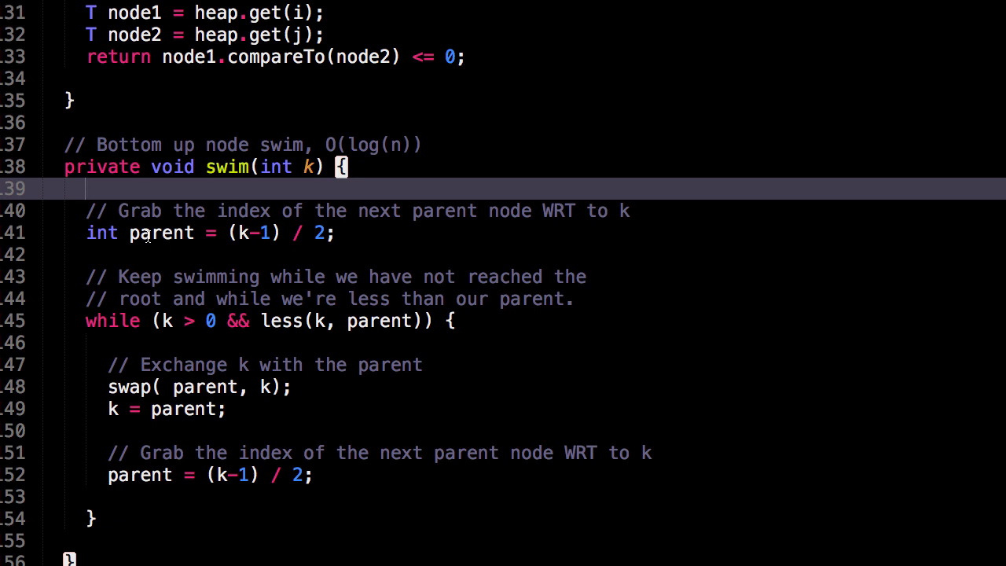
mouse_move(277, 241)
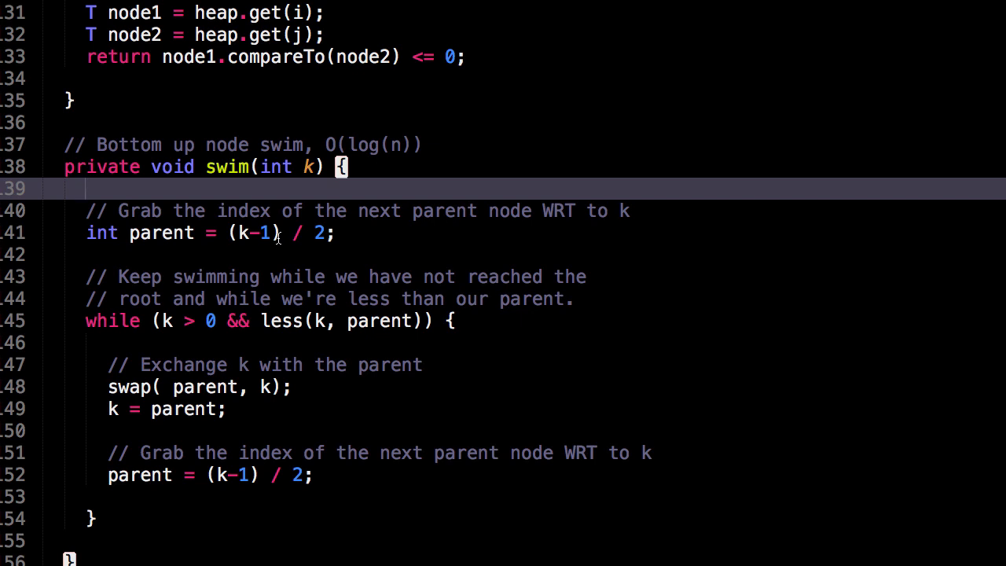
mouse_move(212, 235)
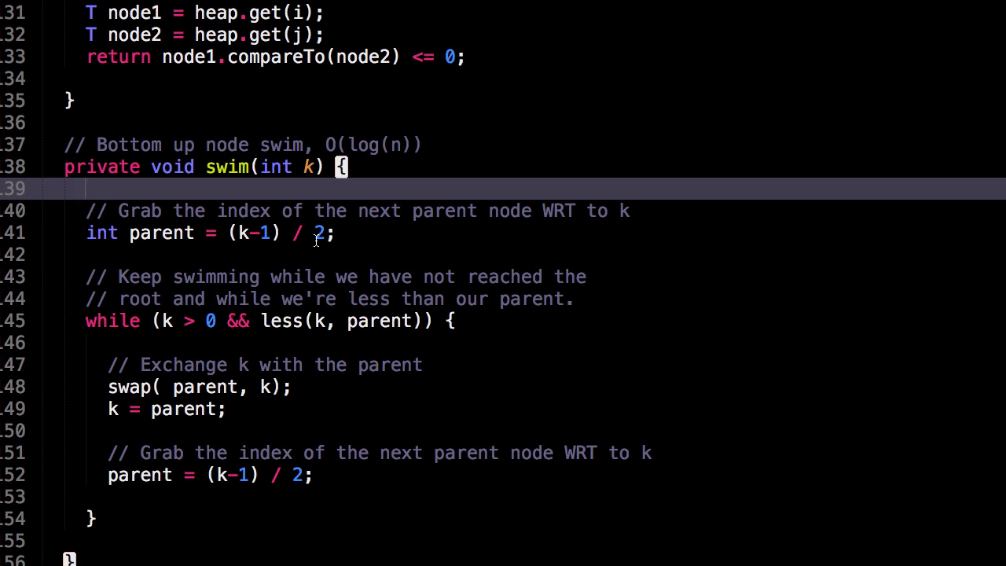
scroll(down, 3)
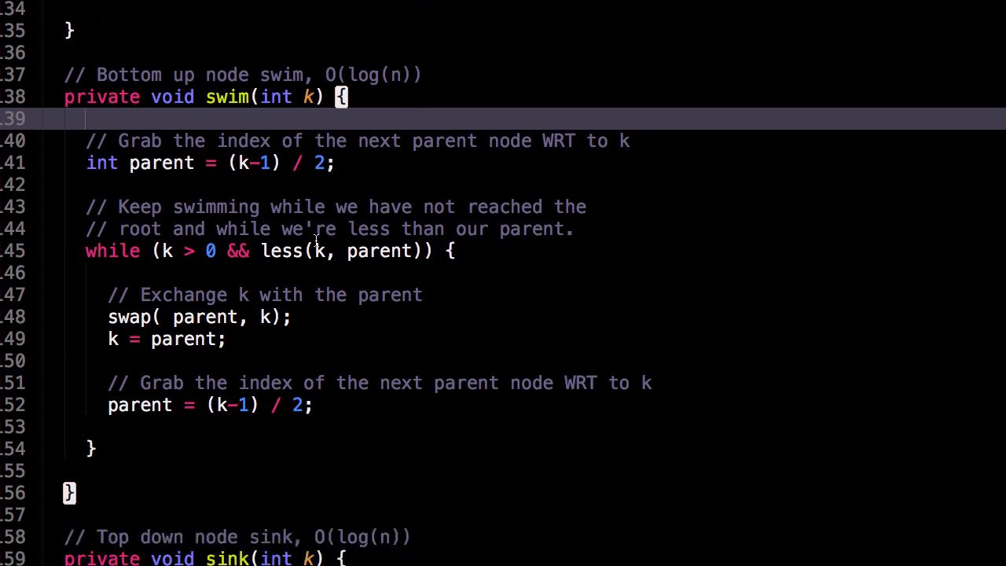
scroll(down, 3)
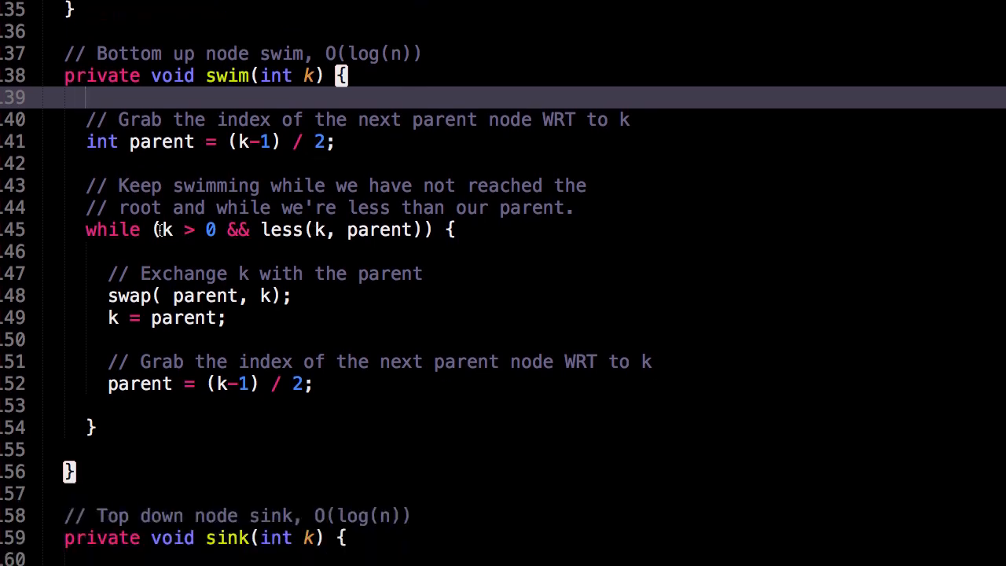
click(165, 229)
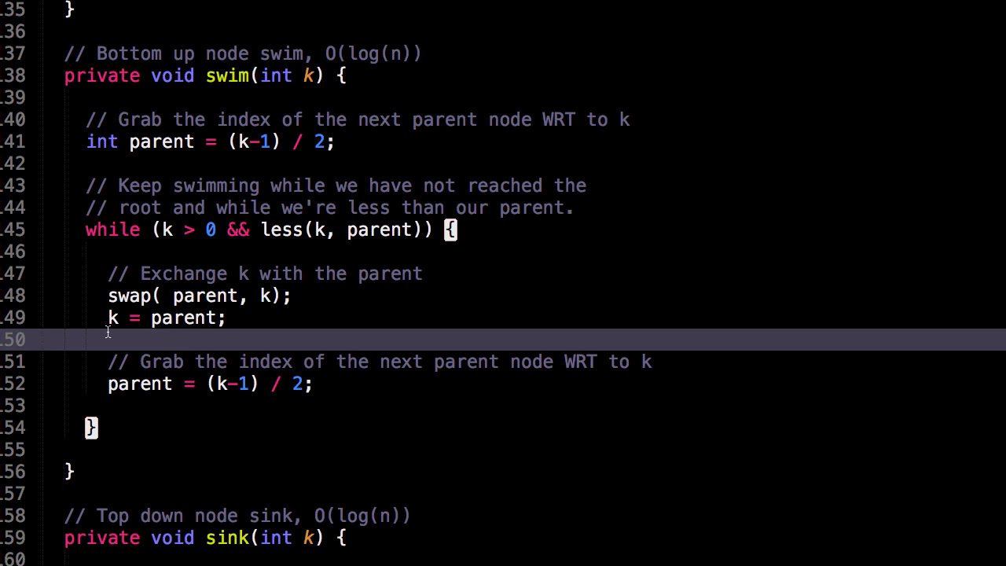
mouse_move(139, 360)
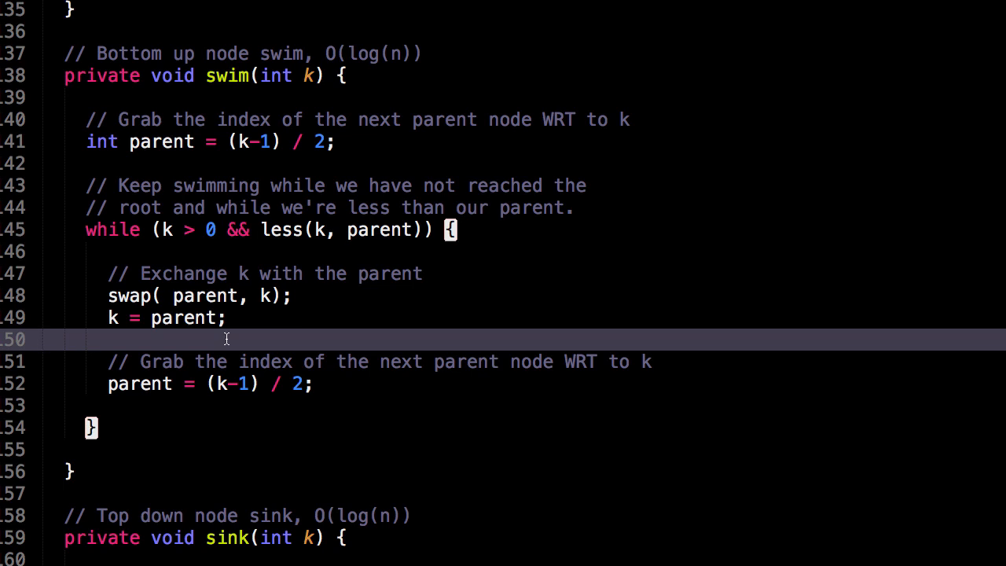
scroll(down, 3)
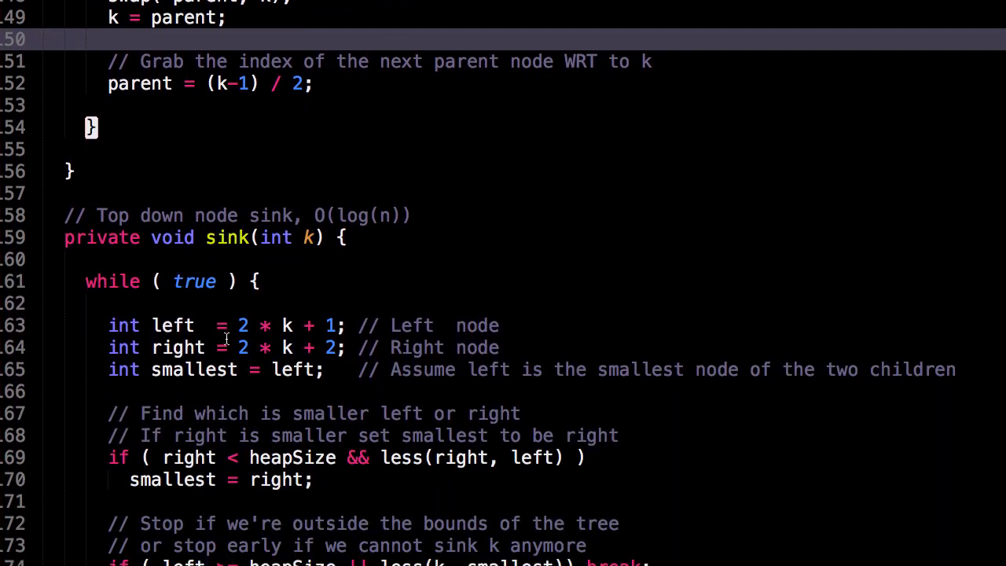
Scroll through sink(int k), marking the loop start, the child index line and the smallest-to-right line.
scroll(down, 3)
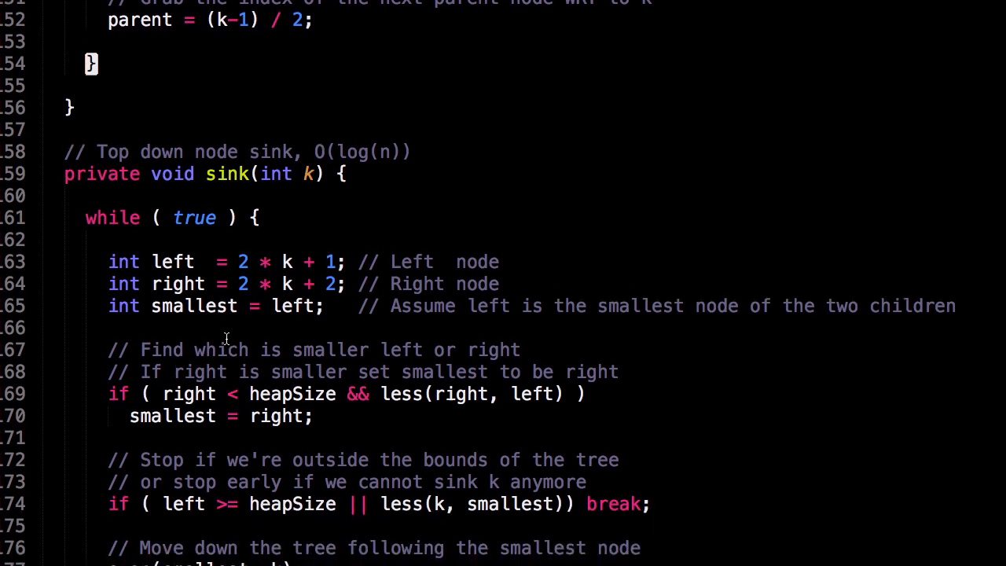
scroll(down, 3)
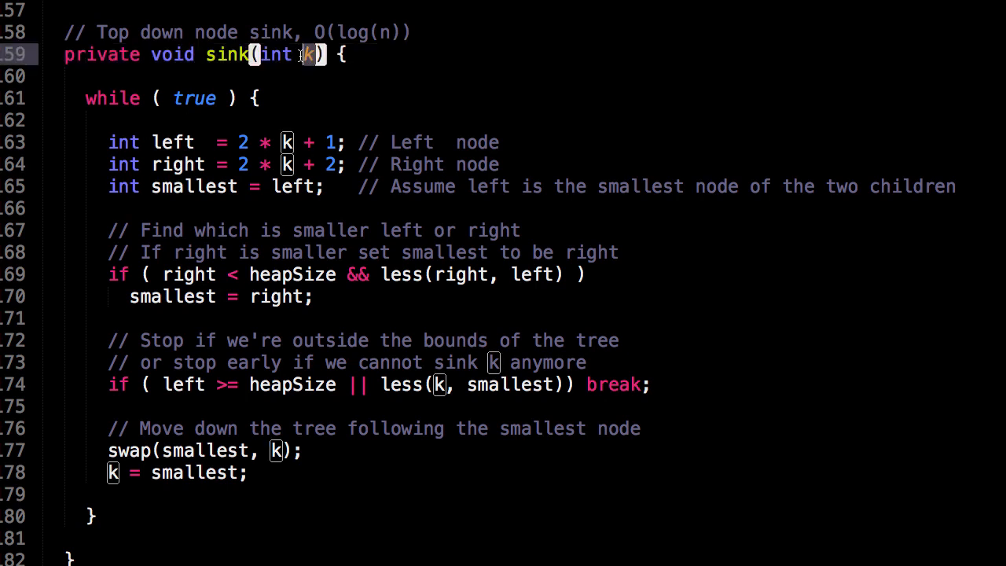
click(240, 120)
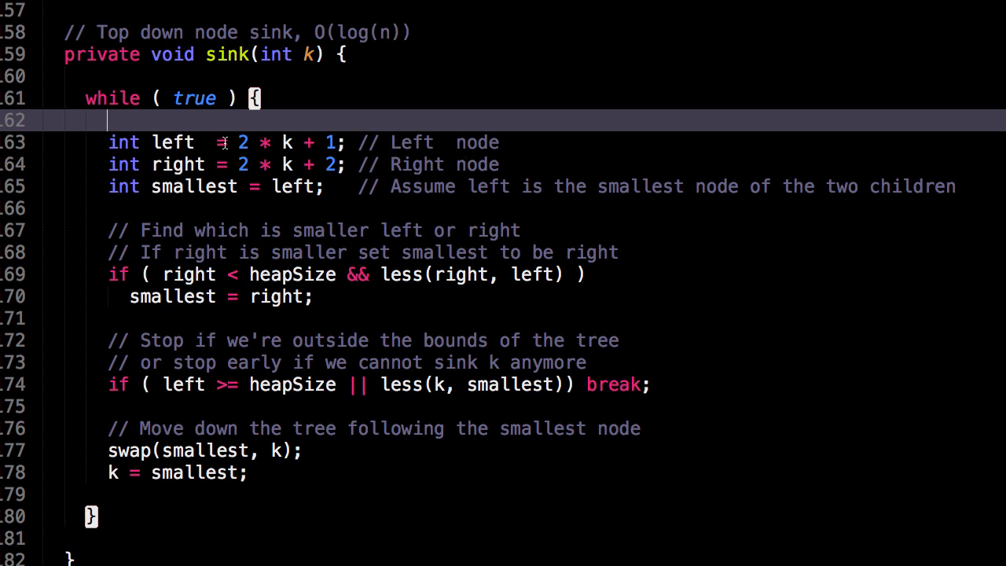
mouse_move(291, 142)
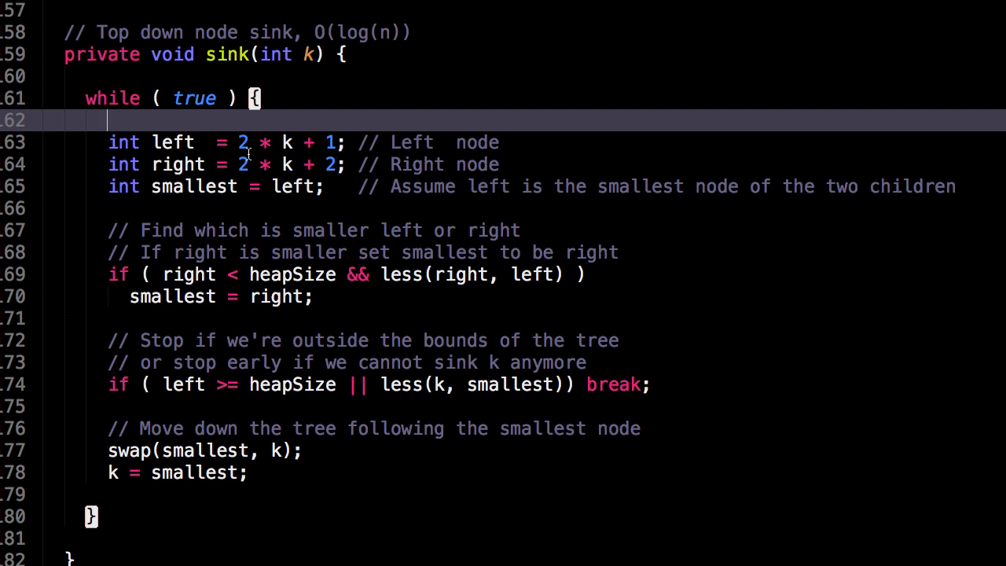
scroll(down, 3)
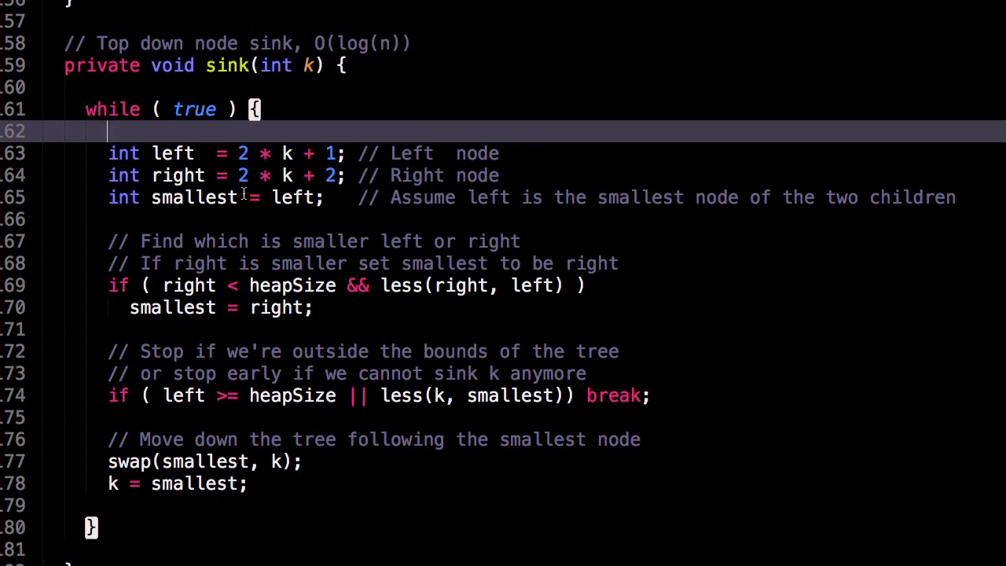
scroll(down, 3)
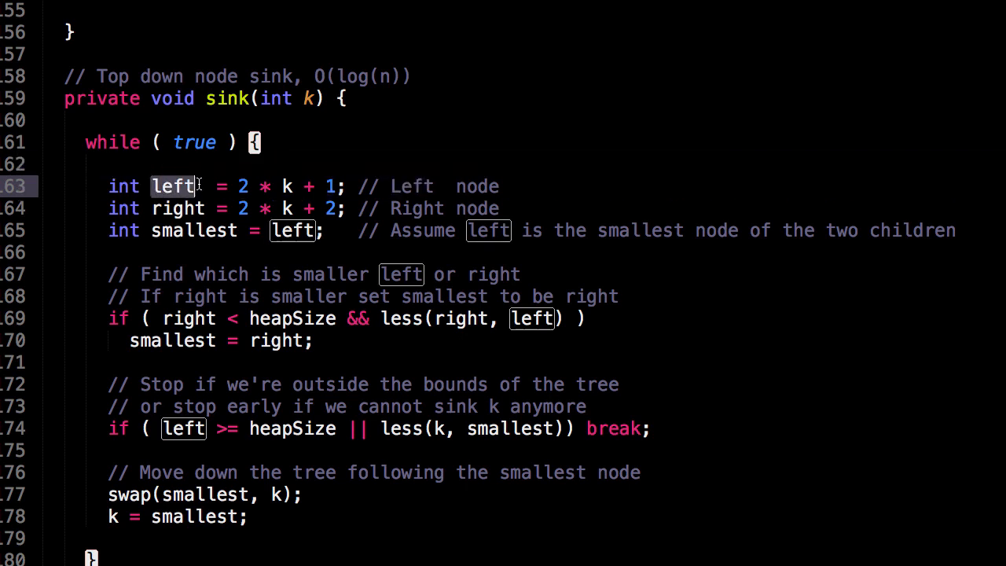
mouse_move(153, 208)
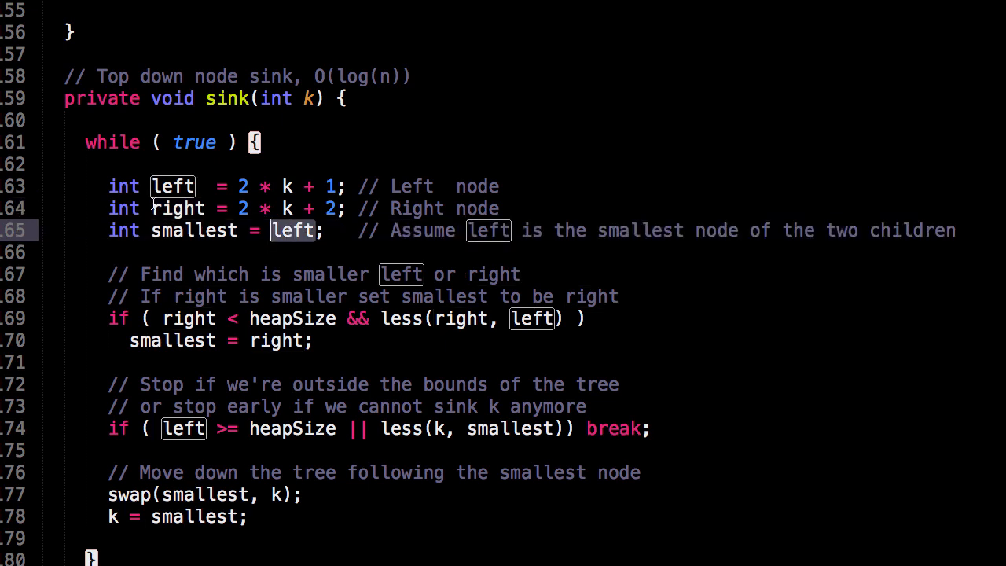
click(322, 230)
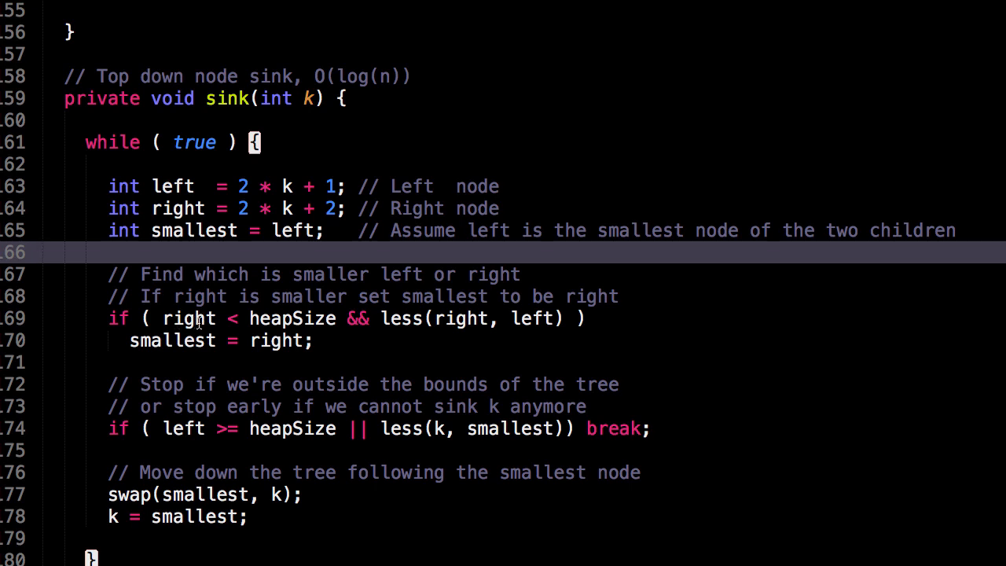
mouse_move(513, 310)
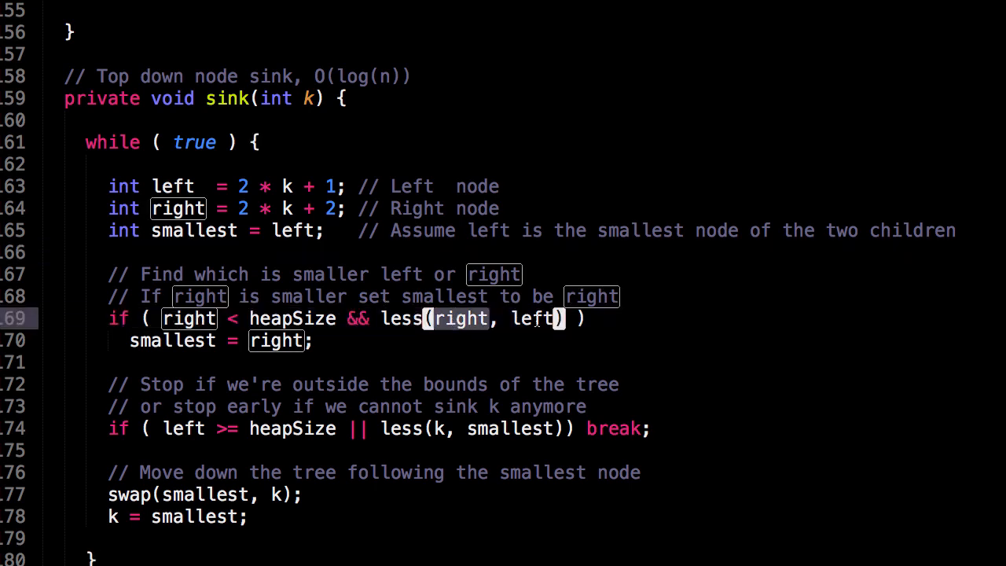
click(353, 340)
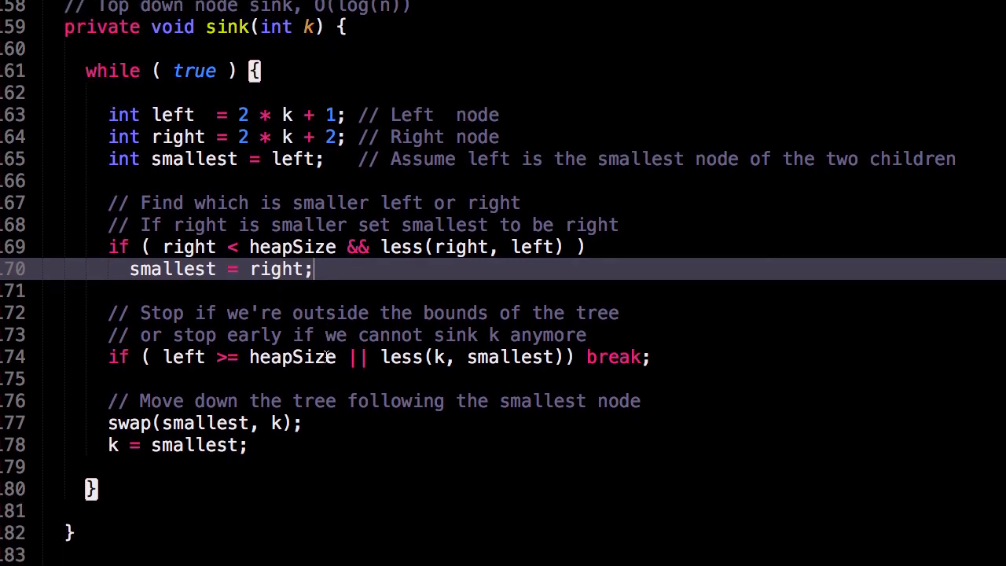
scroll(down, 3)
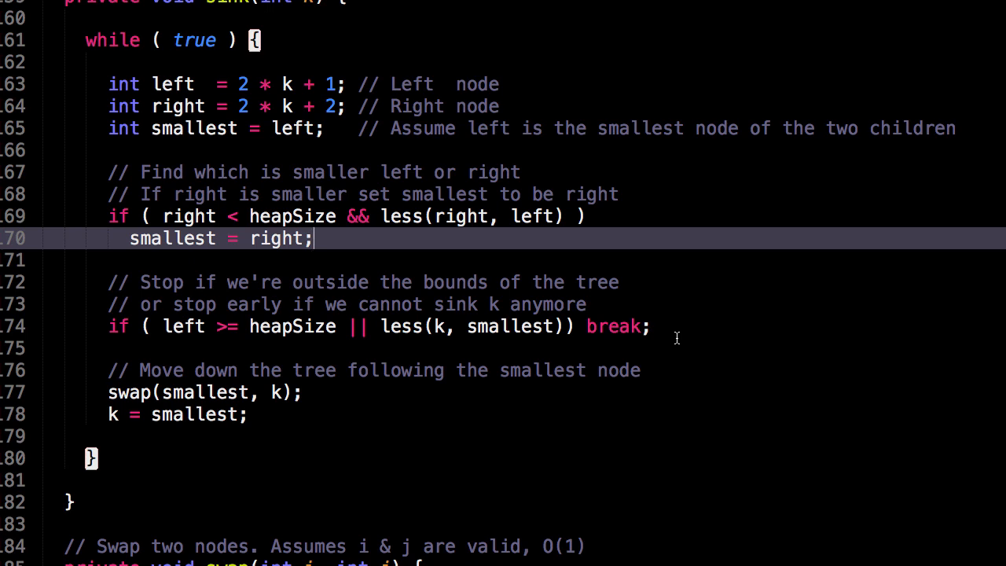
mouse_move(635, 320)
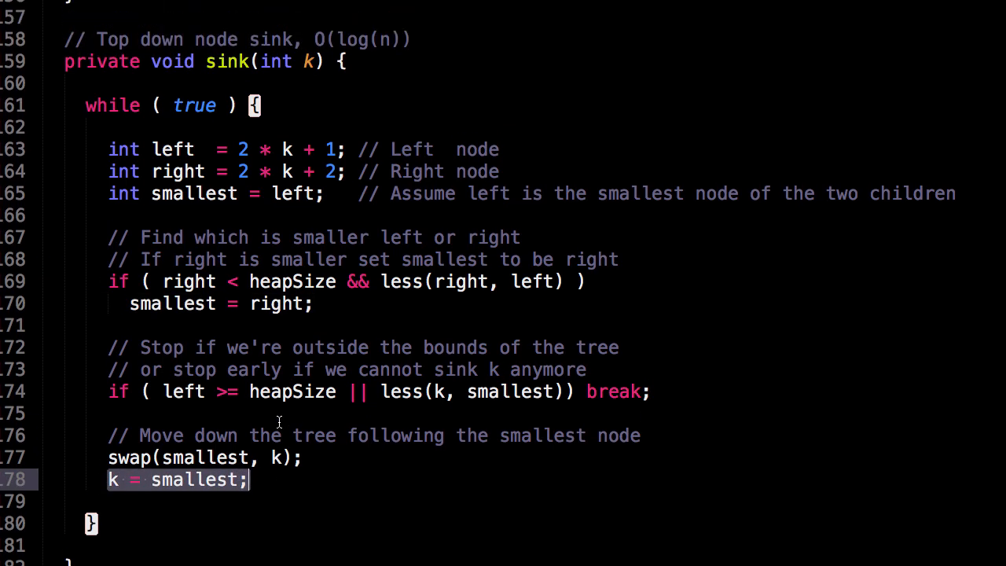
scroll(down, 3)
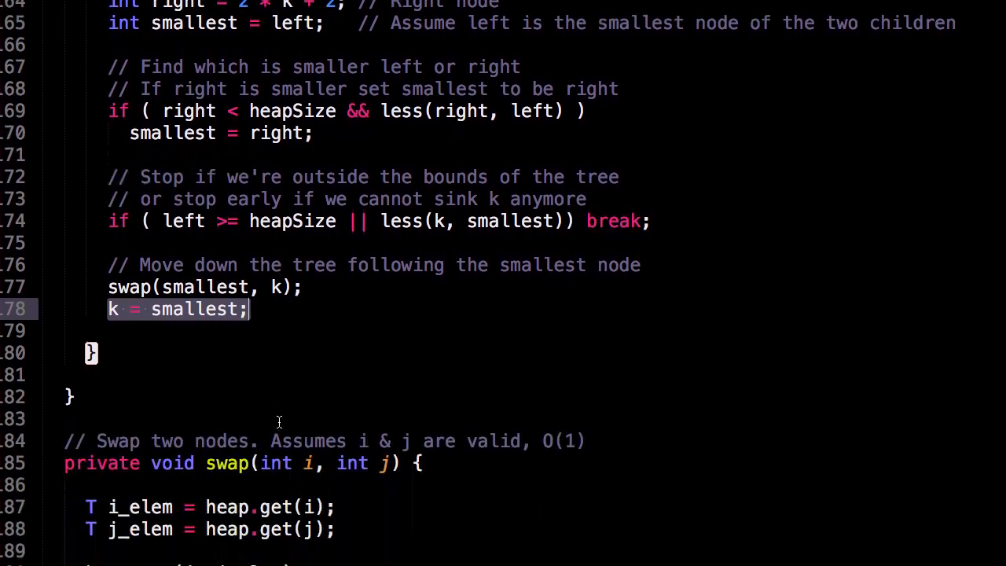
scroll(down, 3)
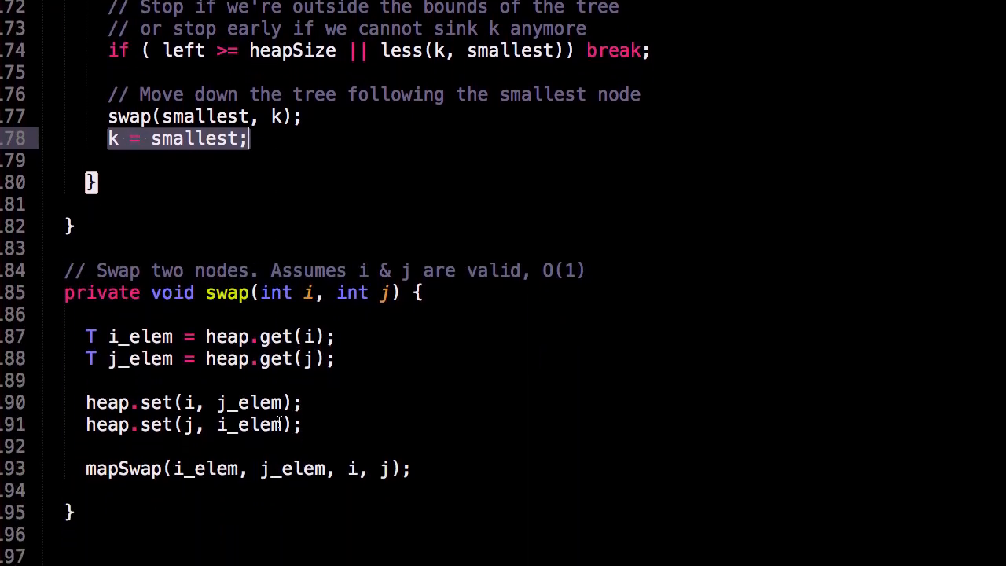
scroll(down, 3)
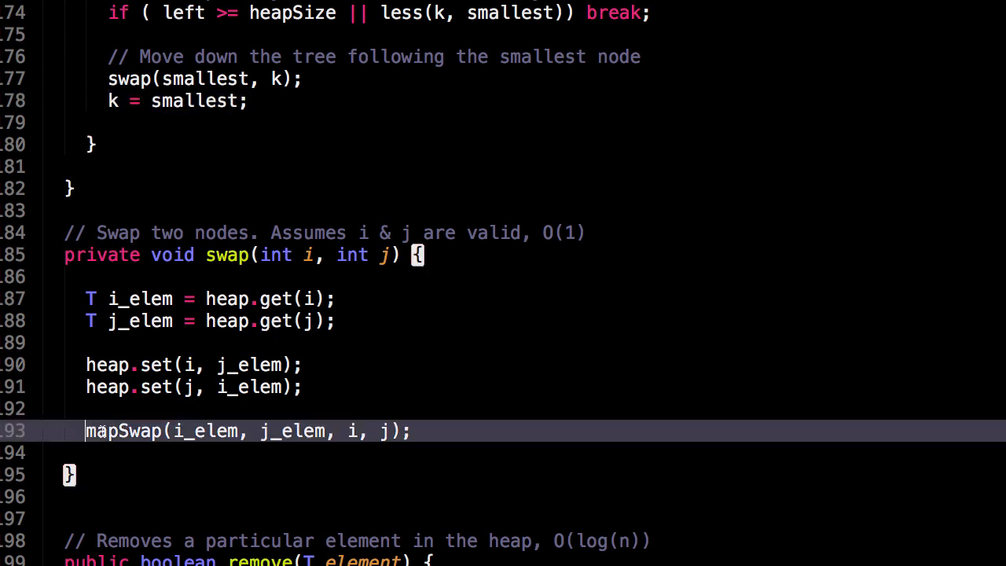
double_click(123, 431)
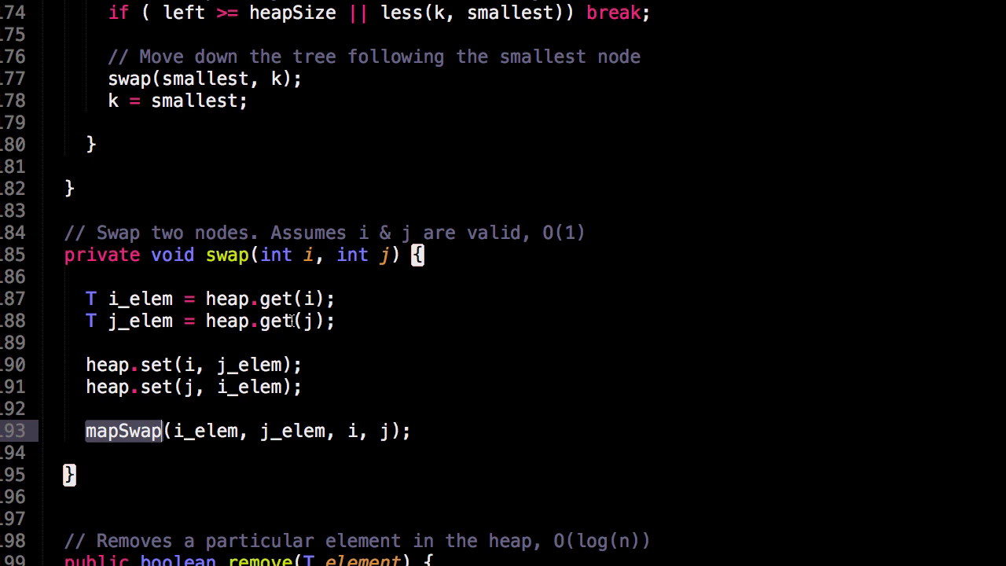
click(273, 342)
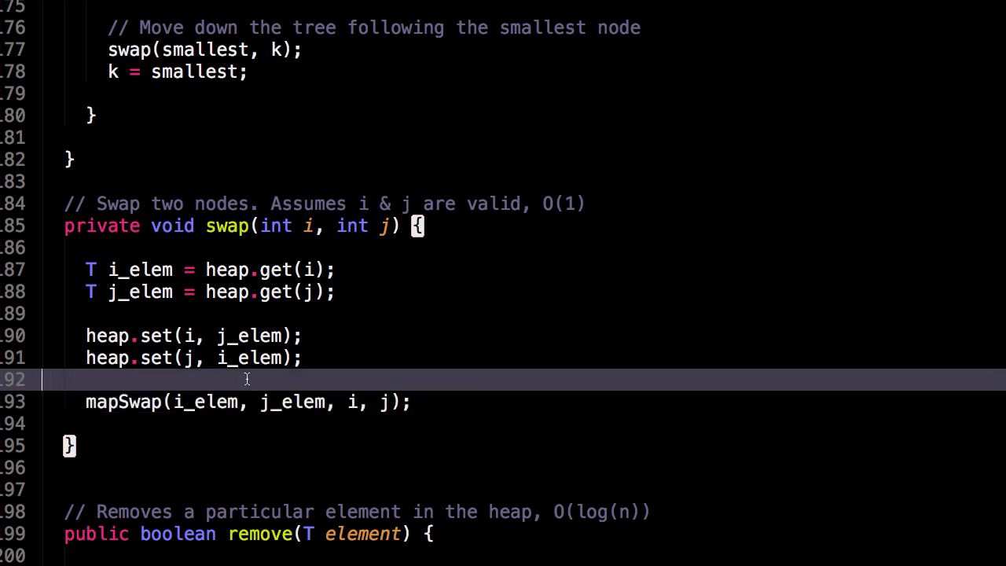
scroll(down, 3)
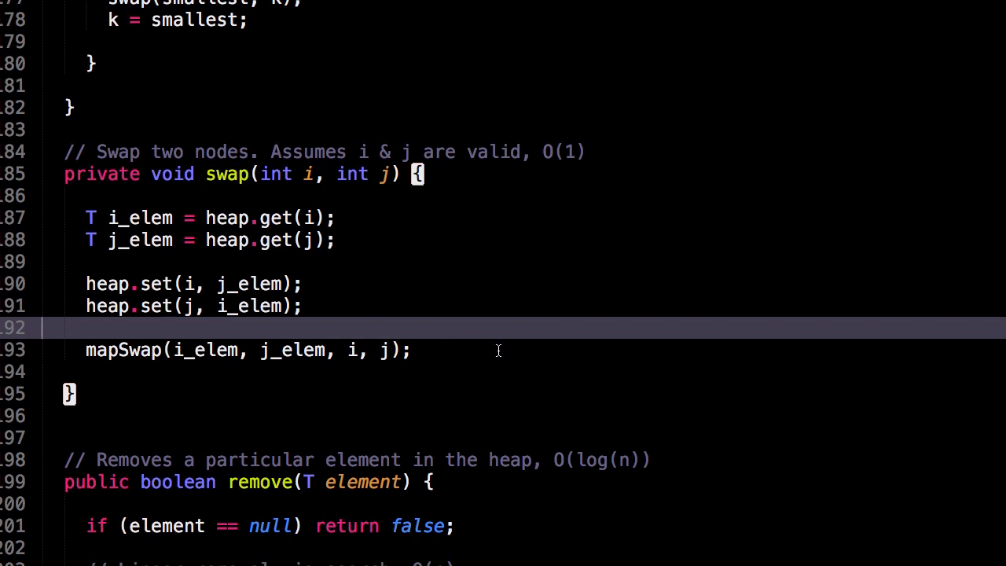
scroll(down, 3)
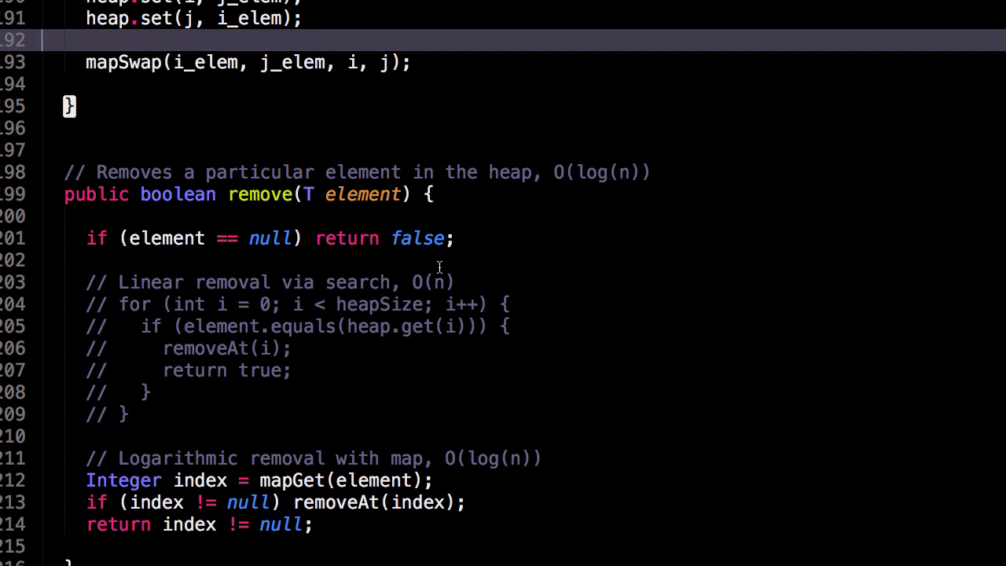
mouse_move(389, 238)
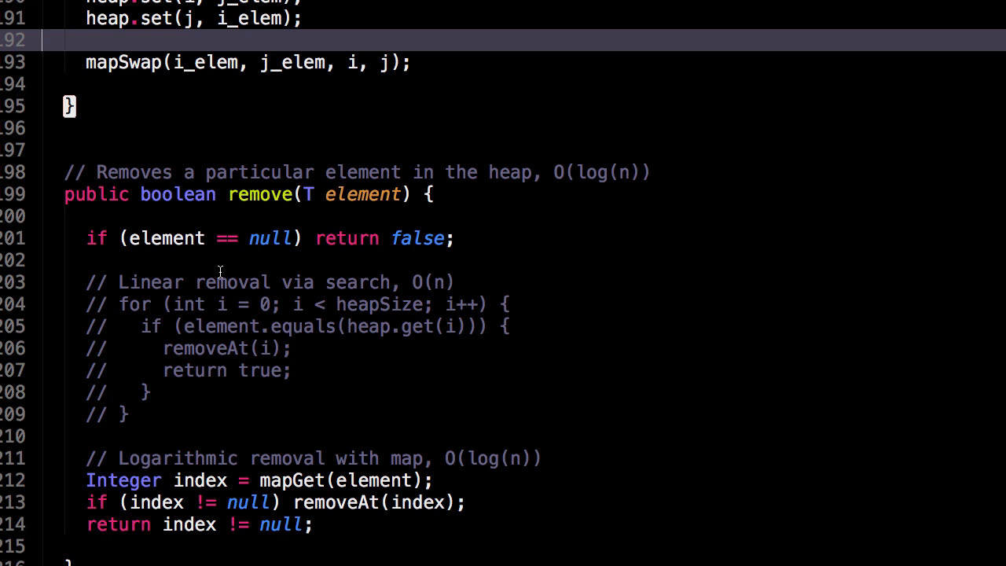
mouse_move(189, 418)
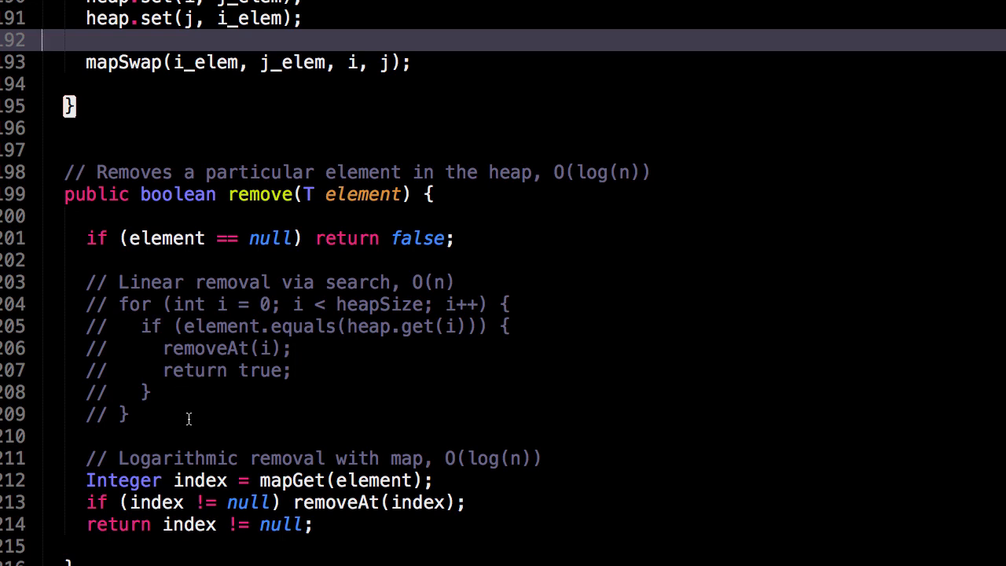
mouse_move(266, 313)
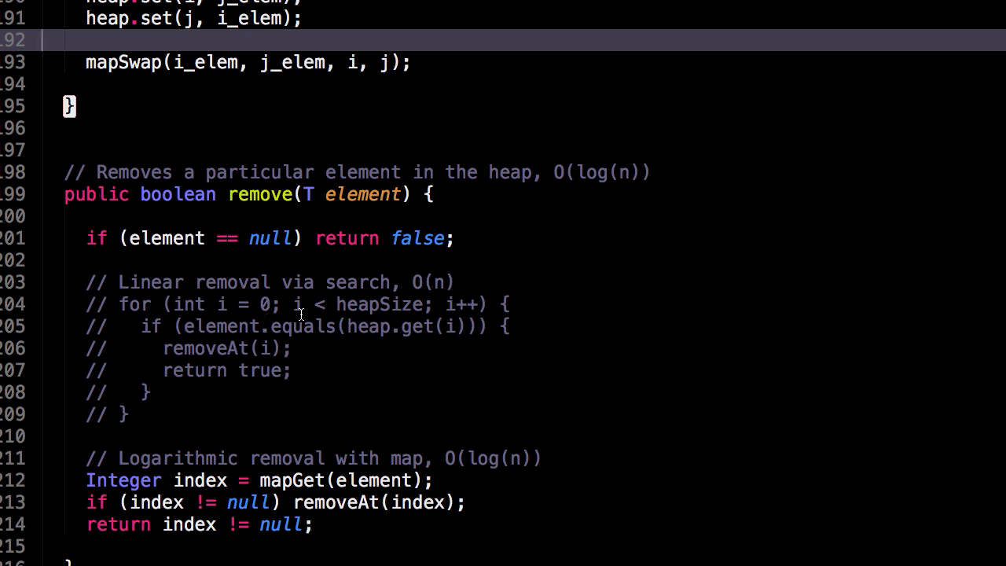
mouse_move(152, 412)
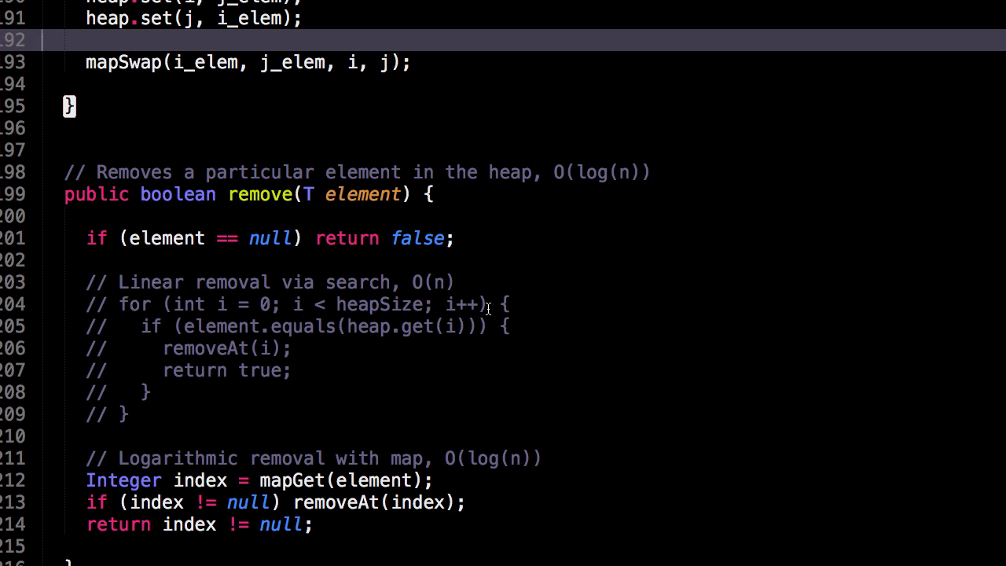
mouse_move(185, 326)
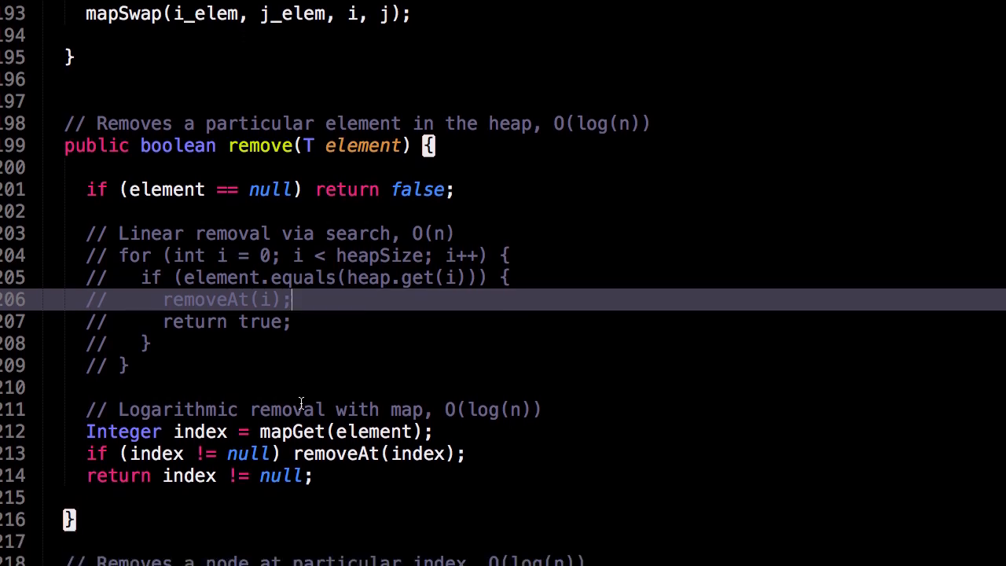
scroll(down, 3)
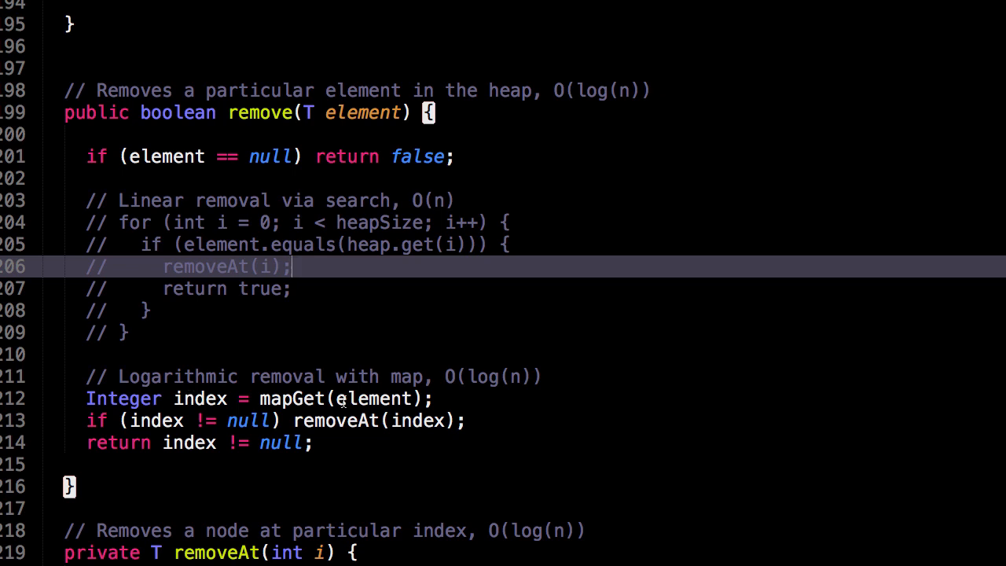
mouse_move(395, 402)
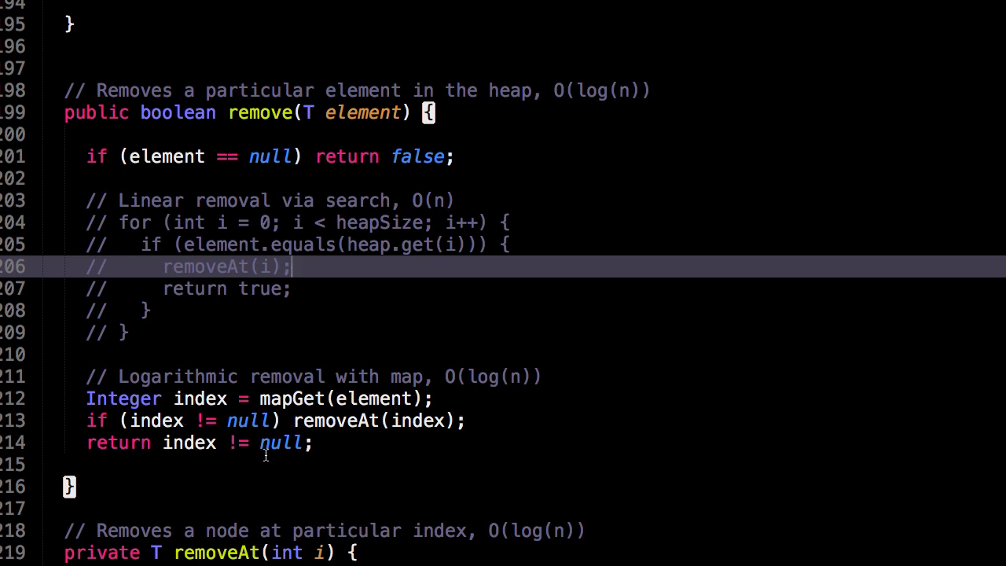
scroll(down, 3)
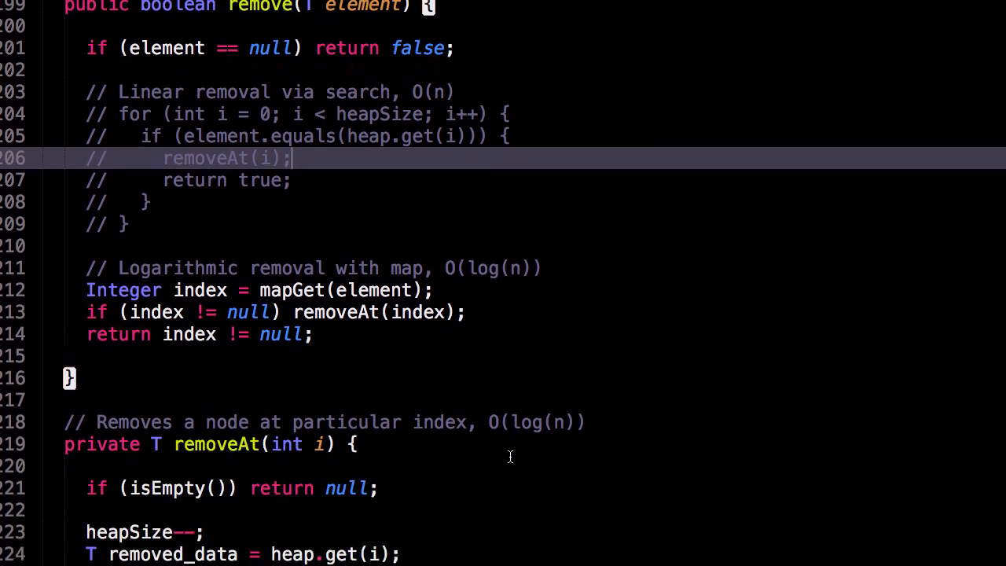
scroll(down, 3)
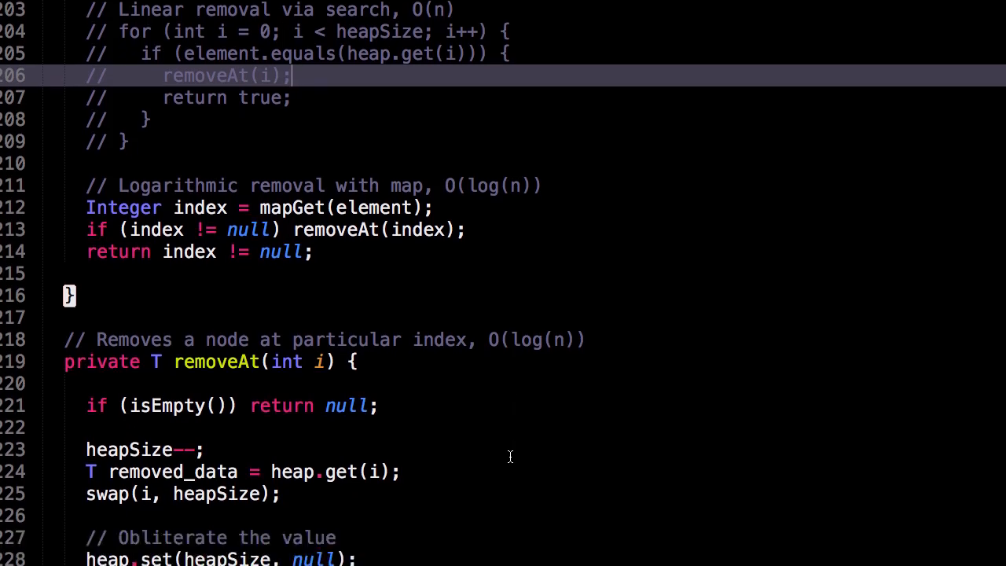
scroll(down, 3)
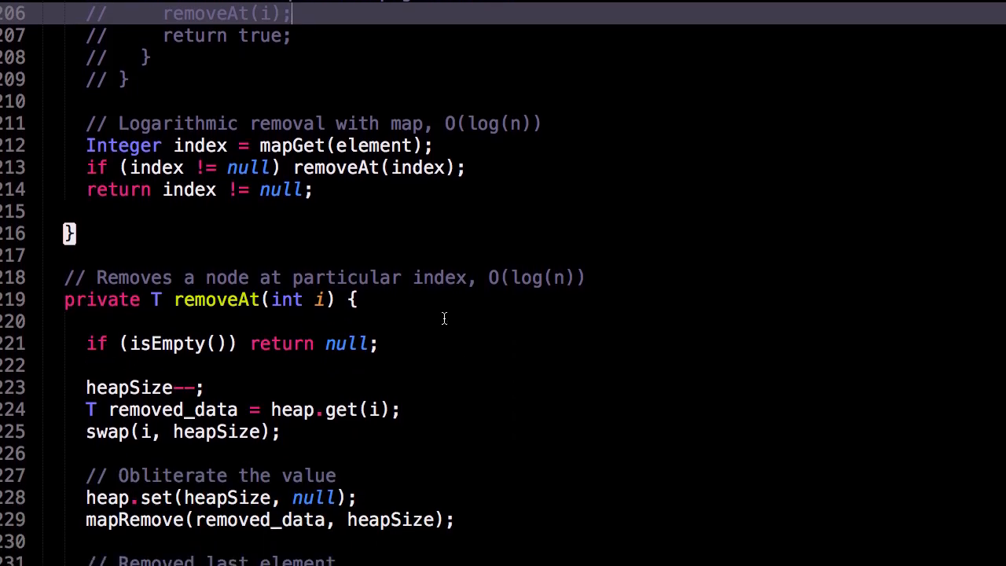
scroll(down, 3)
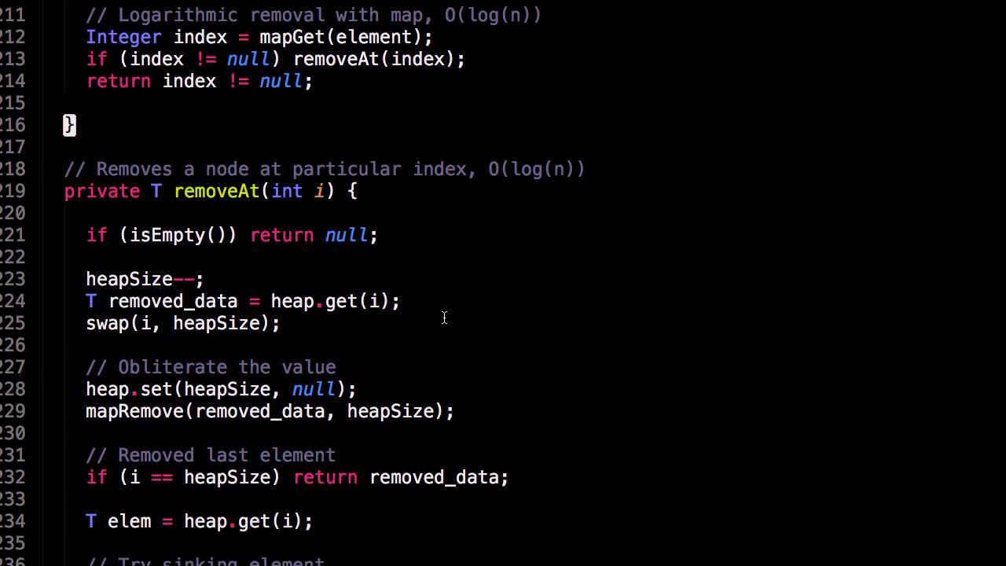
scroll(down, 3)
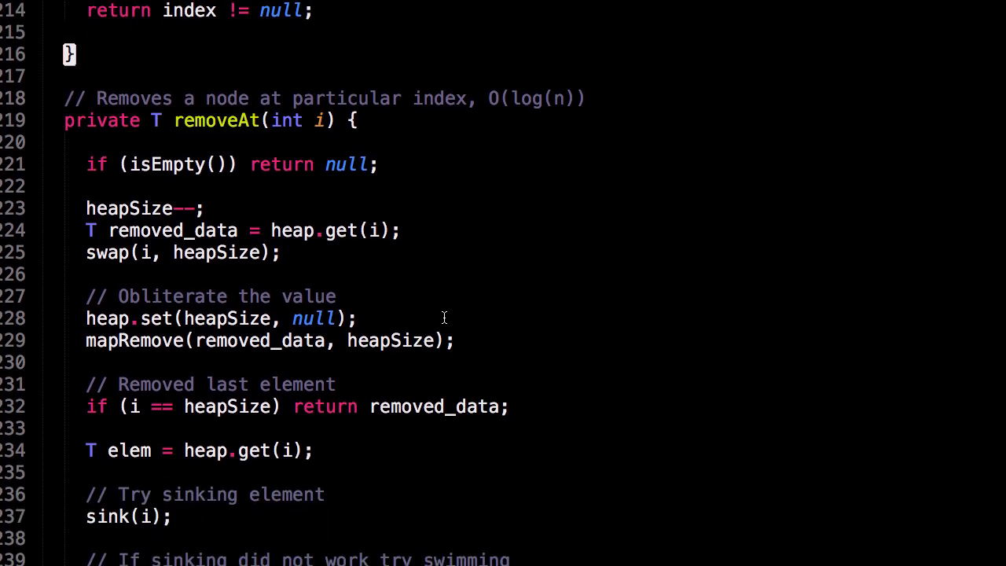
scroll(down, 3)
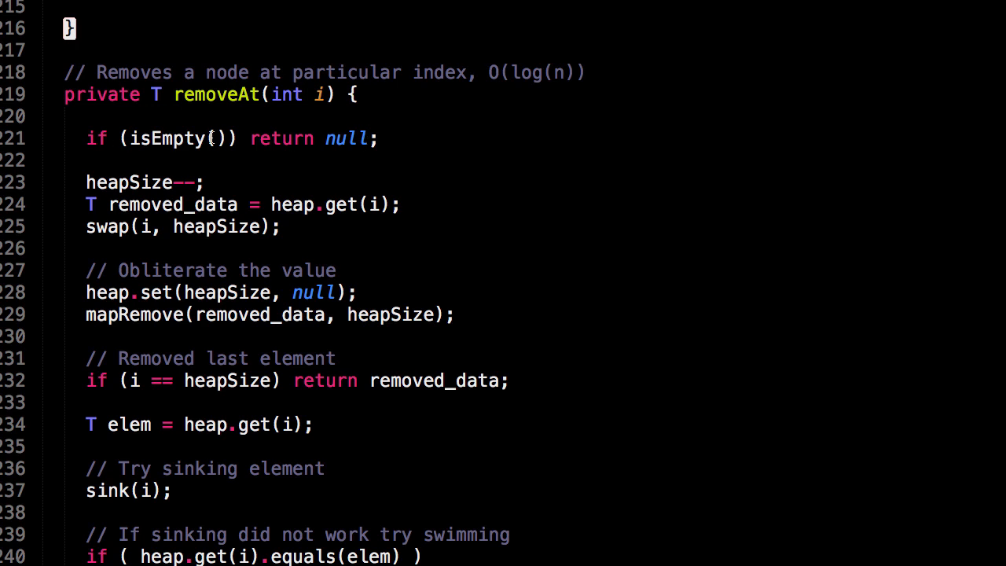
mouse_move(418, 173)
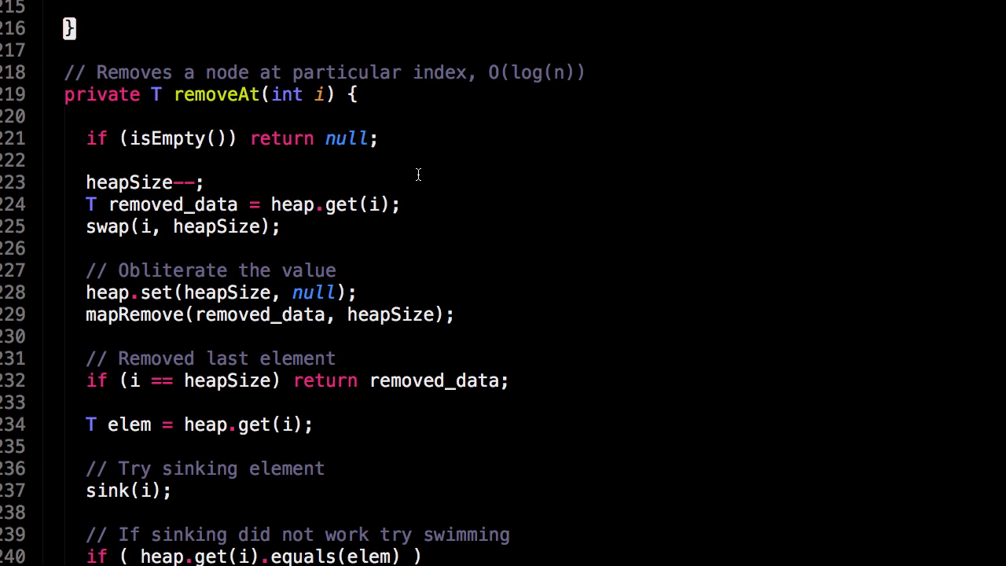
scroll(down, 3)
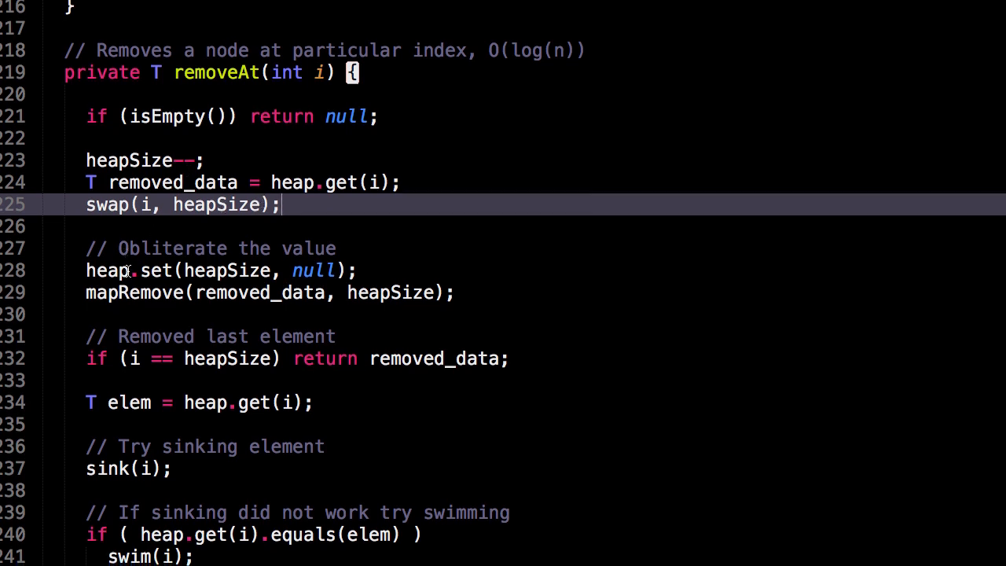
mouse_move(383, 279)
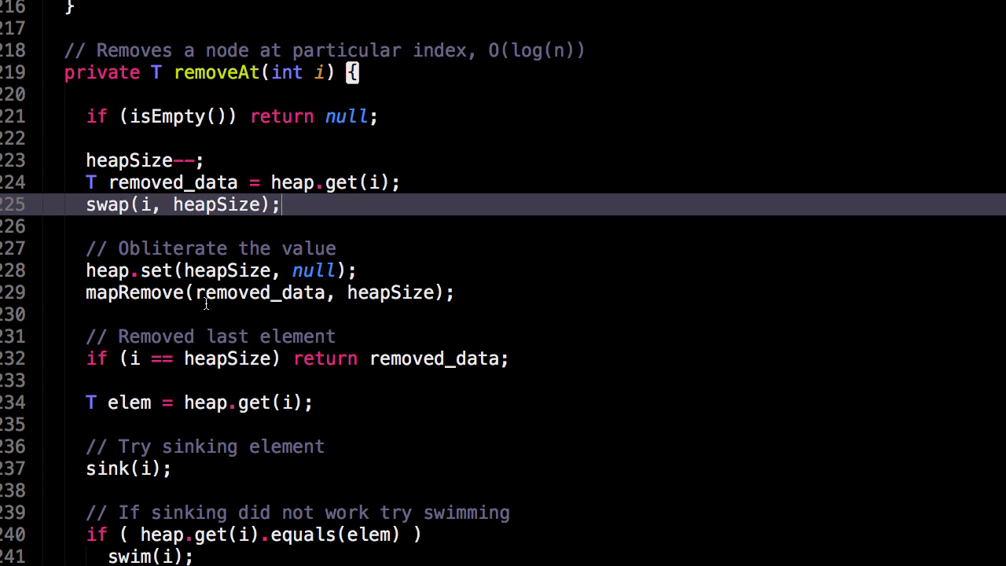
mouse_move(351, 298)
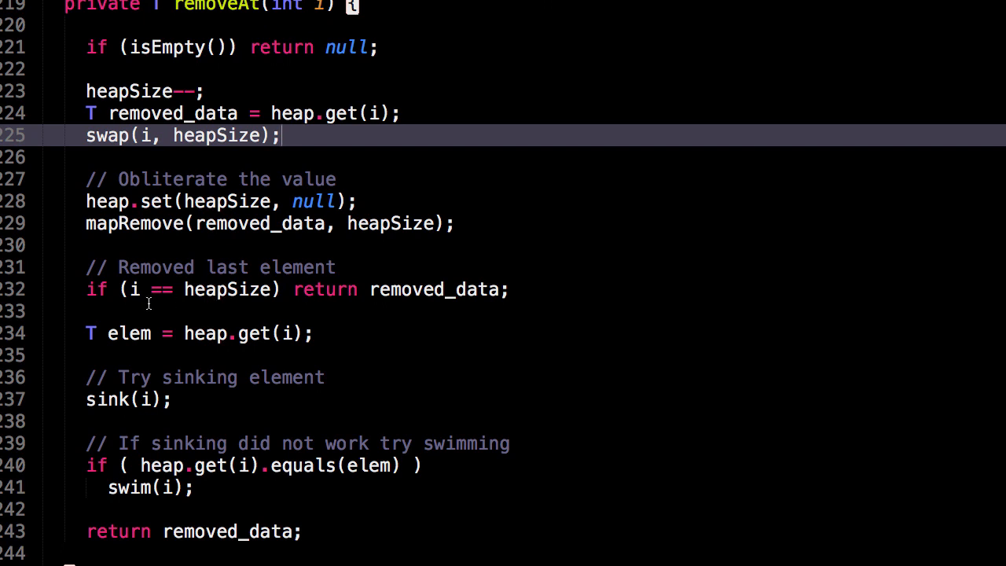
mouse_move(134, 289)
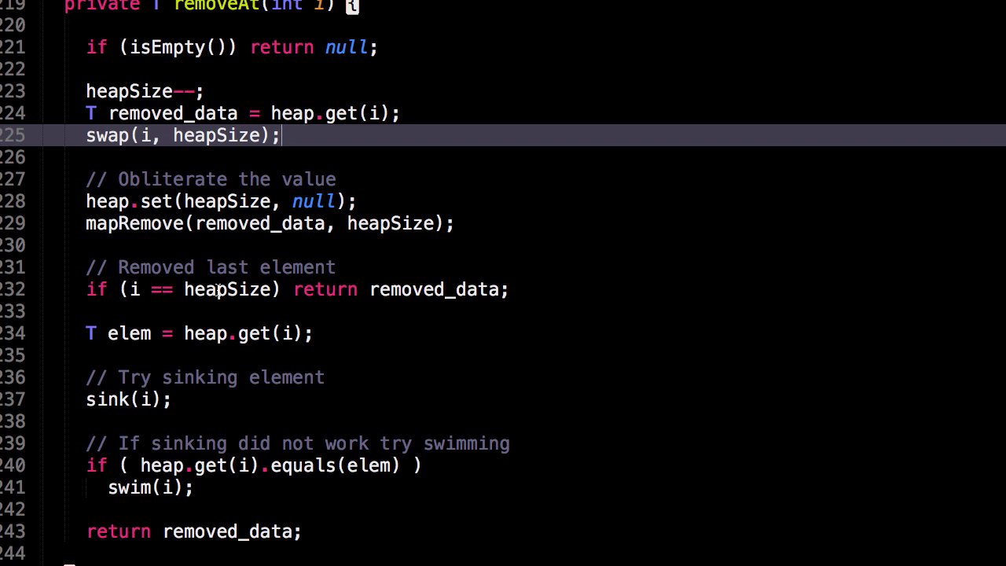
mouse_move(409, 294)
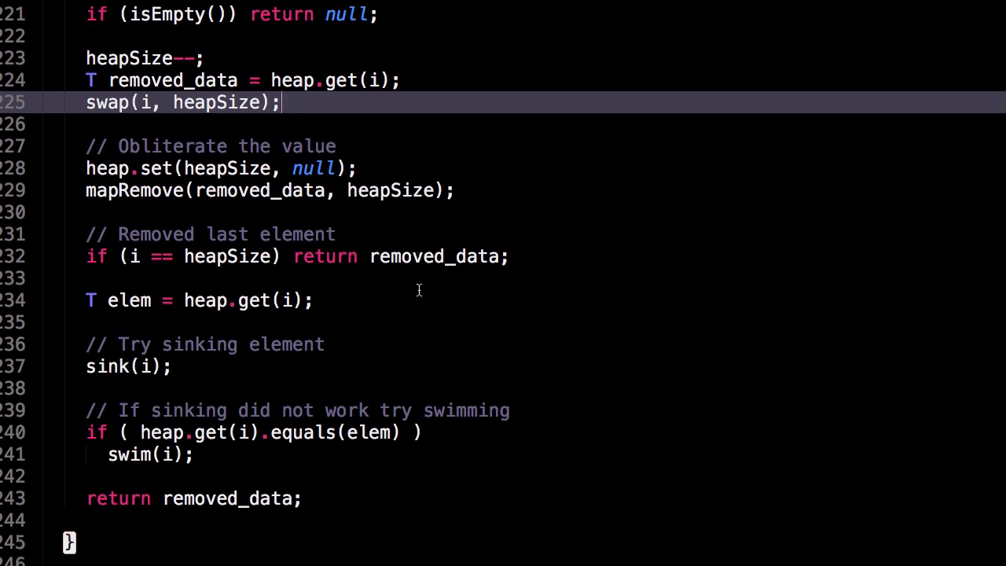
scroll(down, 3)
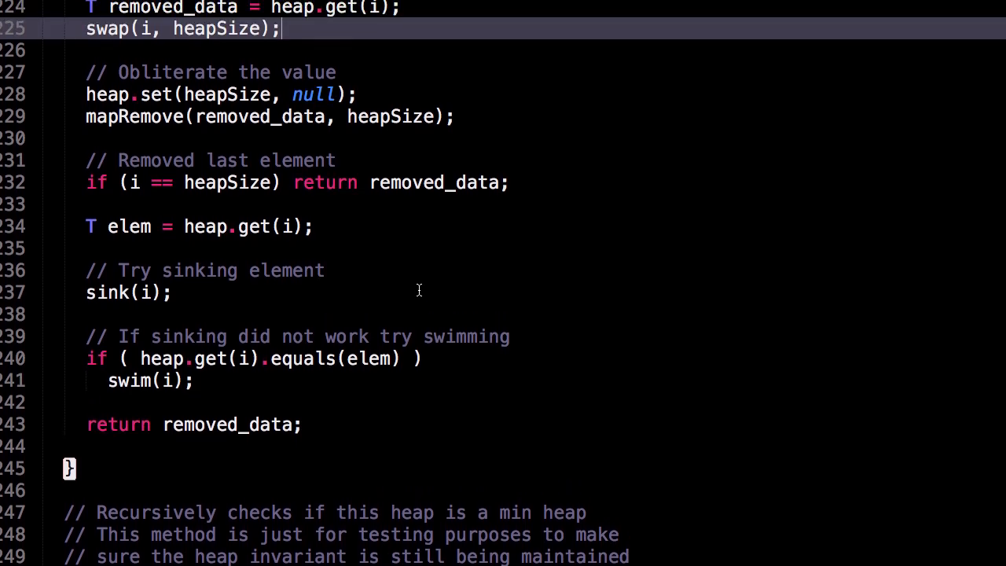
mouse_move(238, 389)
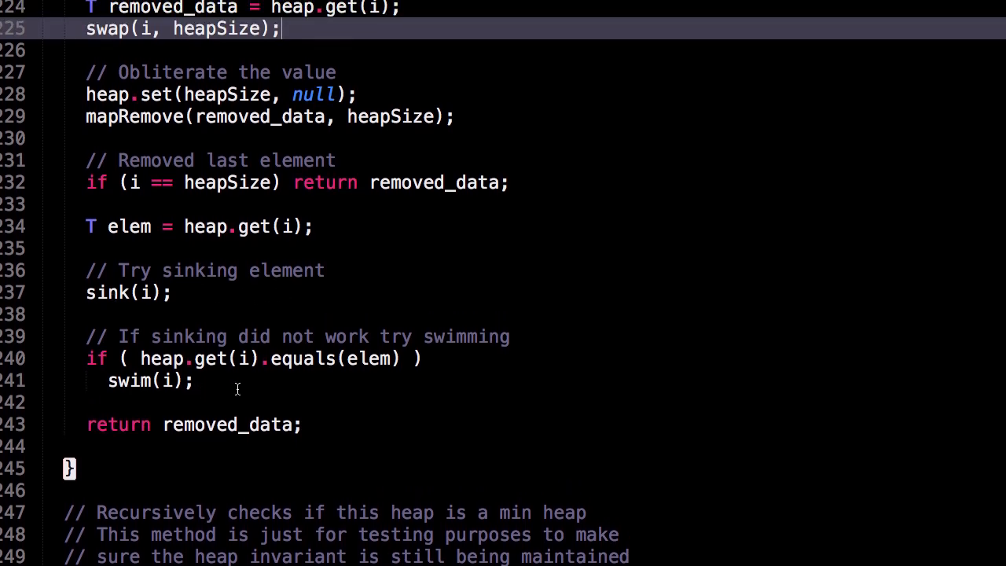
mouse_move(212, 382)
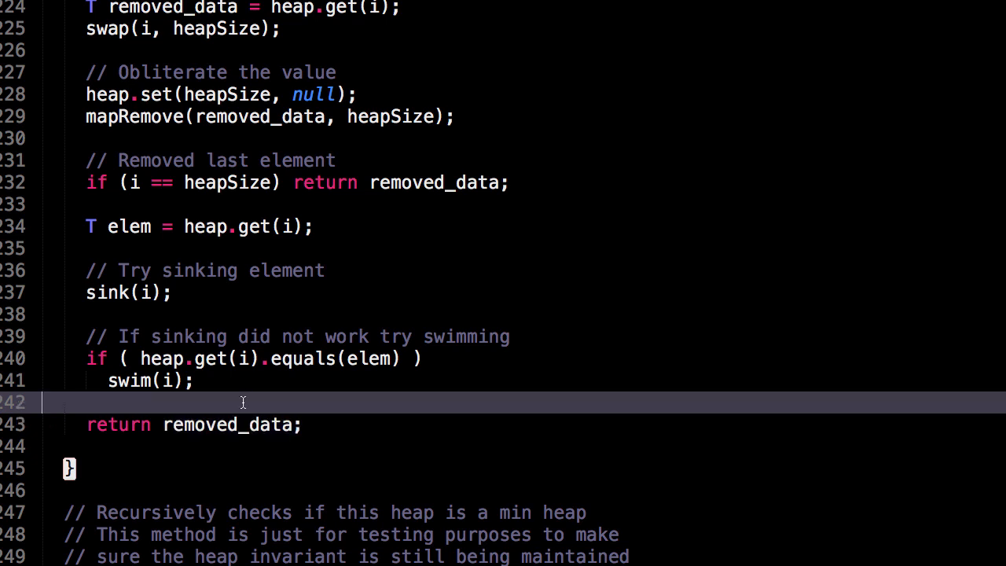
scroll(down, 3)
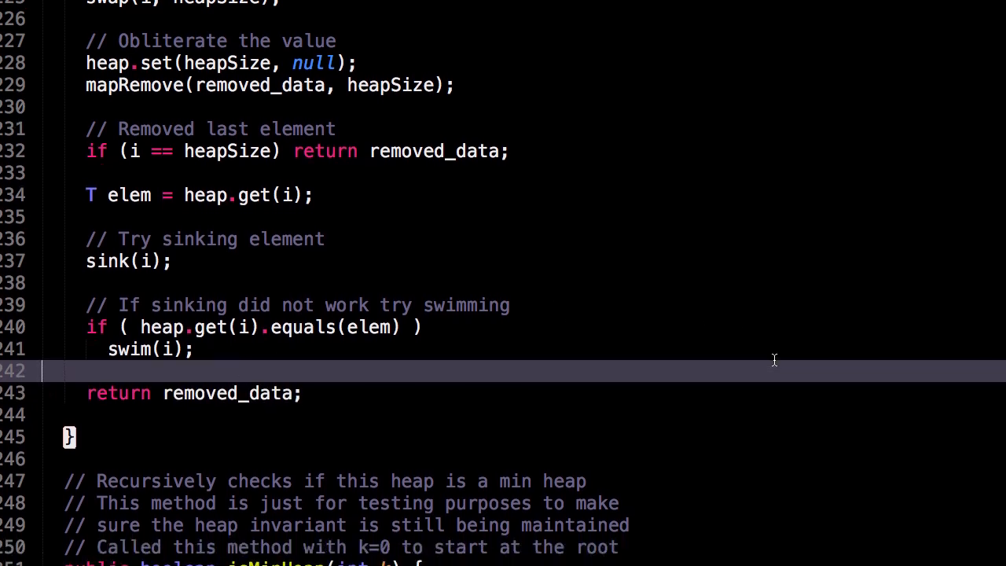
scroll(down, 3)
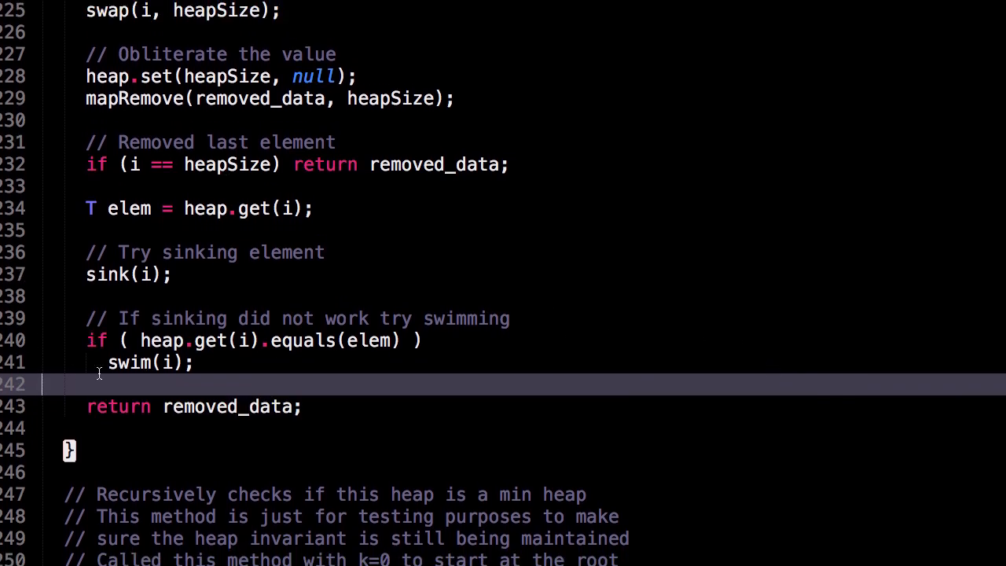
mouse_move(169, 331)
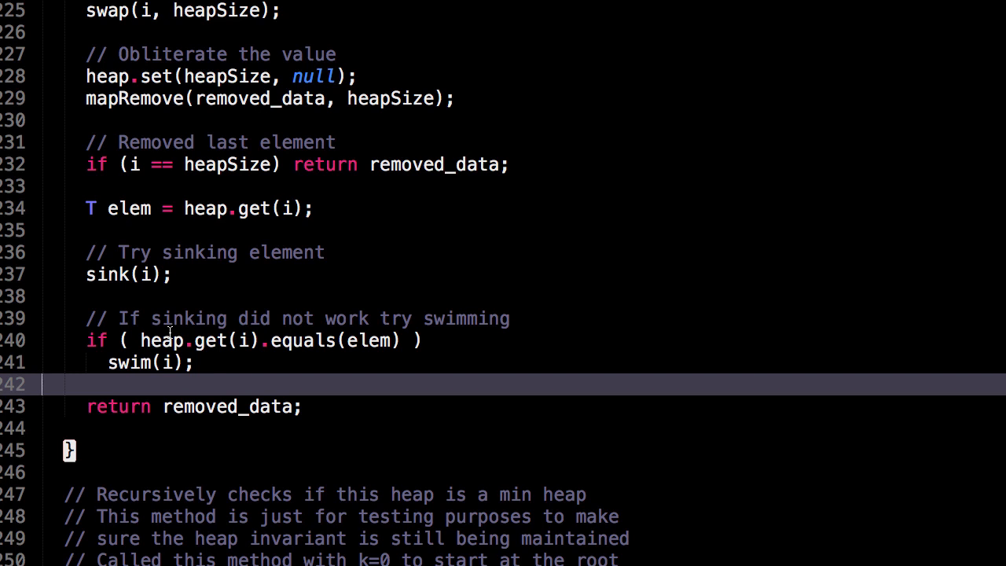
scroll(down, 3)
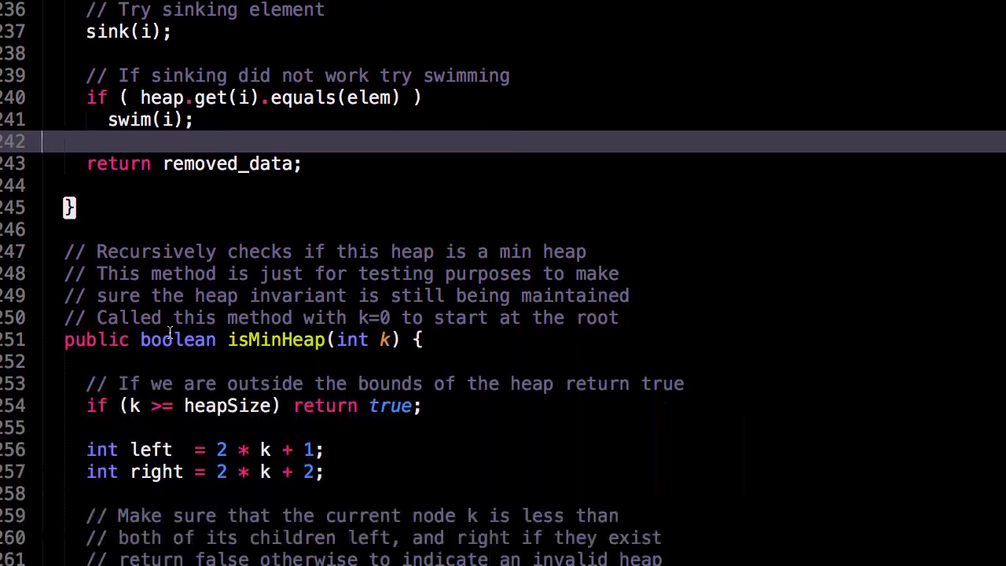
scroll(down, 3)
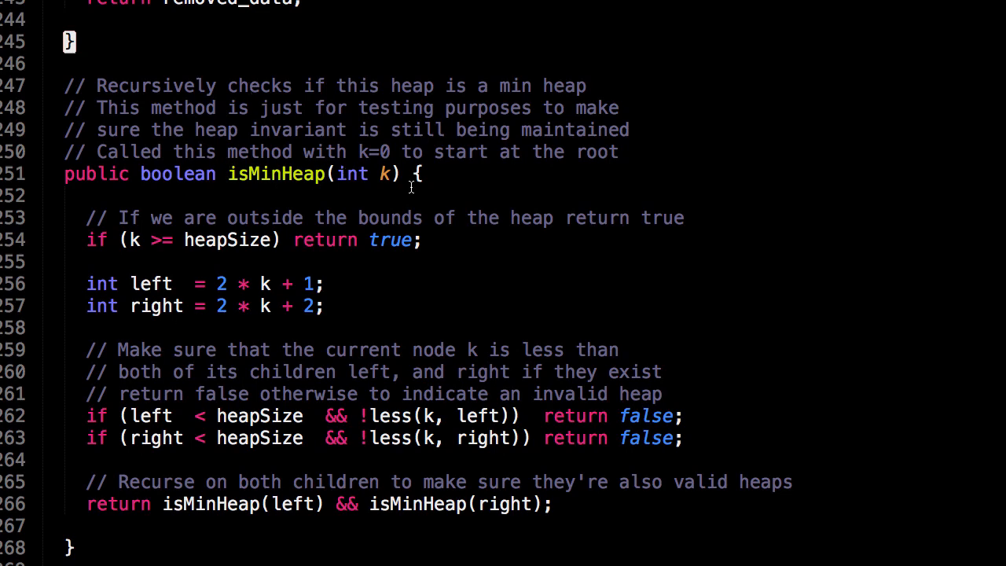
mouse_move(343, 208)
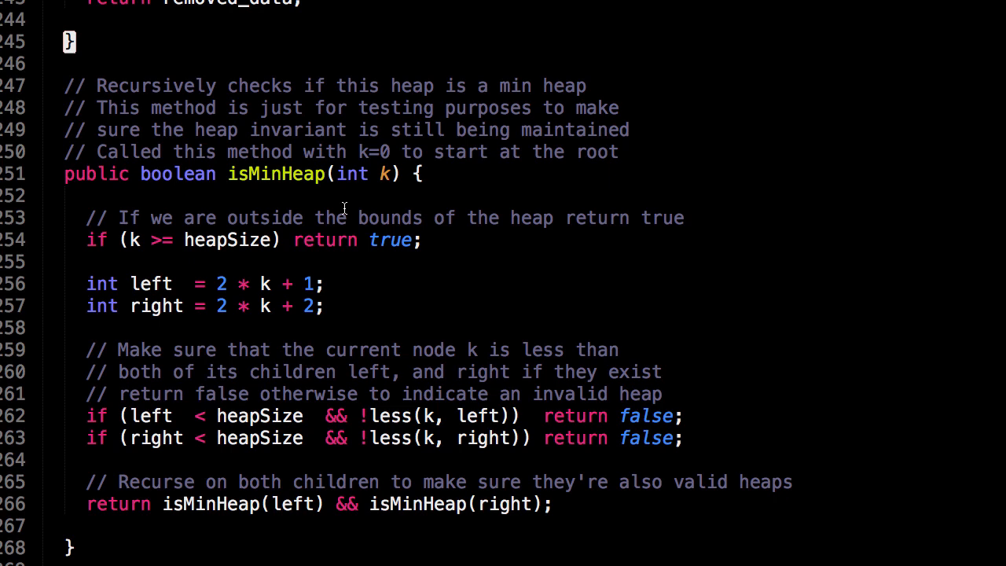
mouse_move(233, 174)
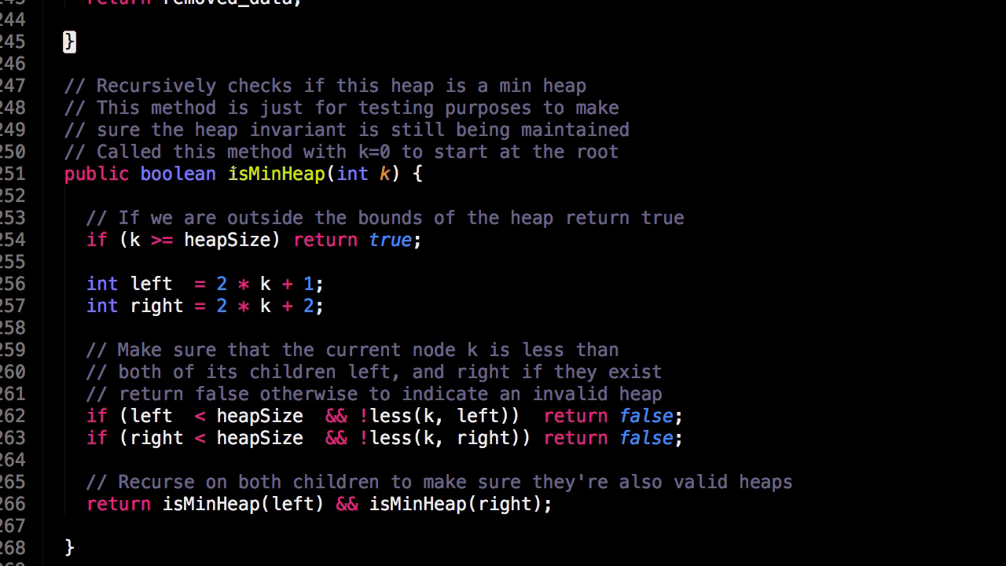
mouse_move(289, 204)
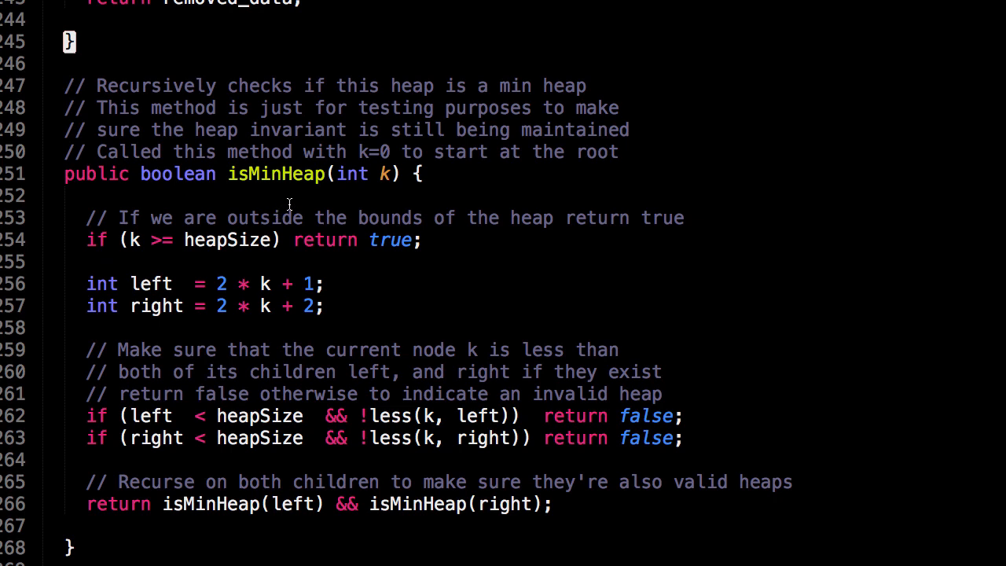
mouse_move(347, 176)
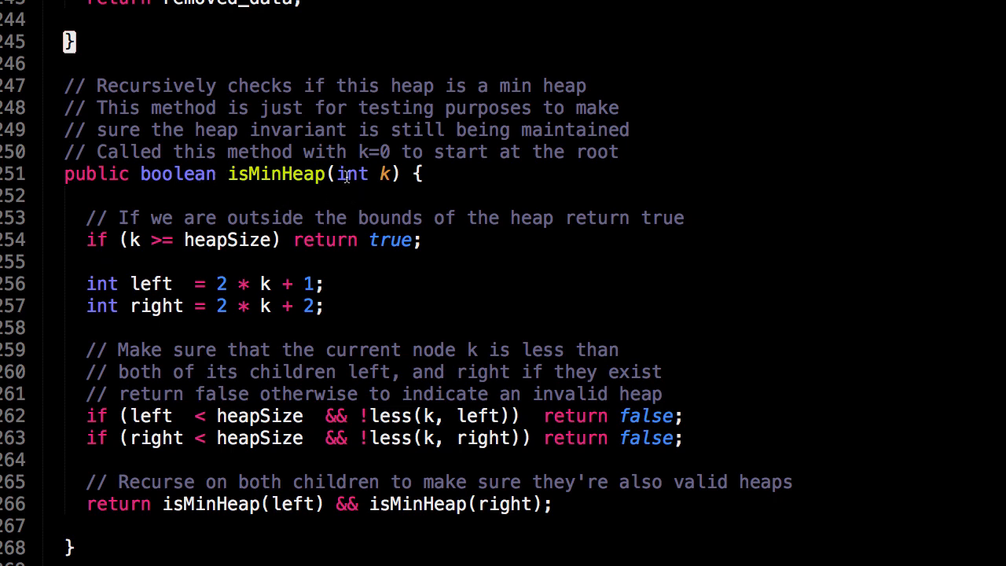
mouse_move(460, 184)
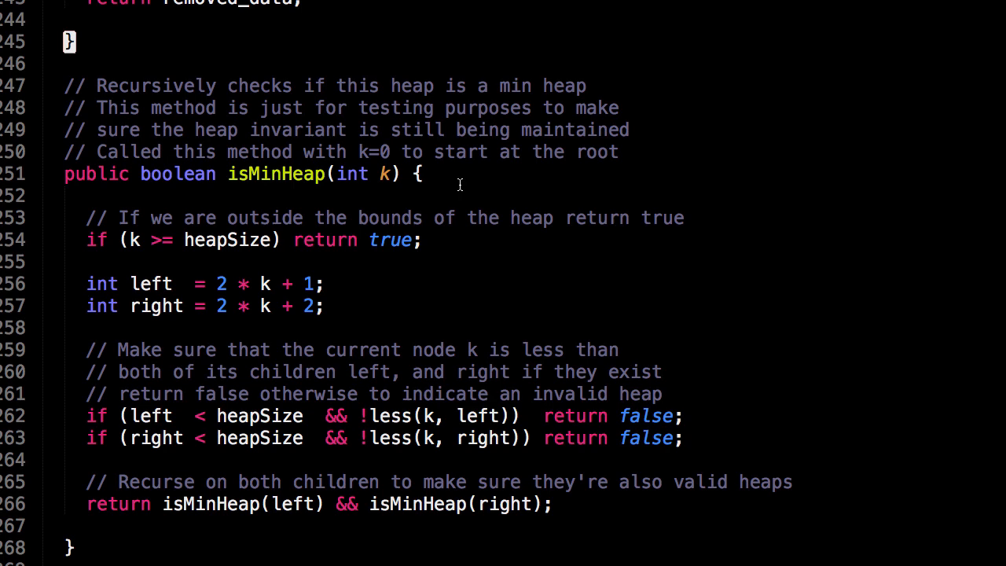
mouse_move(352, 136)
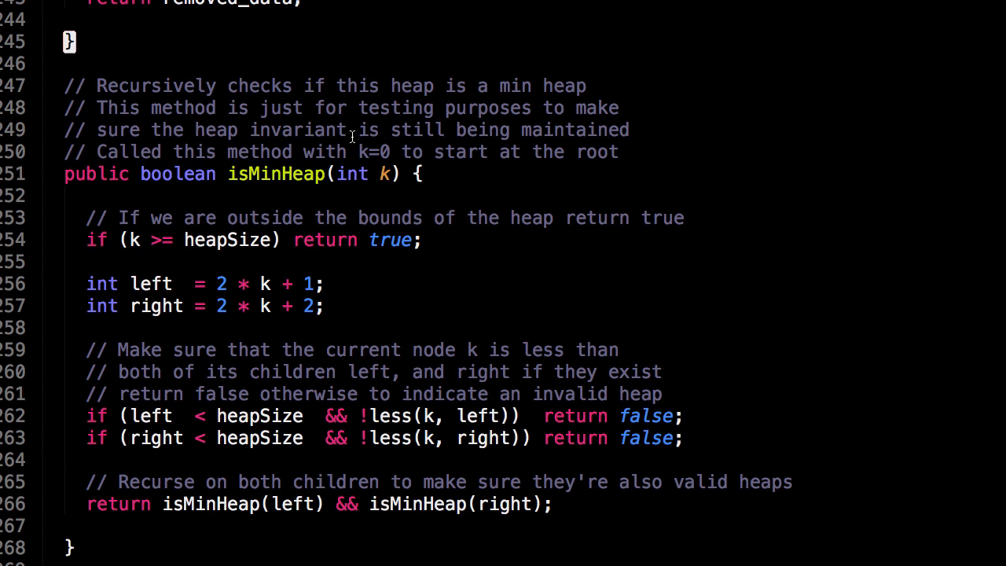
mouse_move(154, 242)
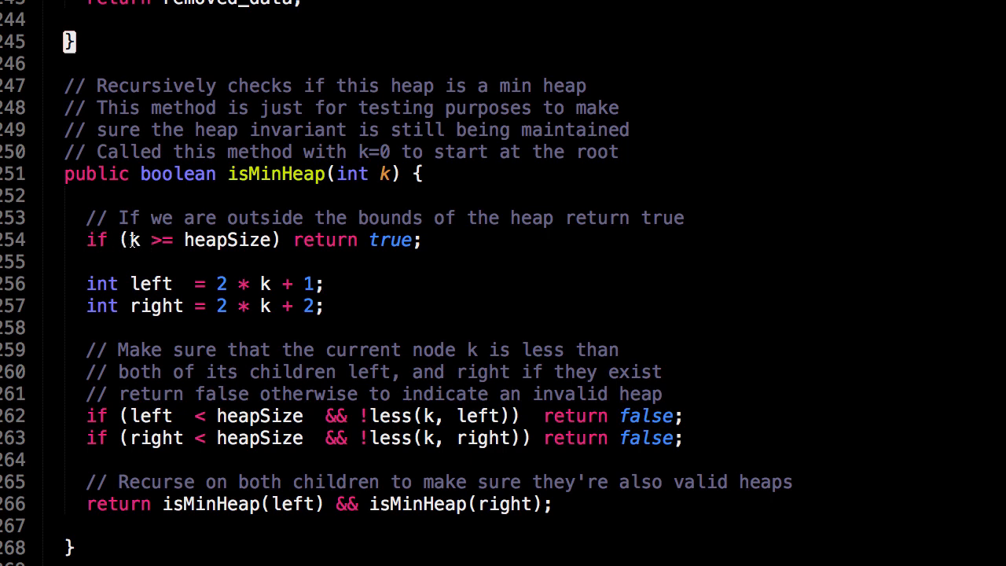
mouse_move(229, 265)
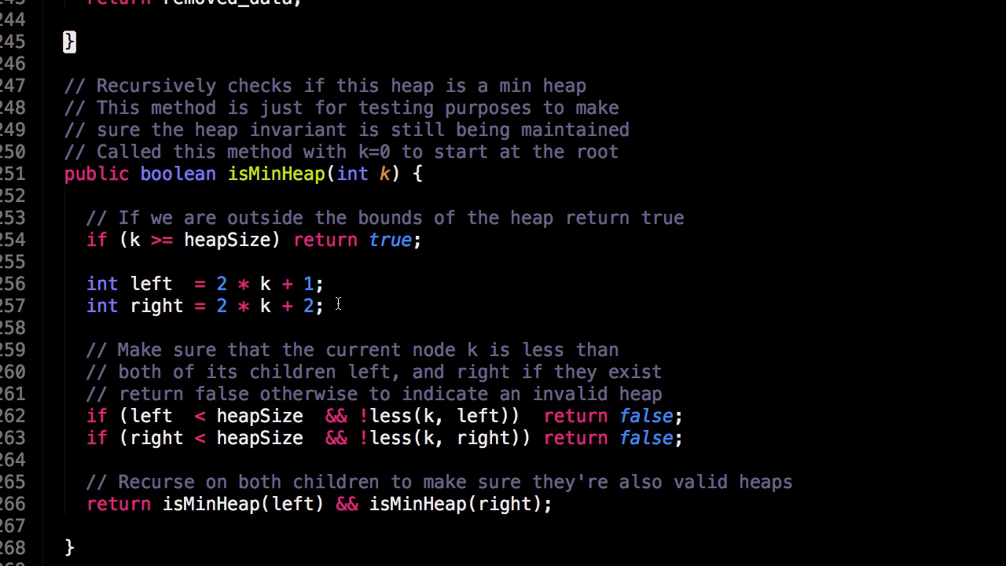
drag(87, 284, 322, 305)
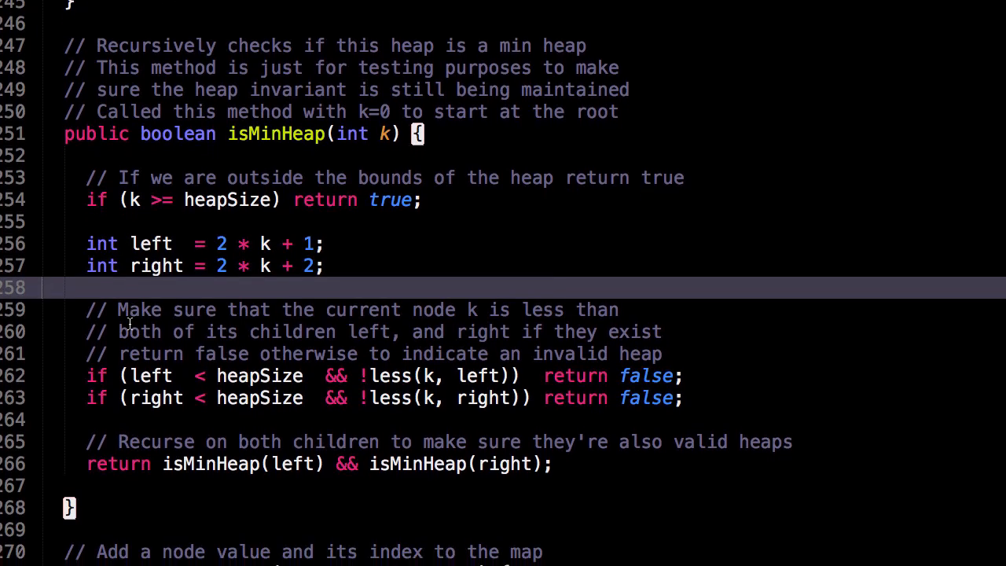
scroll(down, 3)
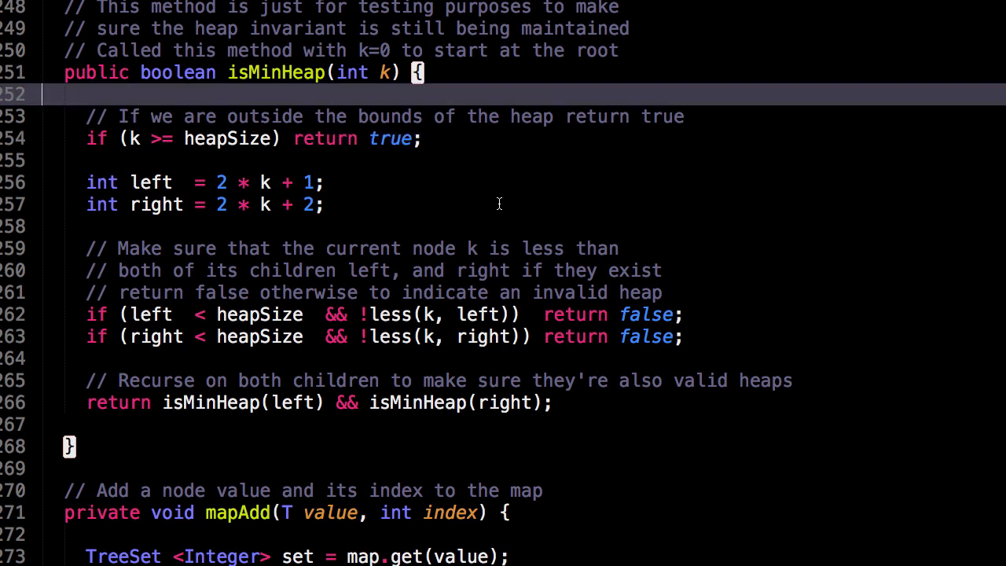
Scroll past isMinHeap down to the mapAdd, mapRemove and mapGet helper methods.
scroll(down, 3)
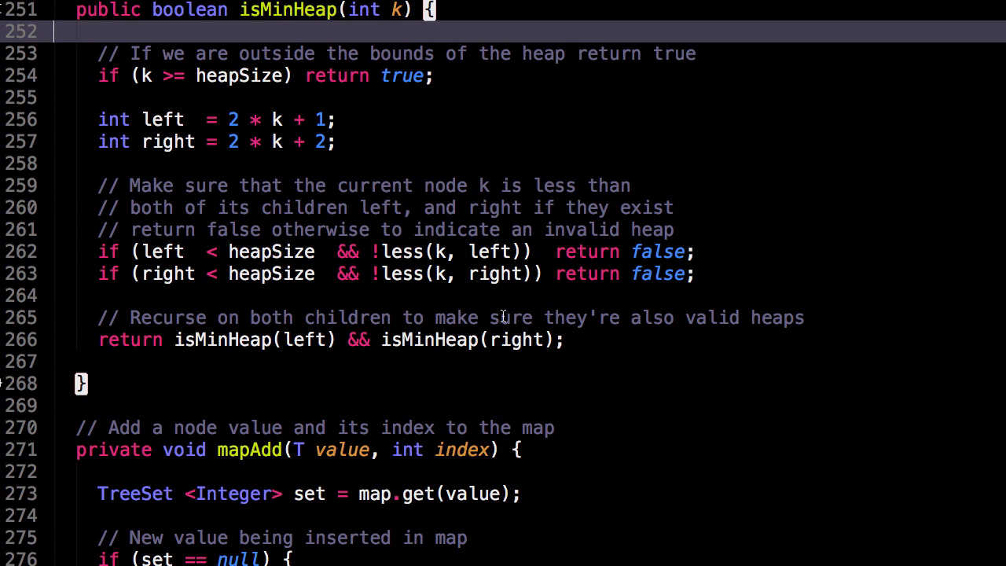
scroll(down, 3)
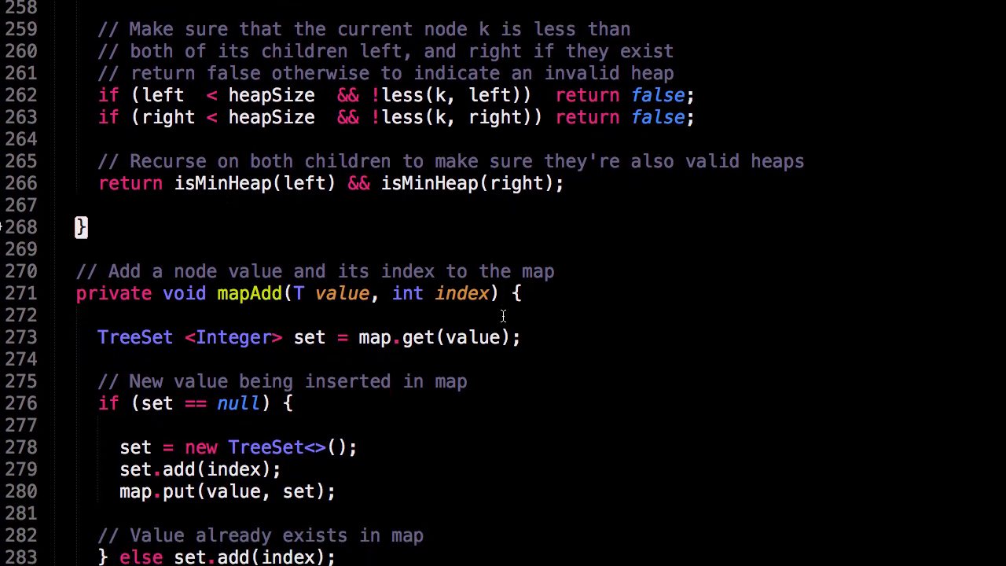
scroll(down, 3)
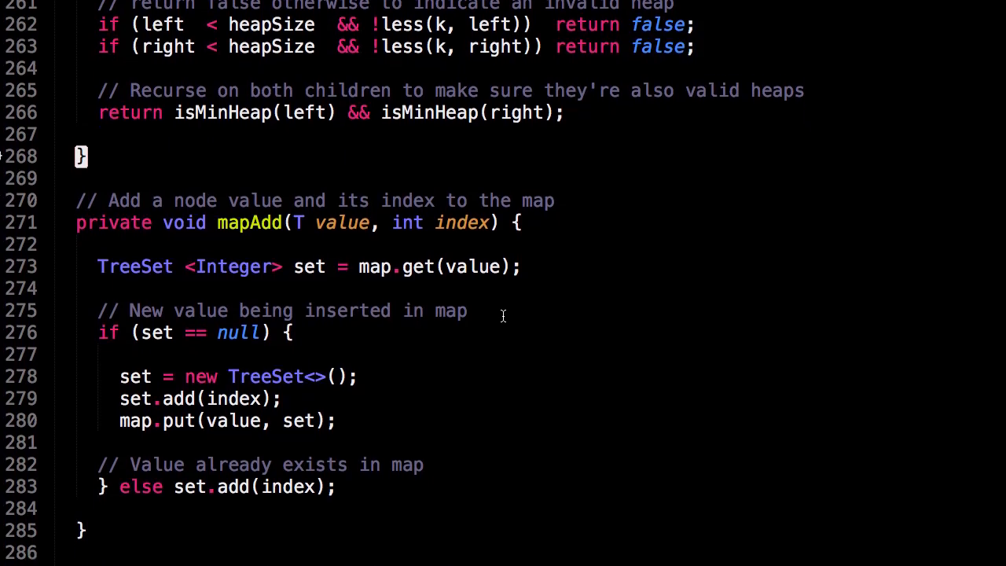
scroll(down, 3)
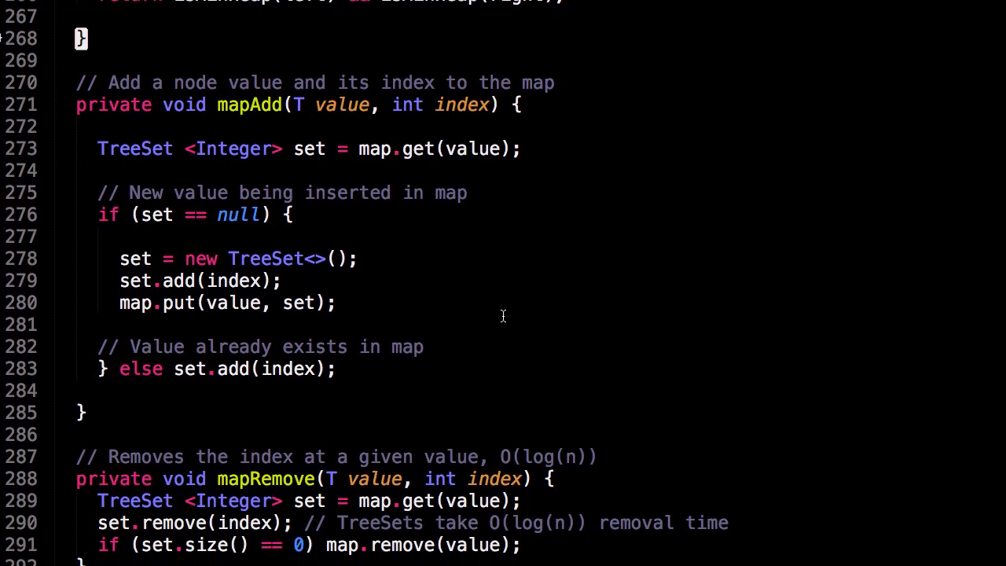
scroll(down, 3)
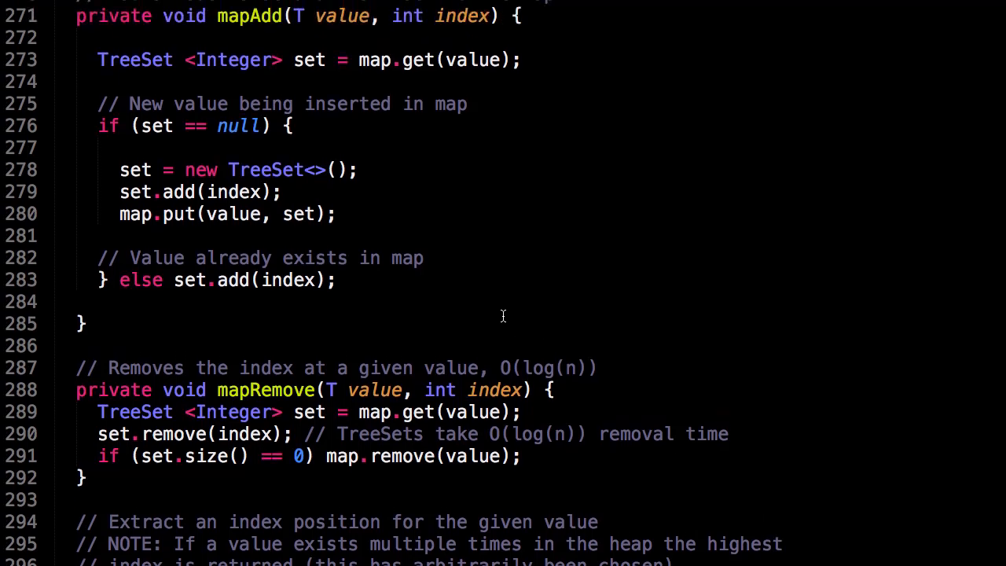
mouse_move(498, 344)
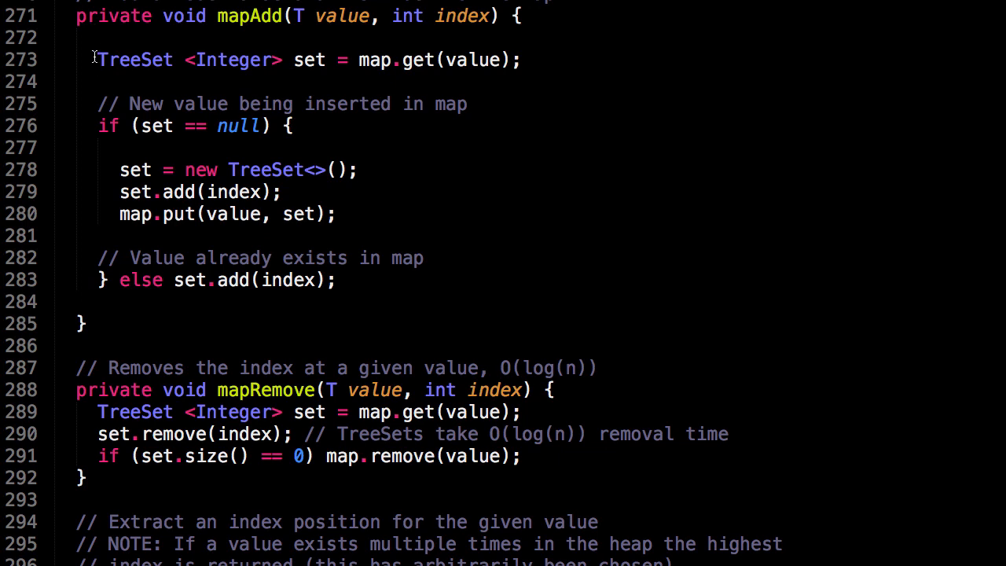
mouse_move(248, 148)
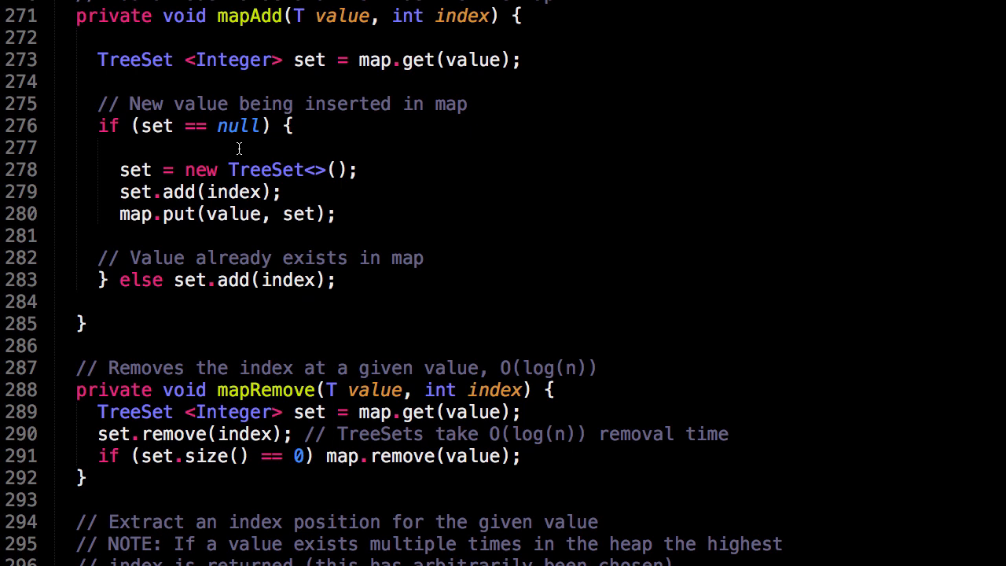
scroll(down, 3)
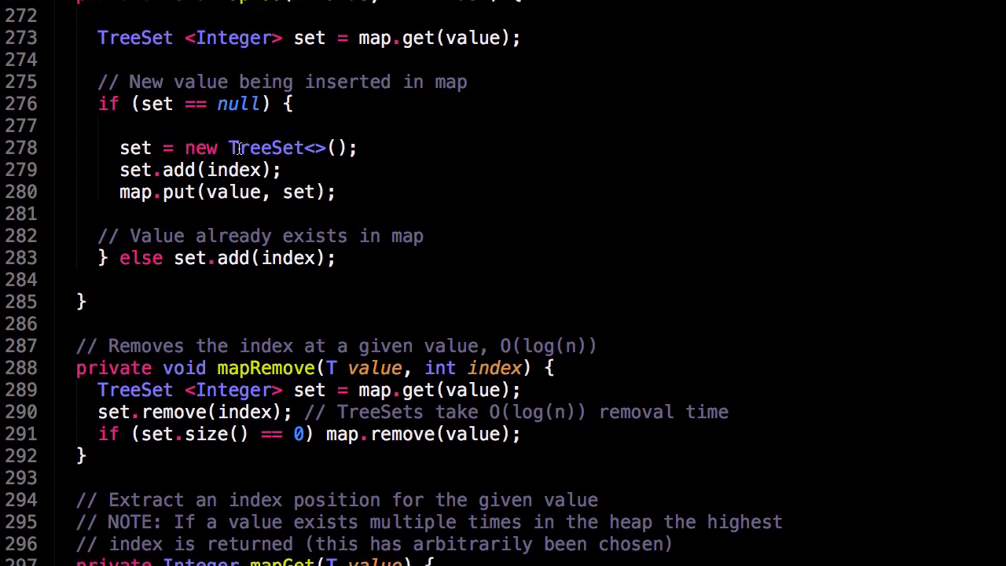
scroll(down, 3)
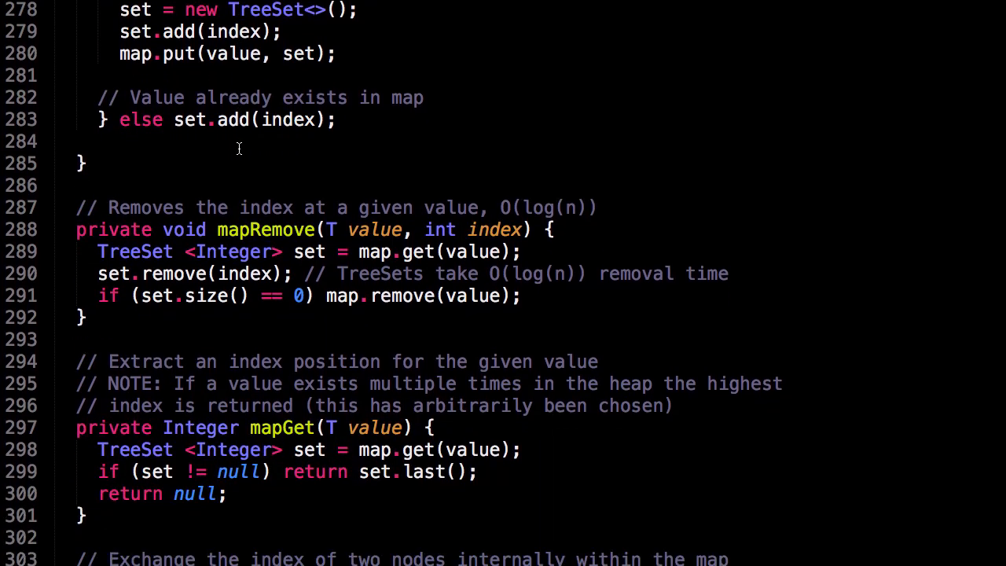
scroll(down, 3)
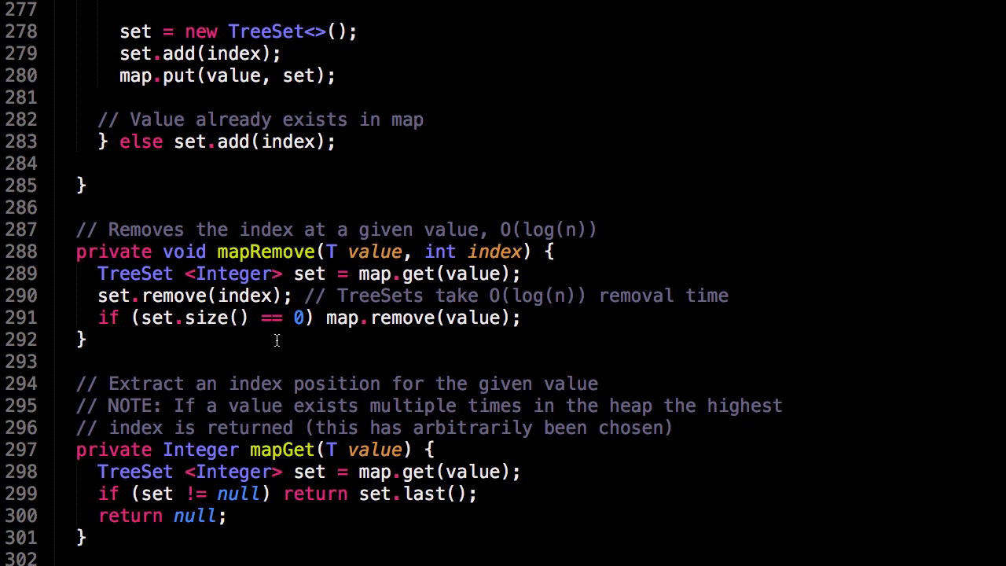
Scroll to the end of the file through mapSwap and toString, then back to removeAt.
scroll(down, 3)
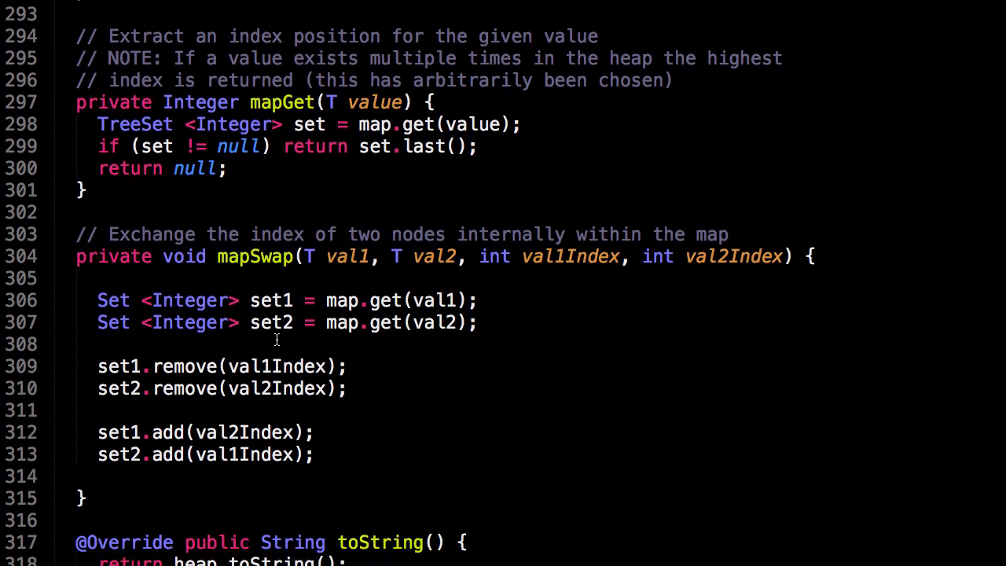
scroll(down, 3)
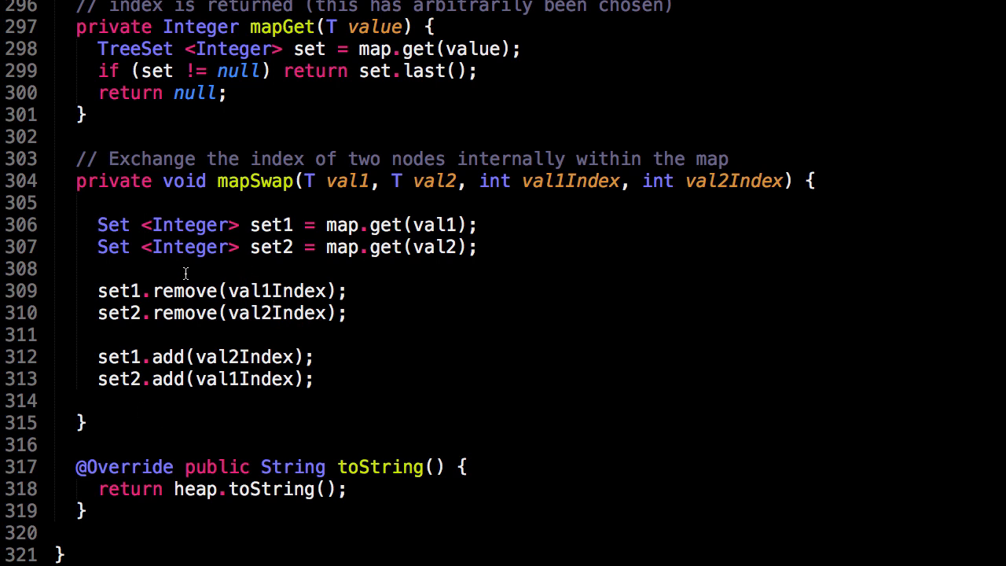
scroll(down, 3)
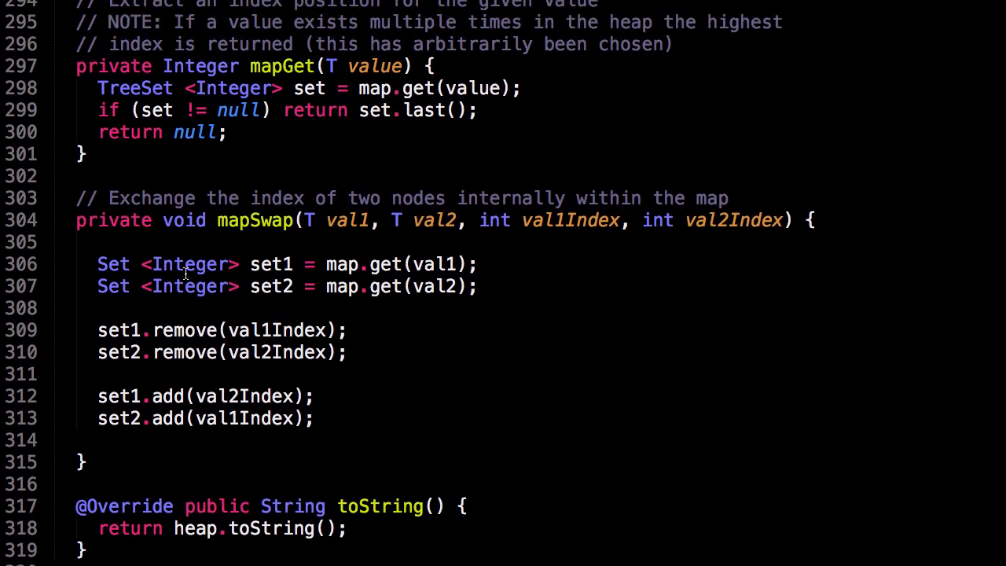
scroll(down, 3)
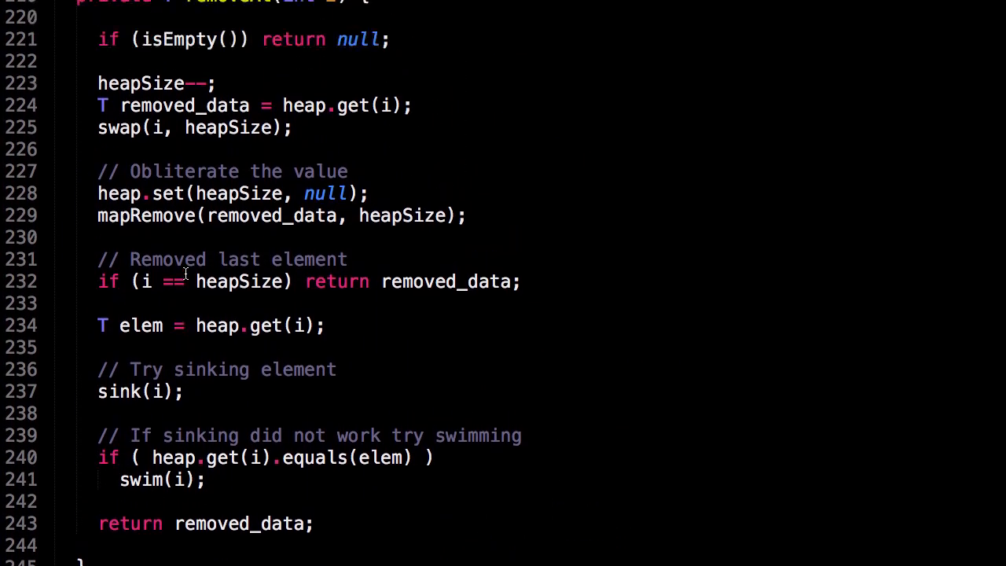
Scroll up to the swim(int k) method's parent-swapping loop.
scroll(up, 3)
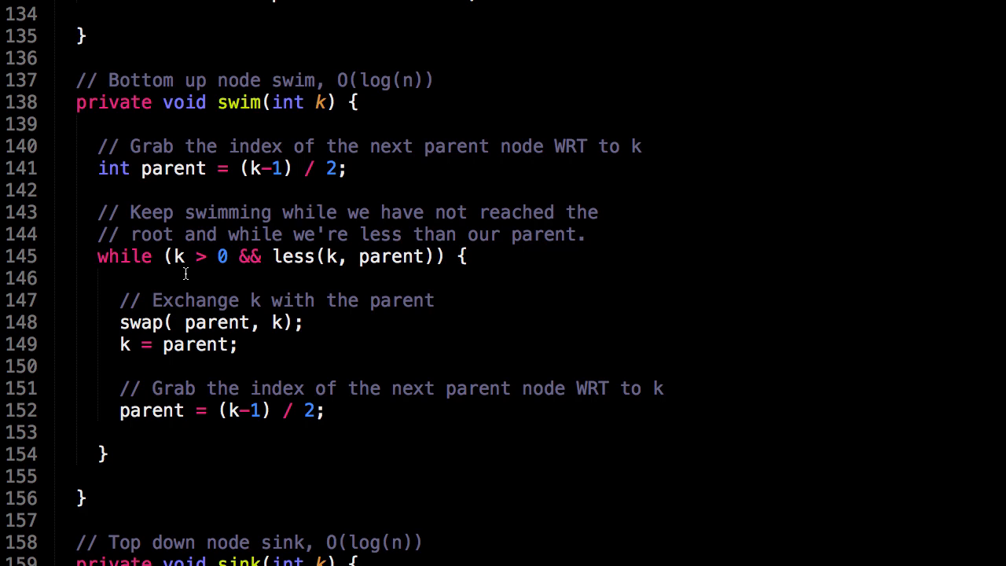
mouse_move(293, 291)
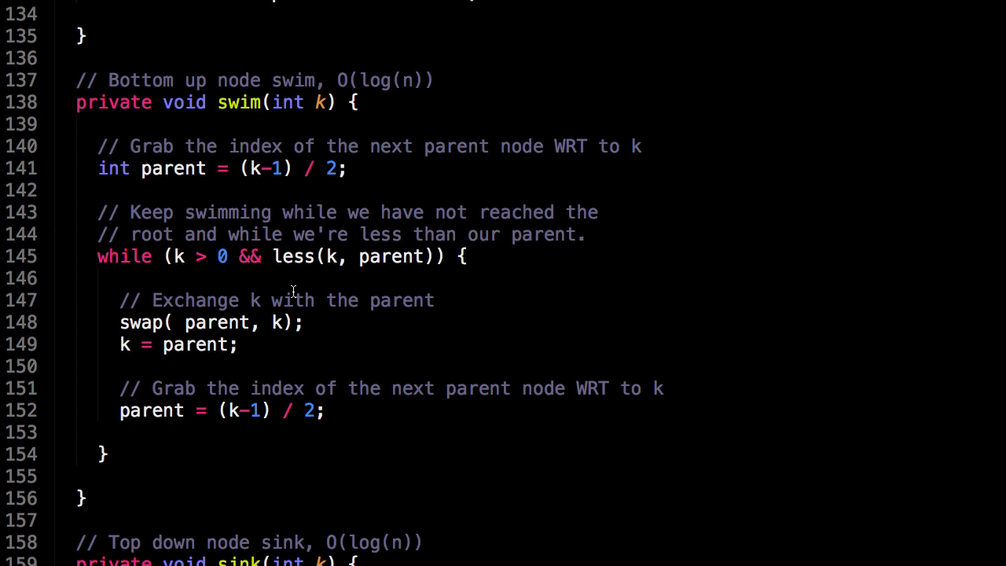